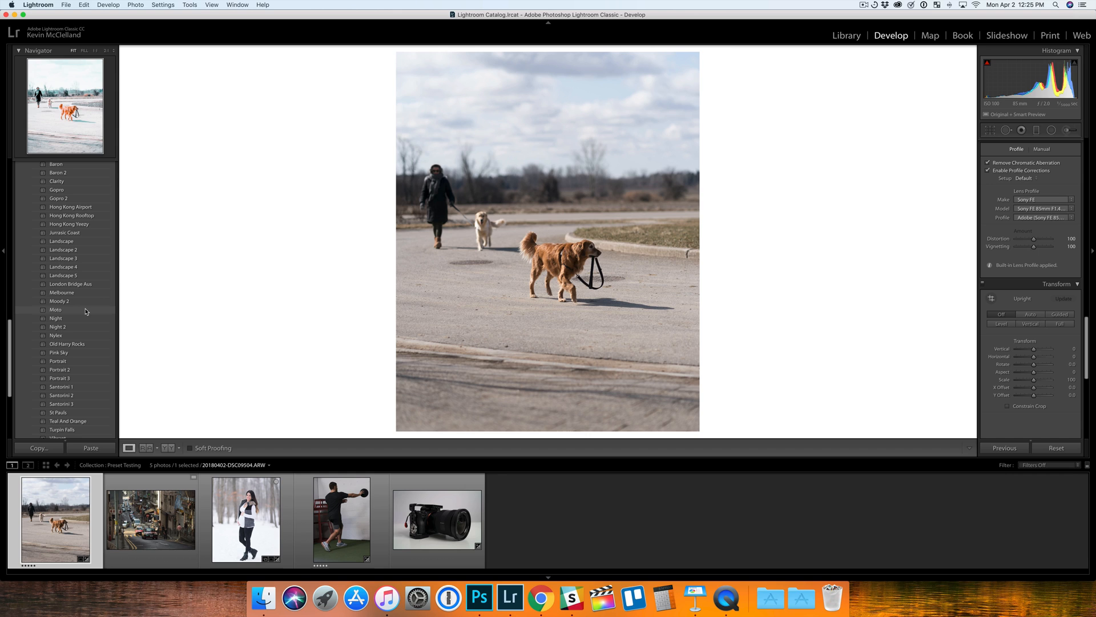
mouse_move(89, 314)
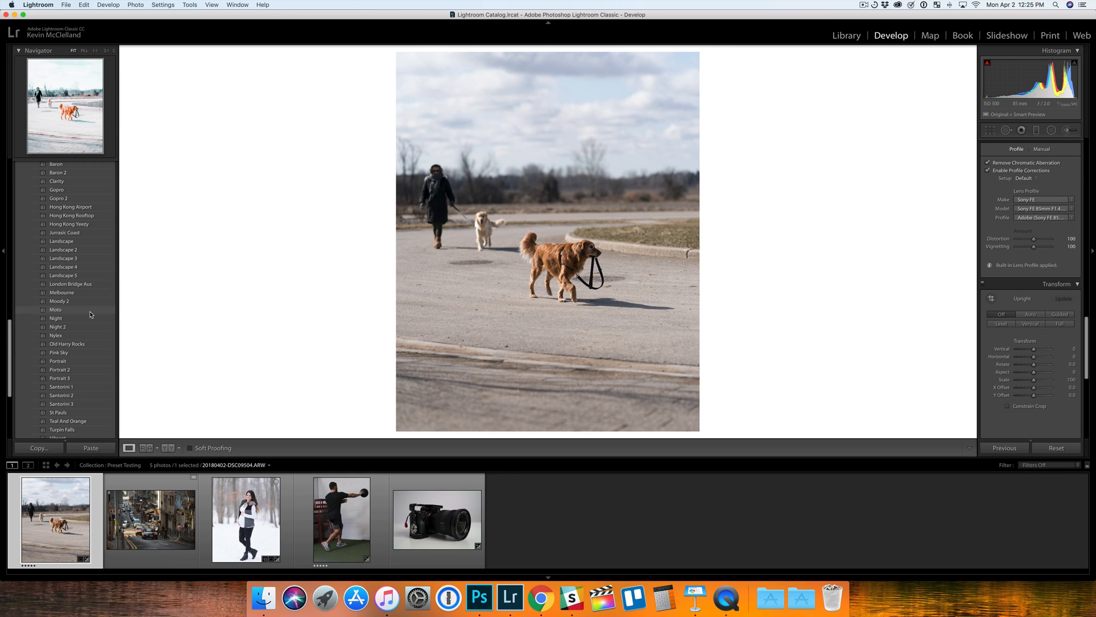
mouse_move(79, 314)
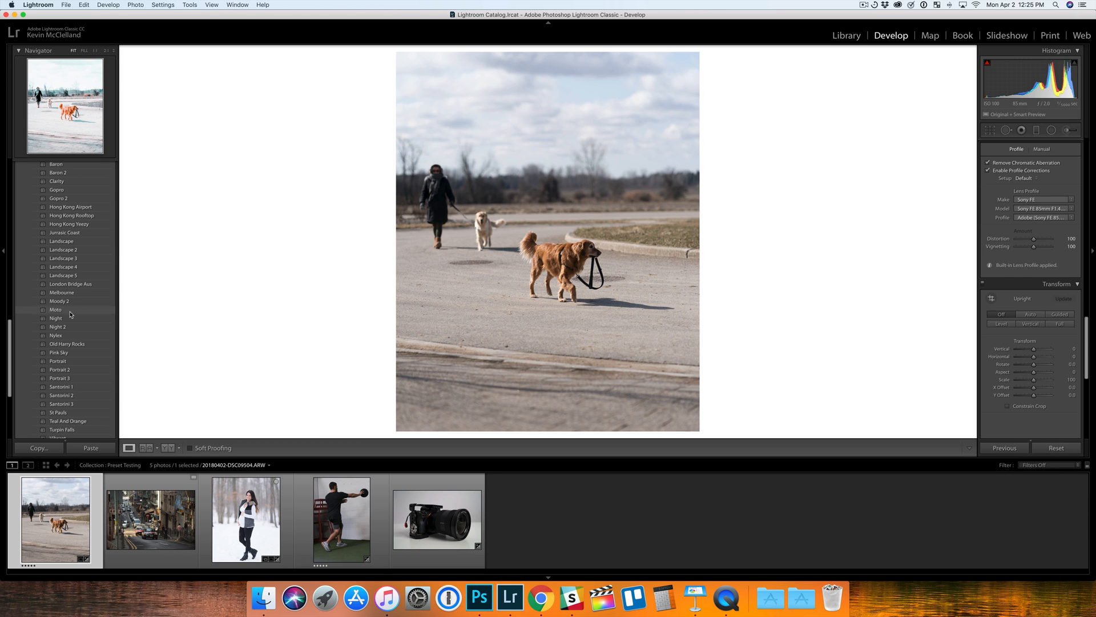
Try the Abandoned Aus and Airport looks on the dog-walking photo, settling on Abandoned Aus.
scroll("up", 3)
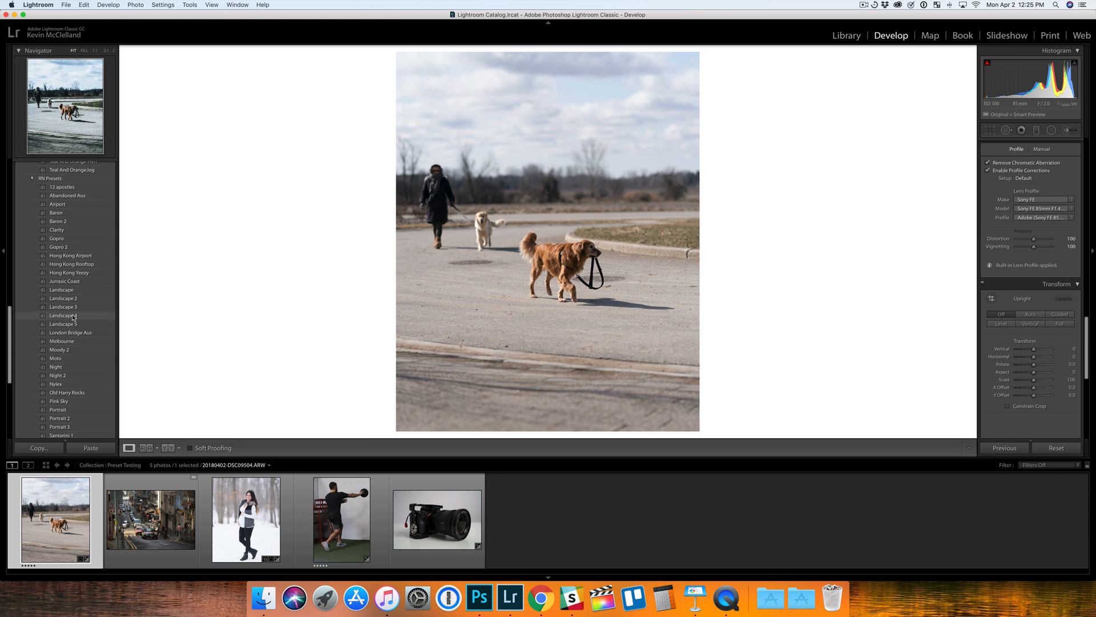
scroll("up", 3)
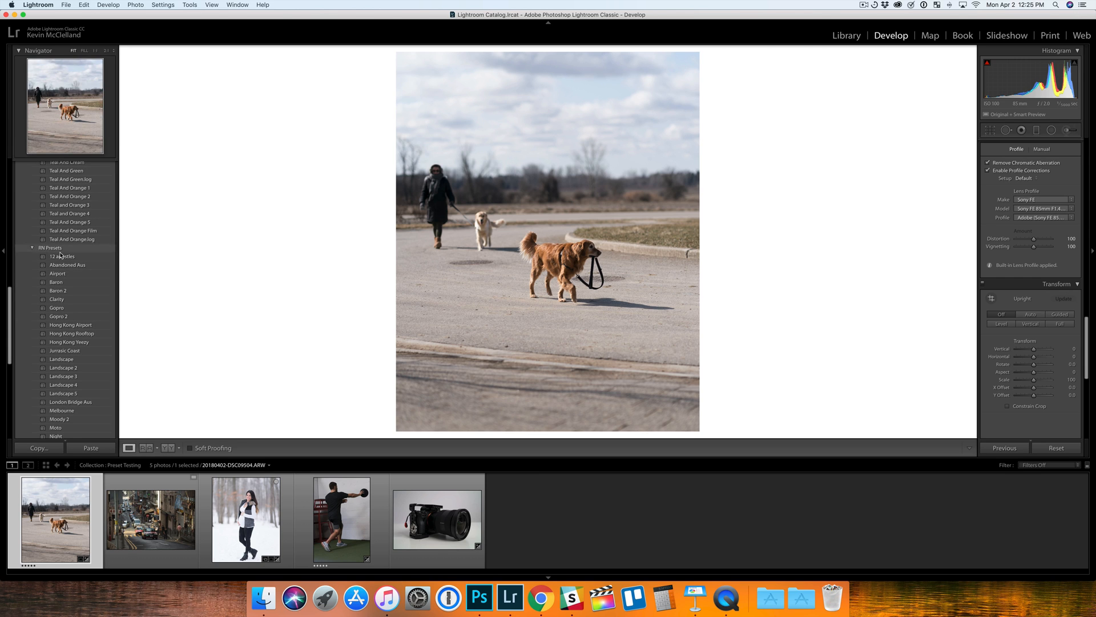
scroll("up", 3)
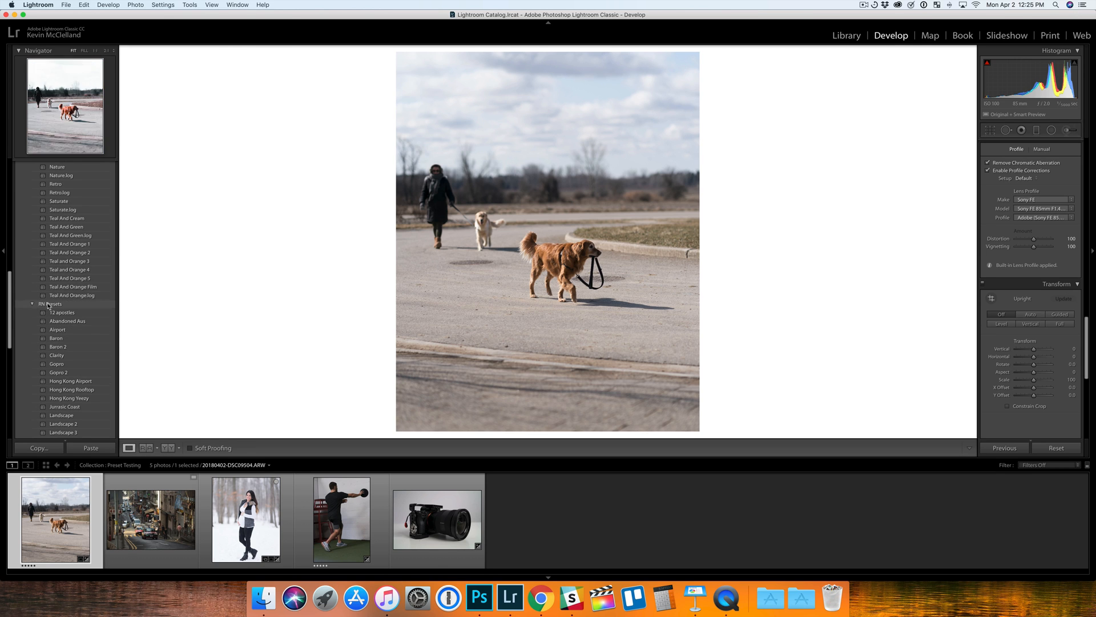
scroll("up", 3)
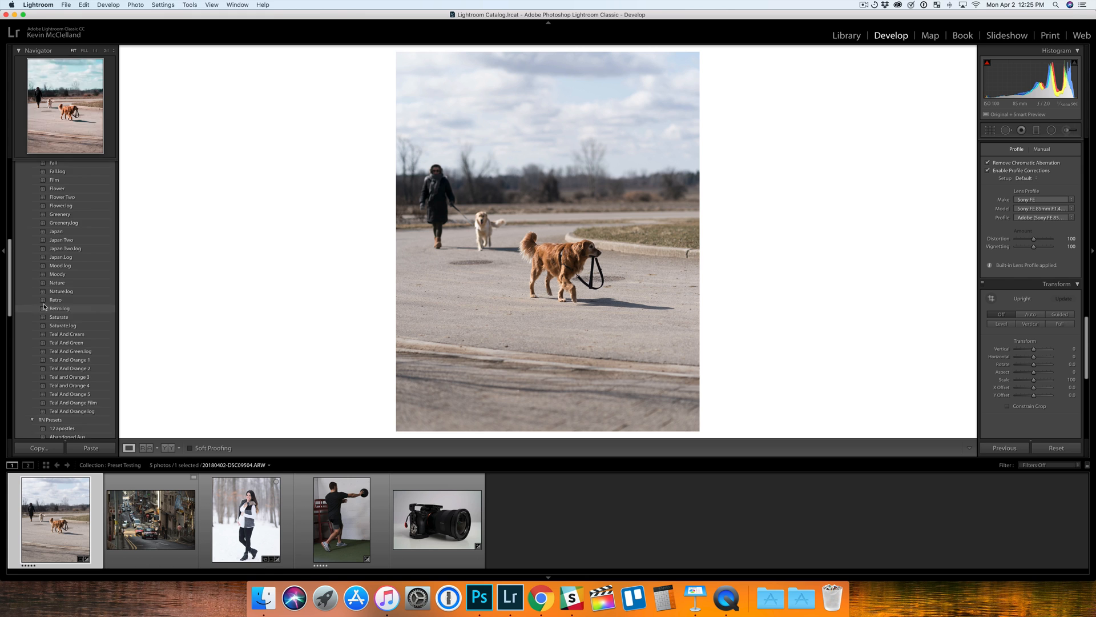
scroll("down", 3)
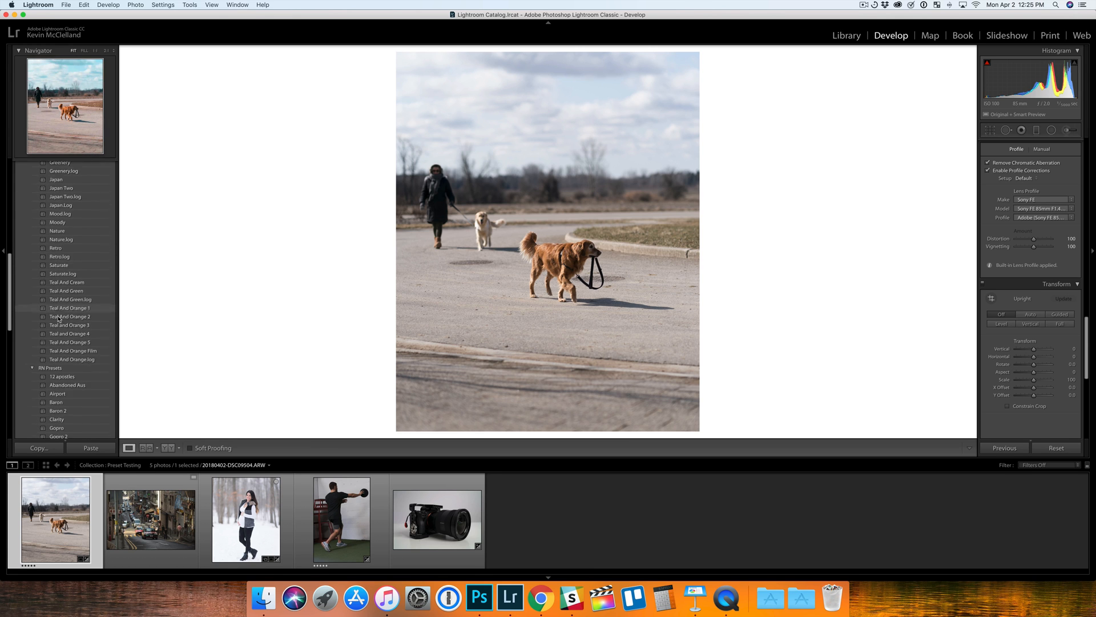
scroll("down", 3)
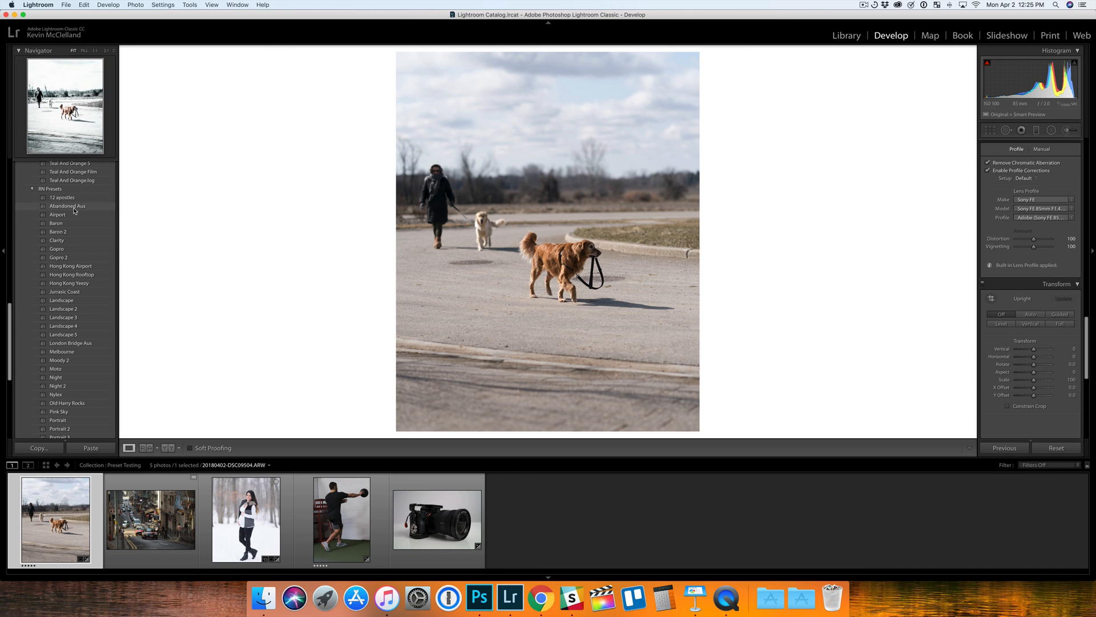
left_click(68, 205)
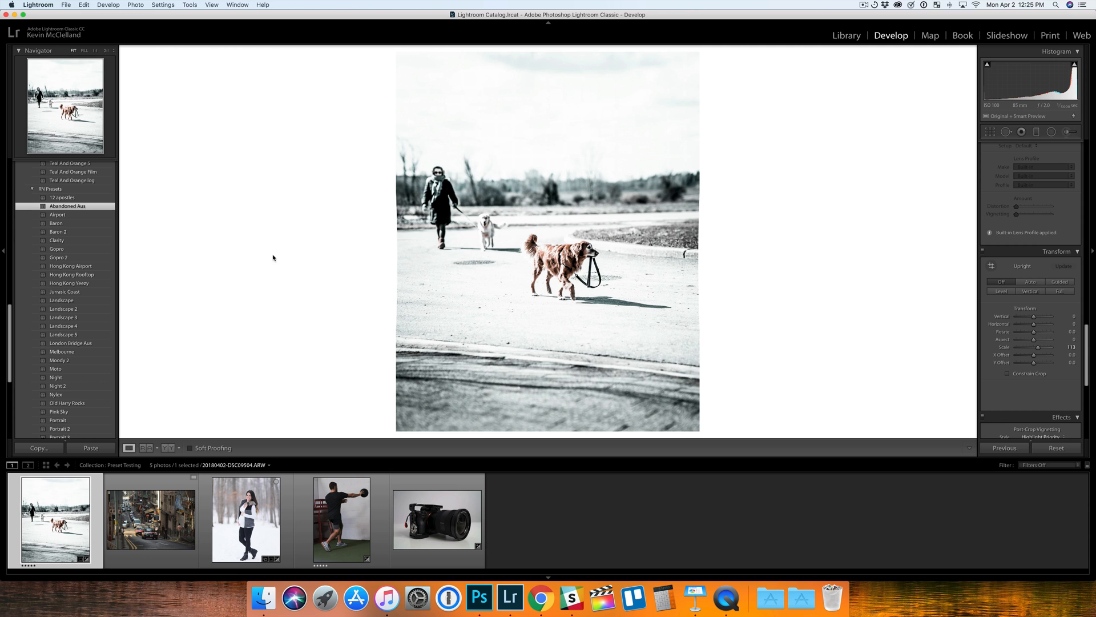
left_click(68, 206)
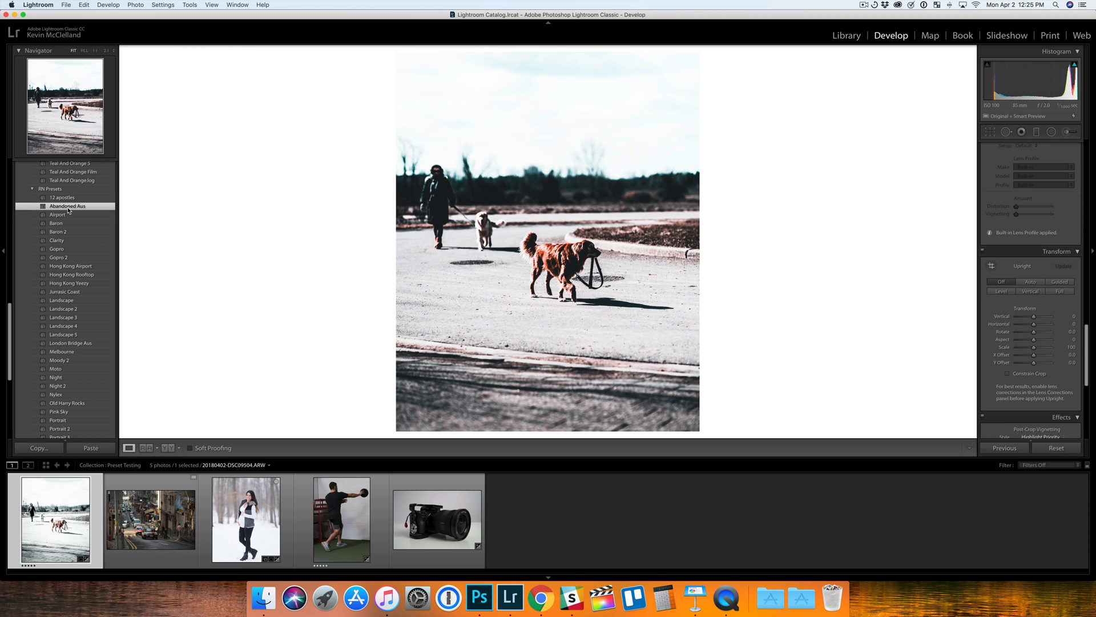
left_click(68, 205)
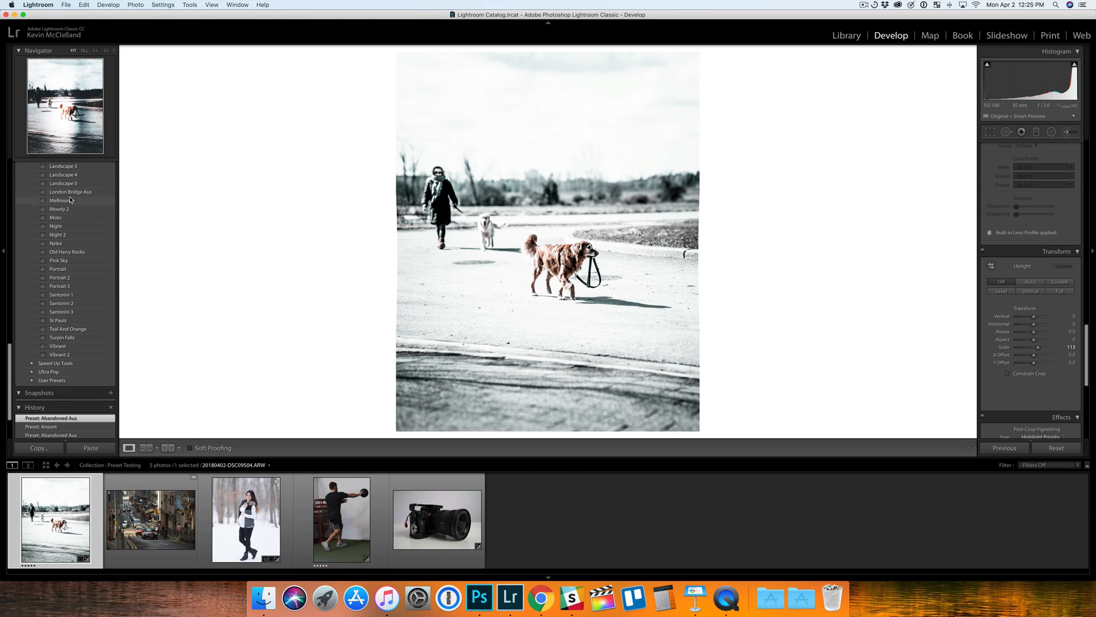
Try London Bridge Aus and Melbourne, then apply the Landscape 5 look.
left_click(71, 191)
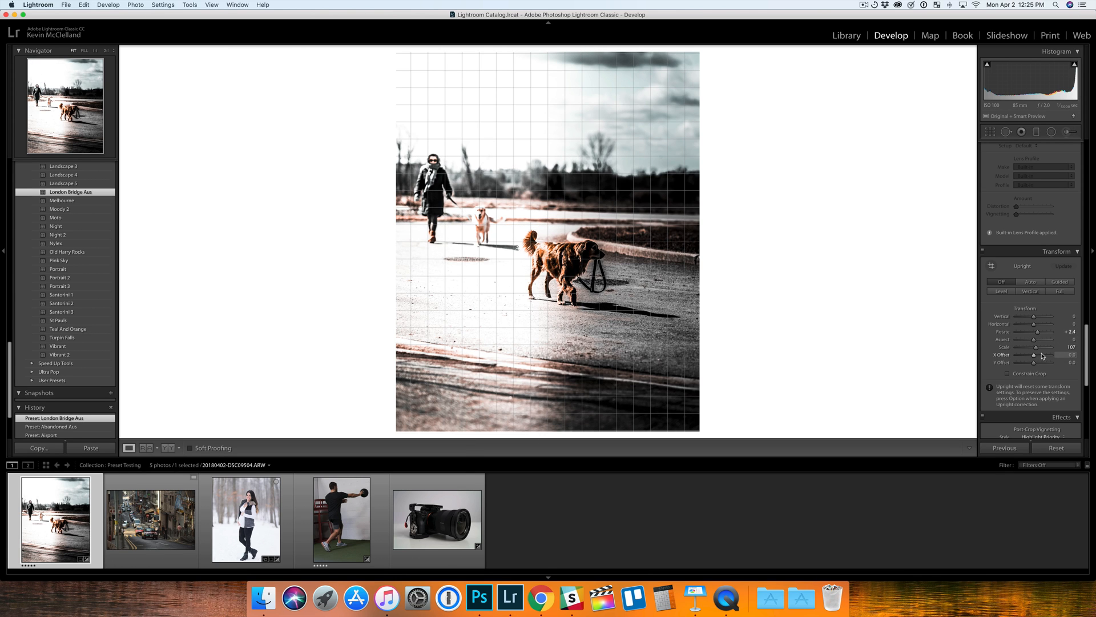
left_click(61, 200)
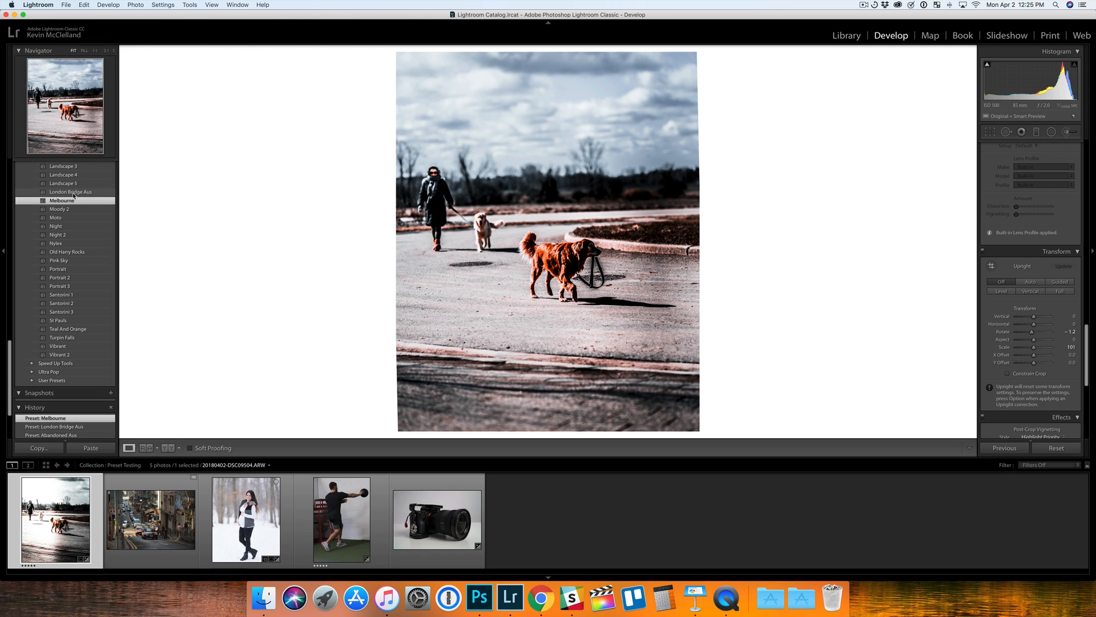
left_click(71, 192)
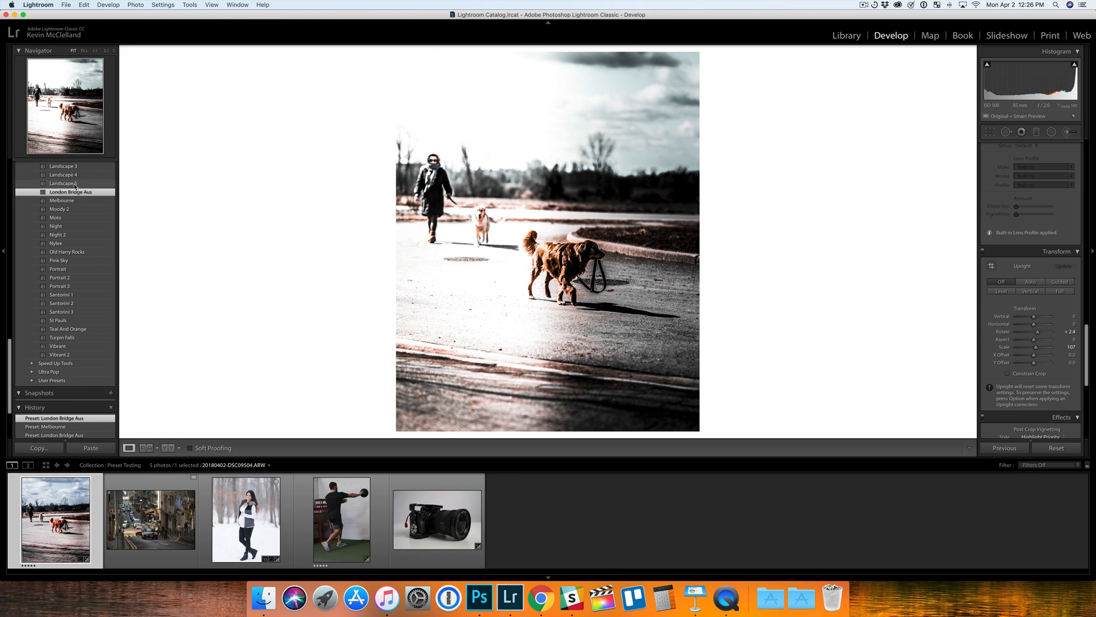
left_click(64, 182)
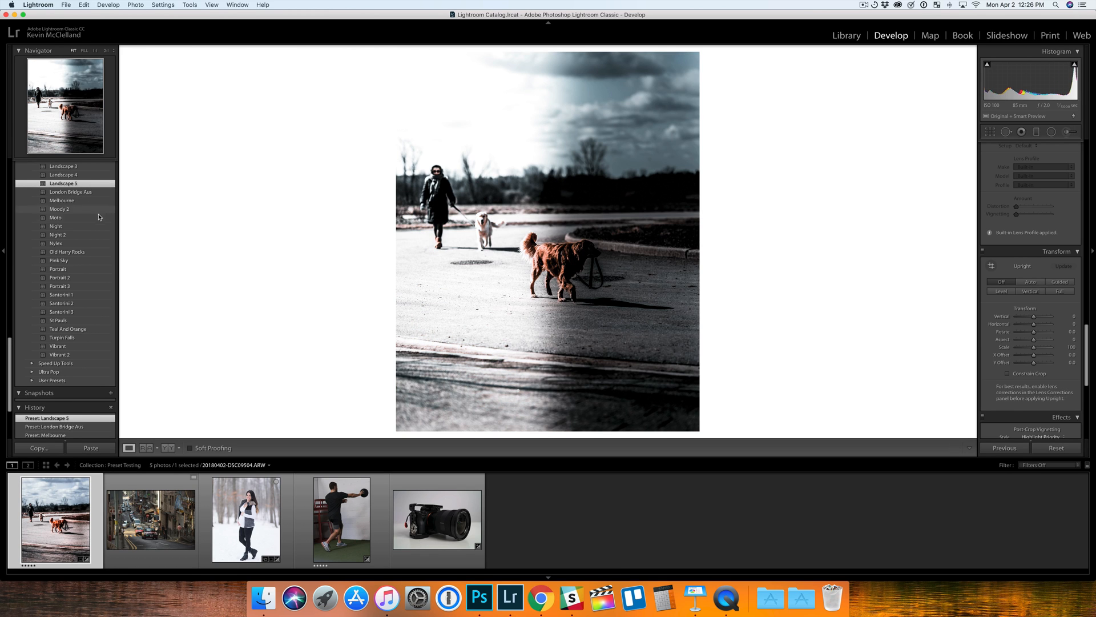
Try the Teal And Orange 1 look, leaving it recorded in the edit history.
scroll("up", 3)
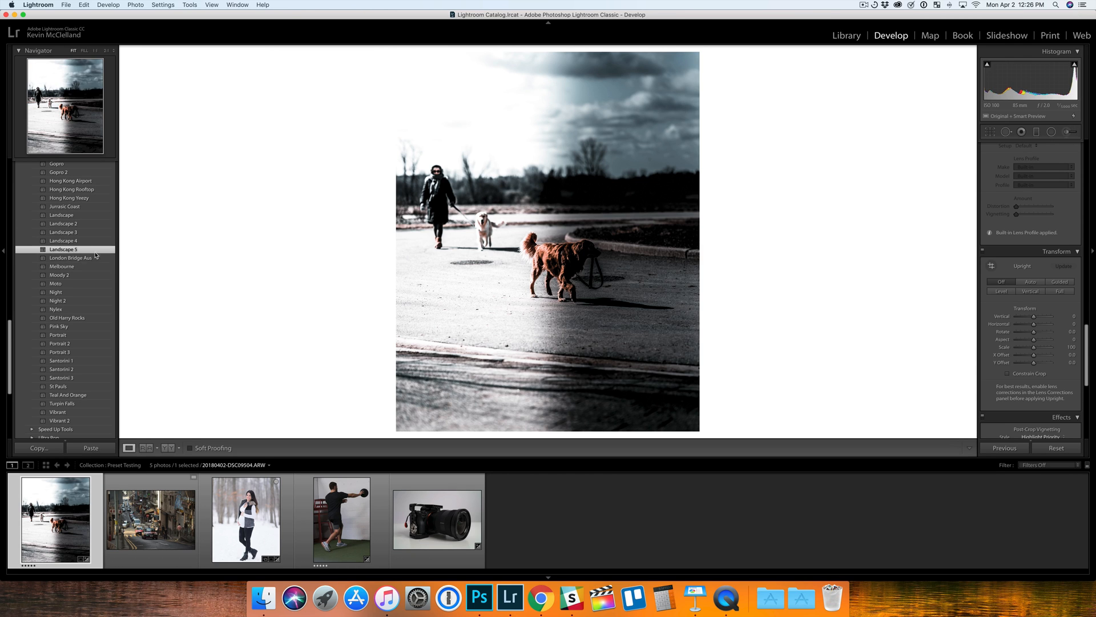
mouse_move(572, 83)
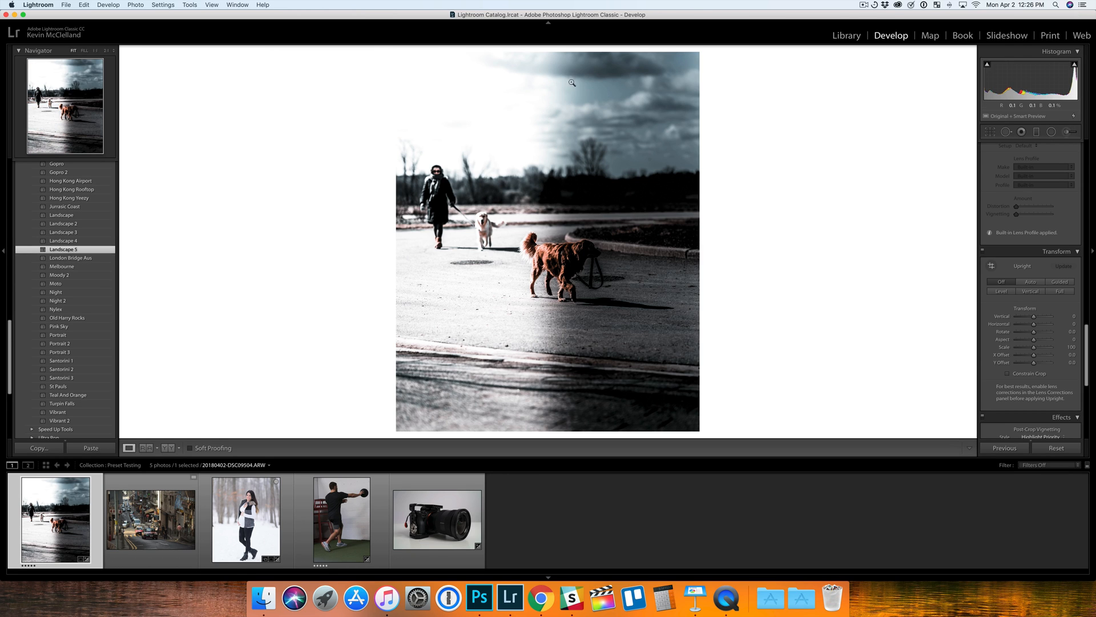
mouse_move(541, 310)
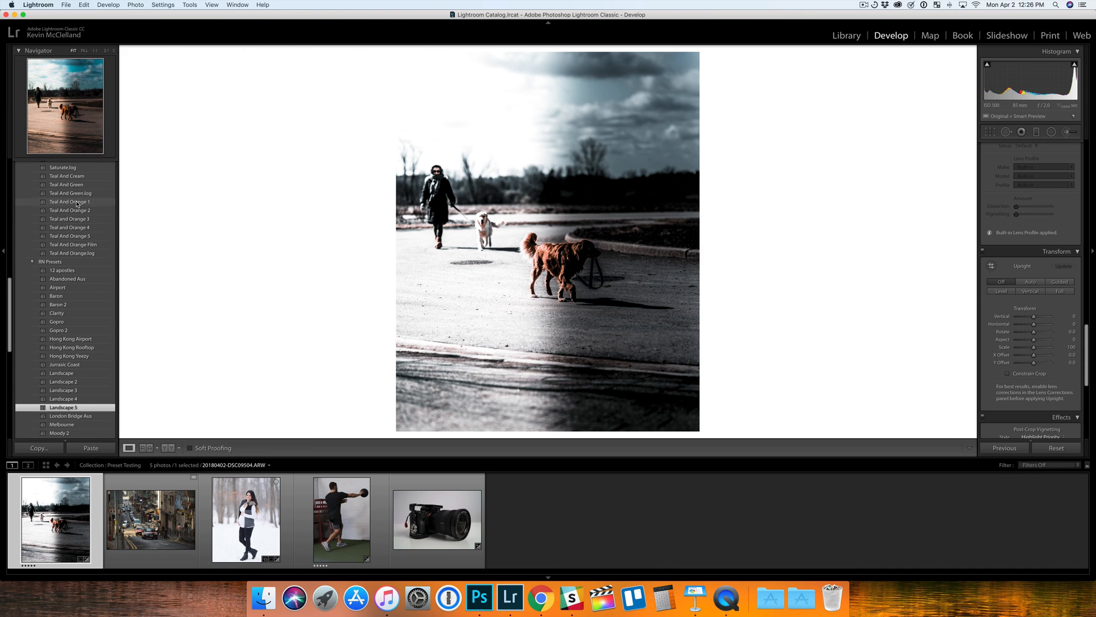
left_click(70, 201)
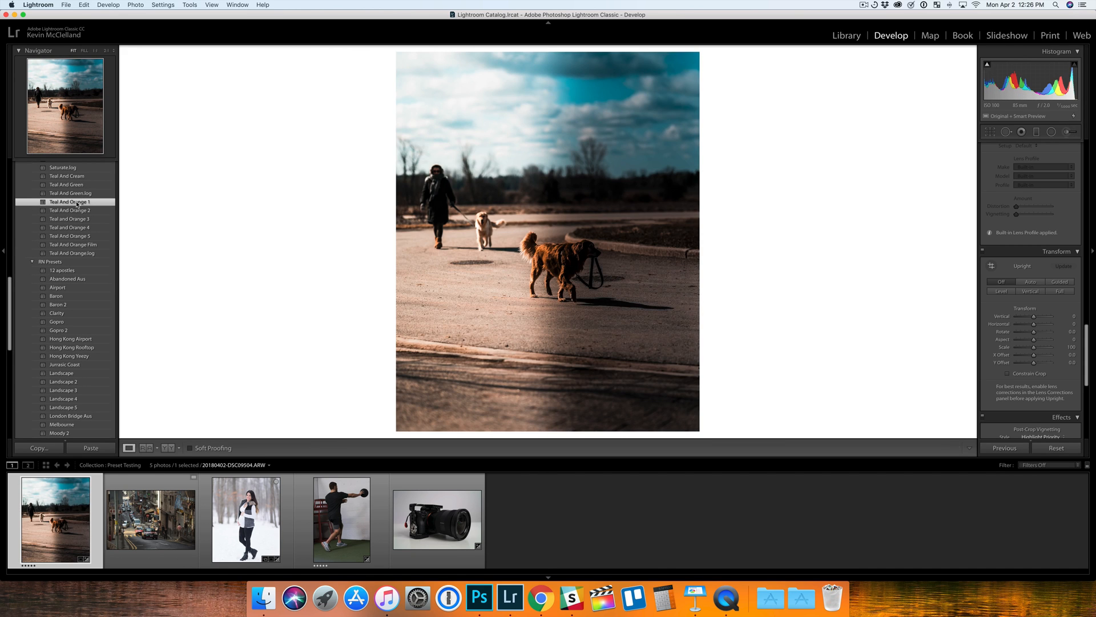
mouse_move(532, 174)
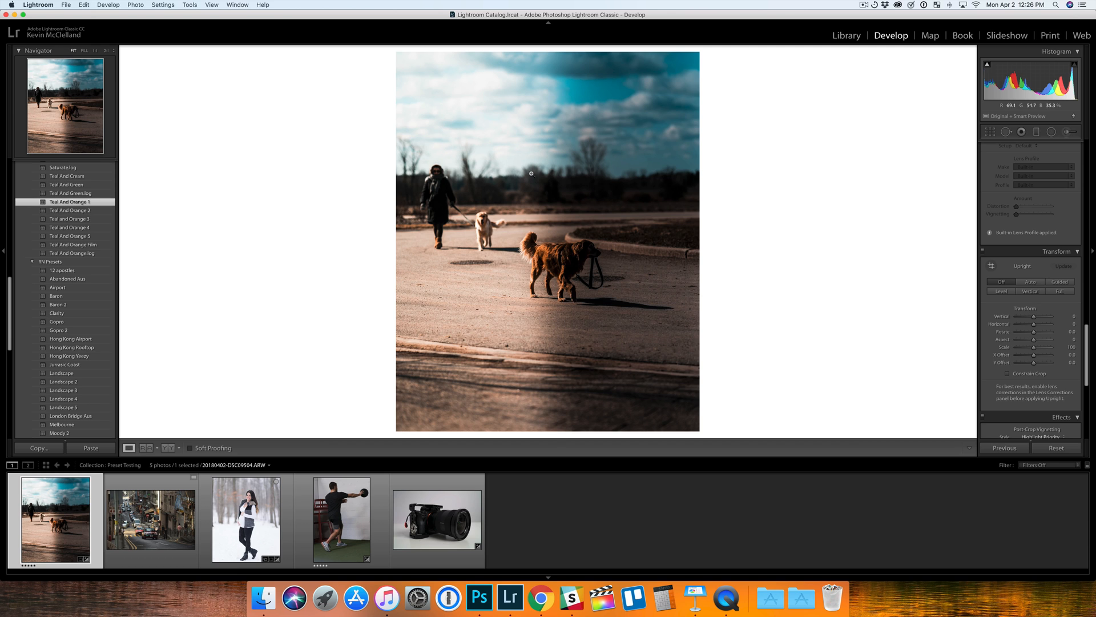
scroll("down", 3)
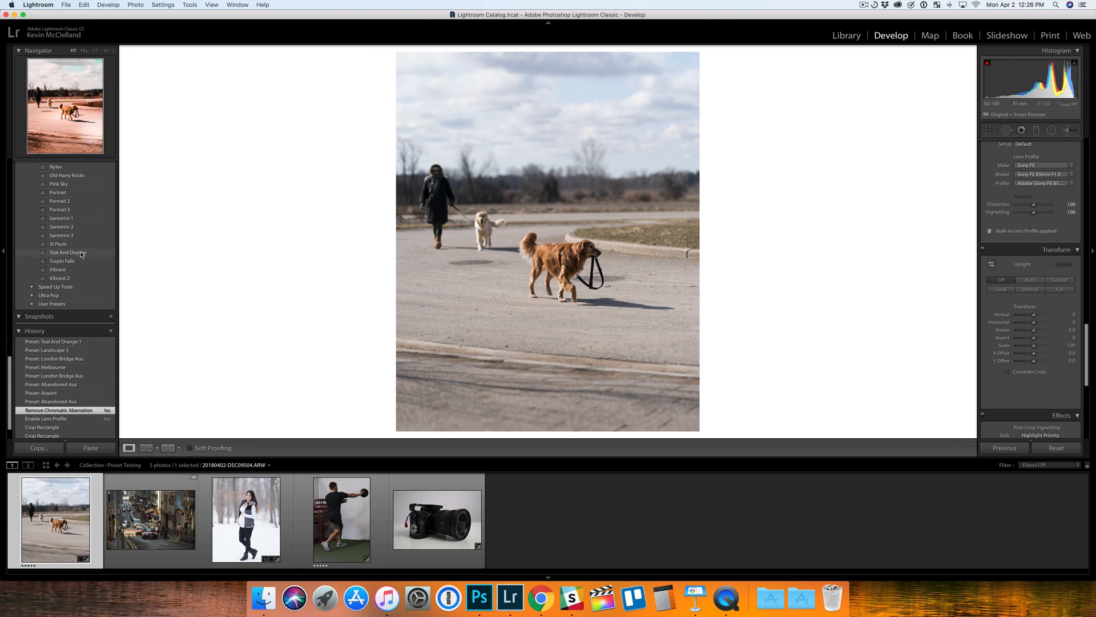
Apply the Japan Two look for muted, faded tones on the dog-walking photo.
scroll("up", 3)
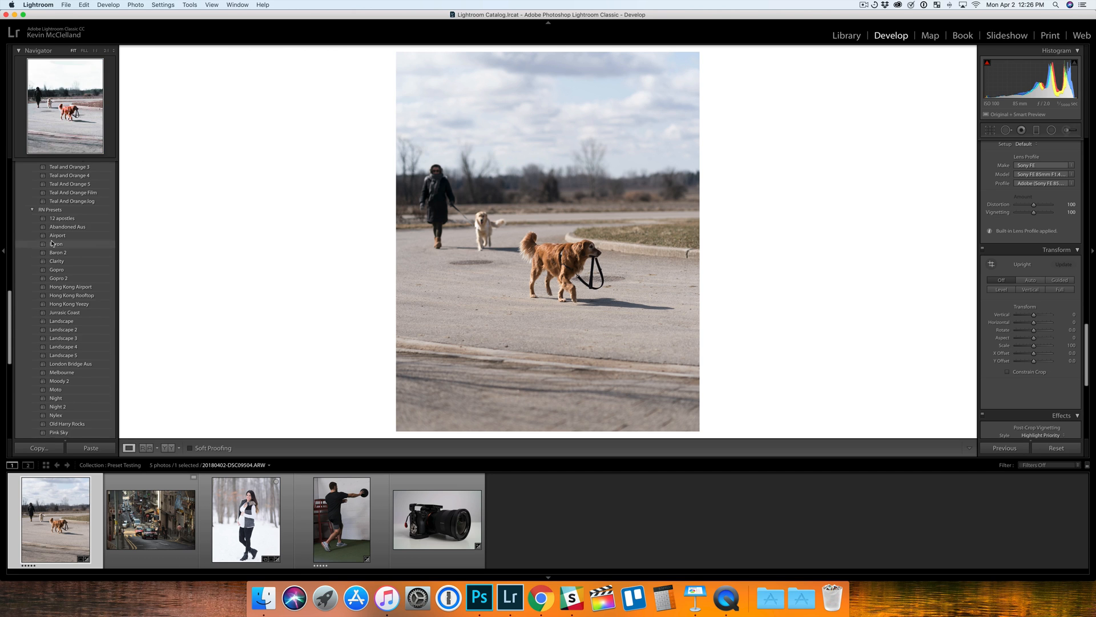
scroll("up", 3)
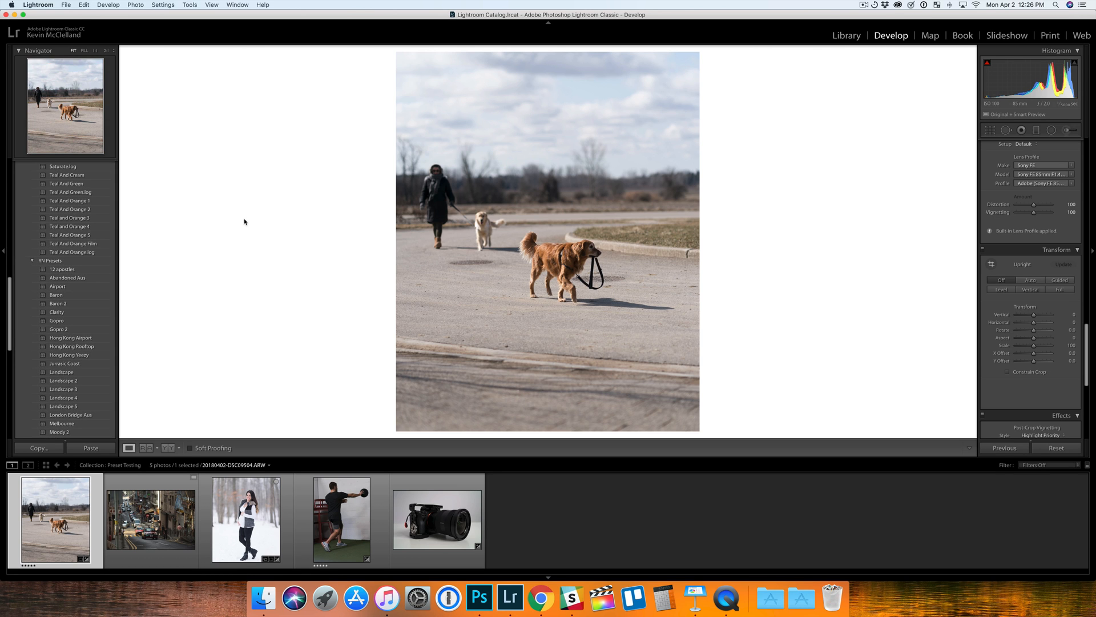
scroll("up", 3)
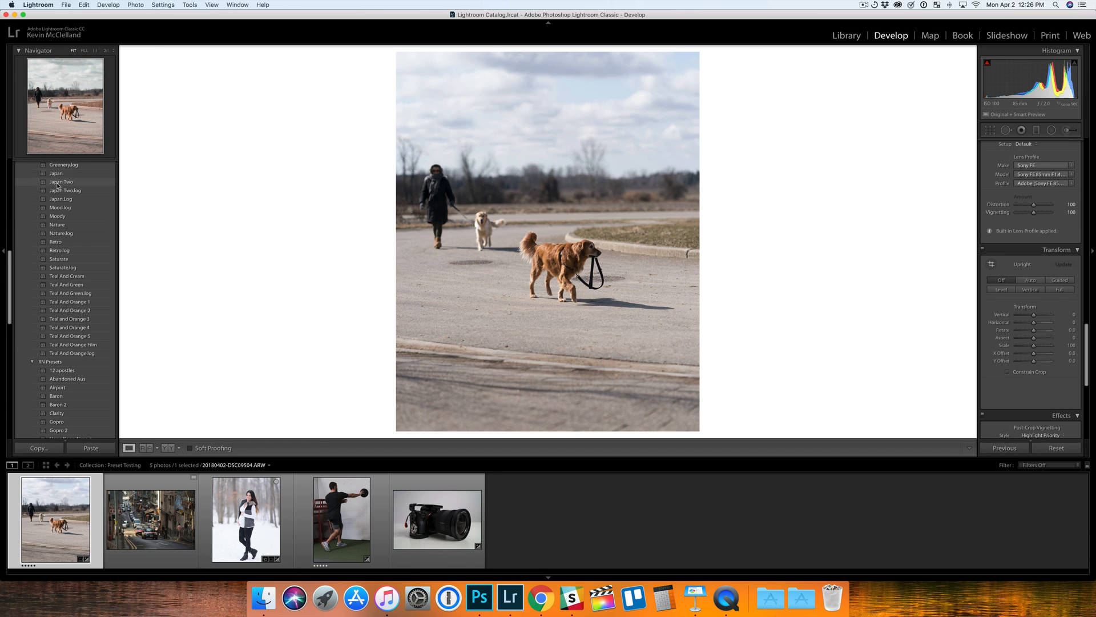
left_click(62, 182)
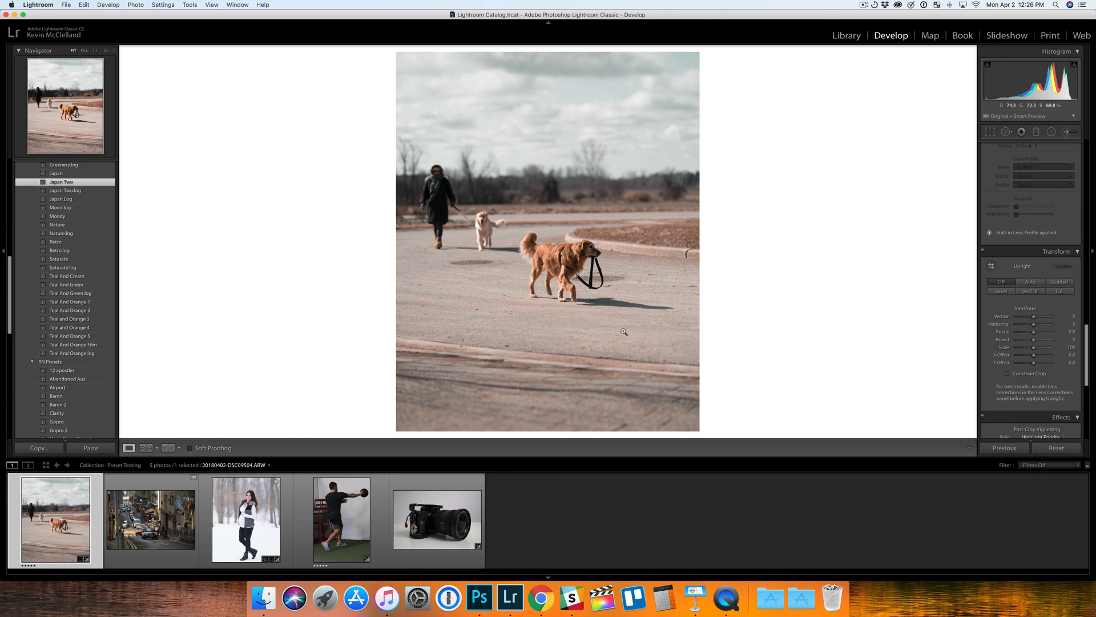
Apply the Moody look to the dog photo and compare it with the original.
left_click(146, 448)
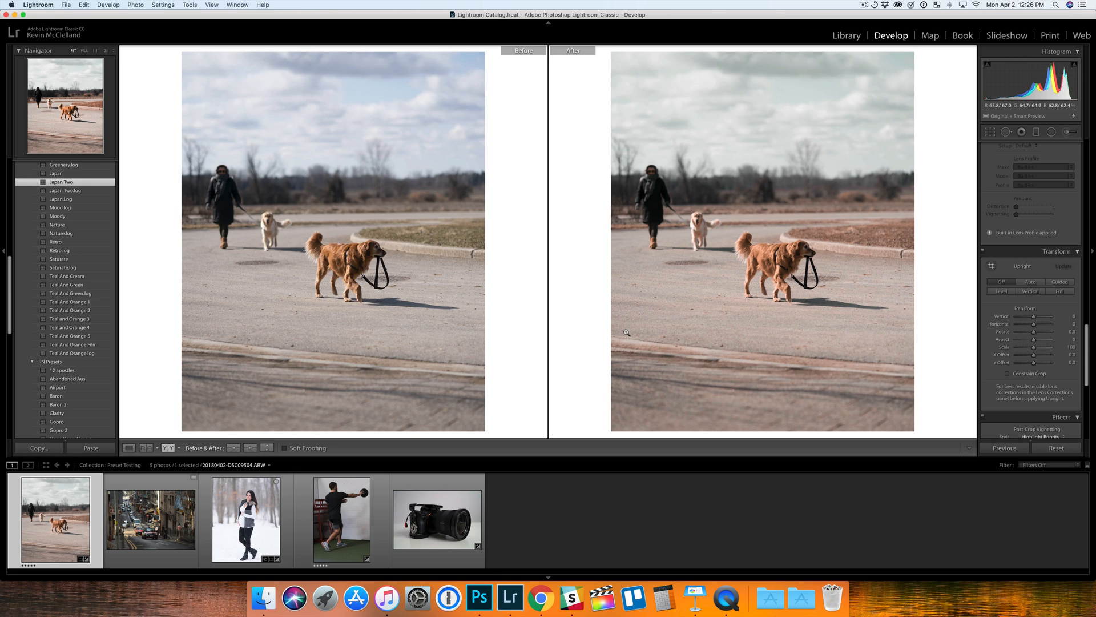
mouse_move(292, 172)
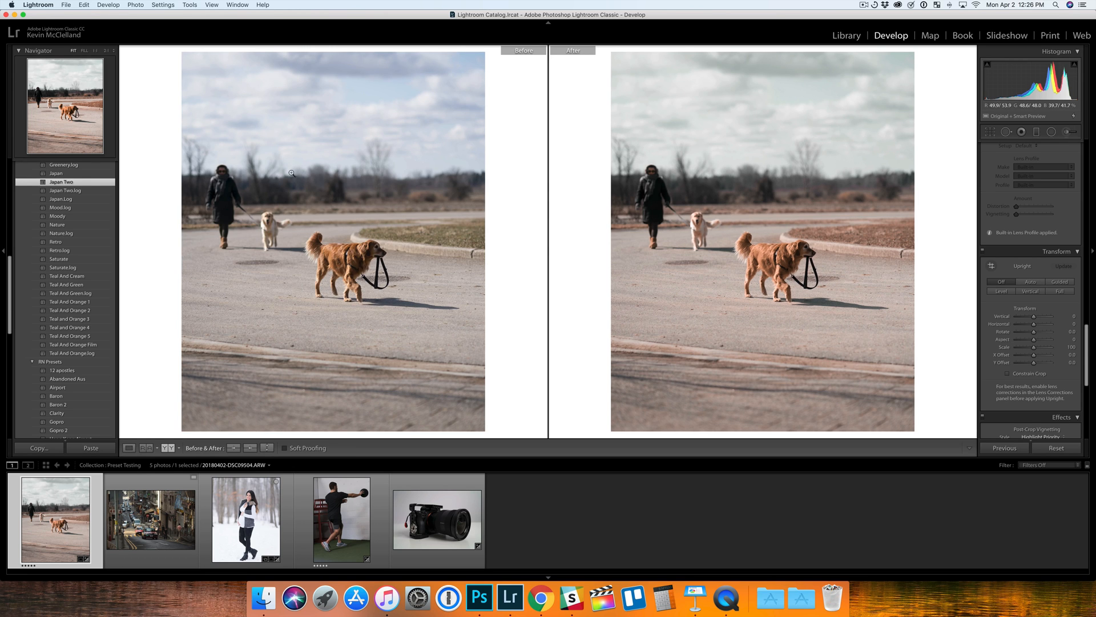
mouse_move(745, 272)
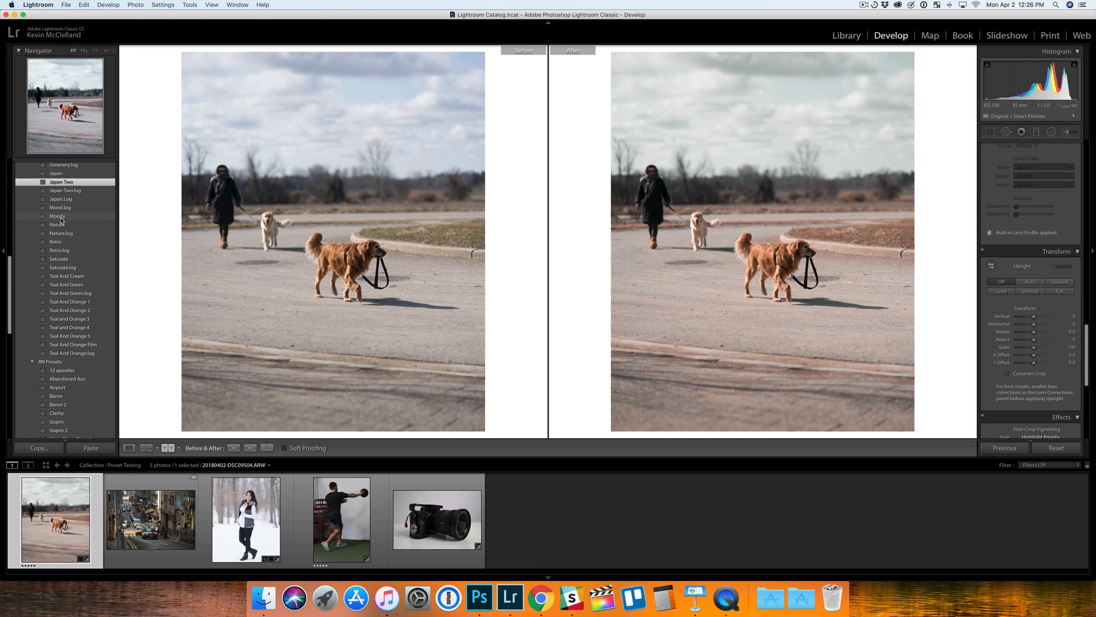
left_click(58, 216)
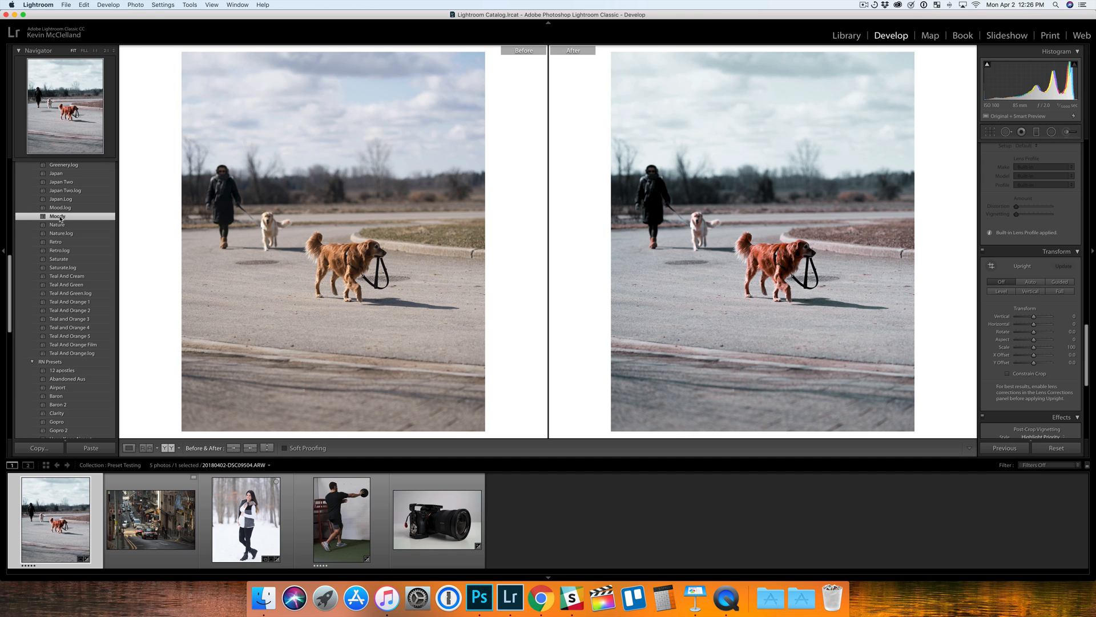
scroll("down", 3)
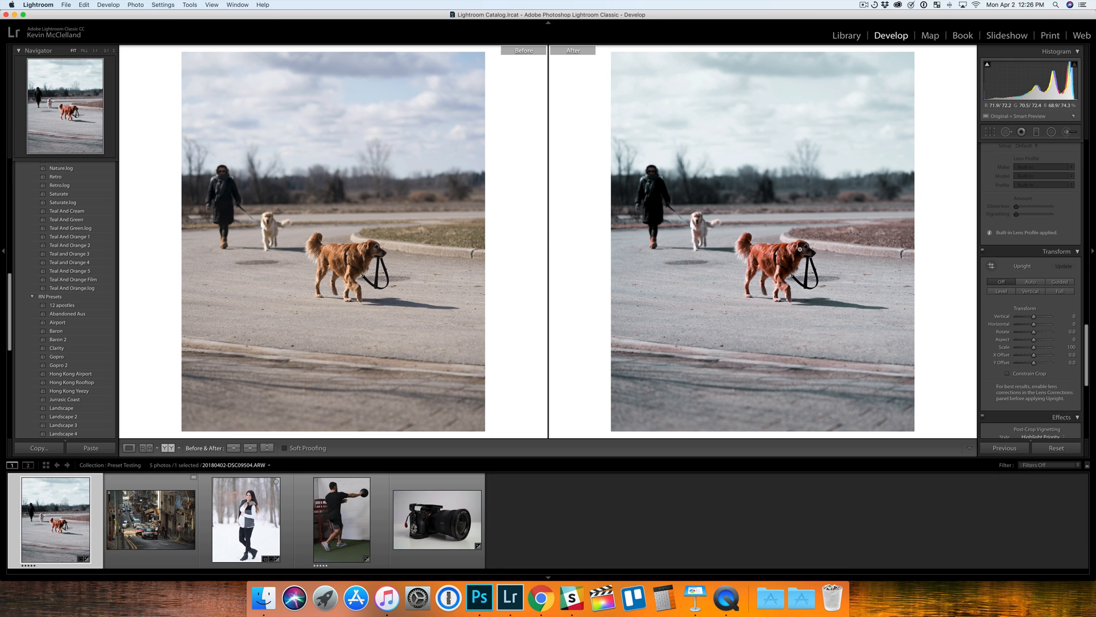
mouse_move(712, 323)
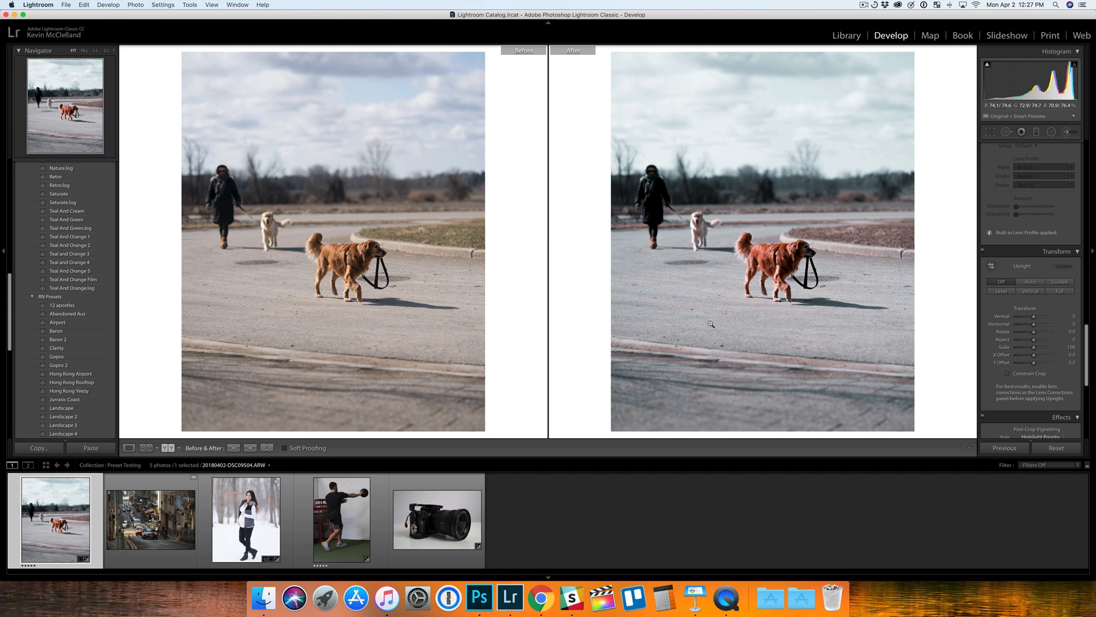
left_click(149, 518)
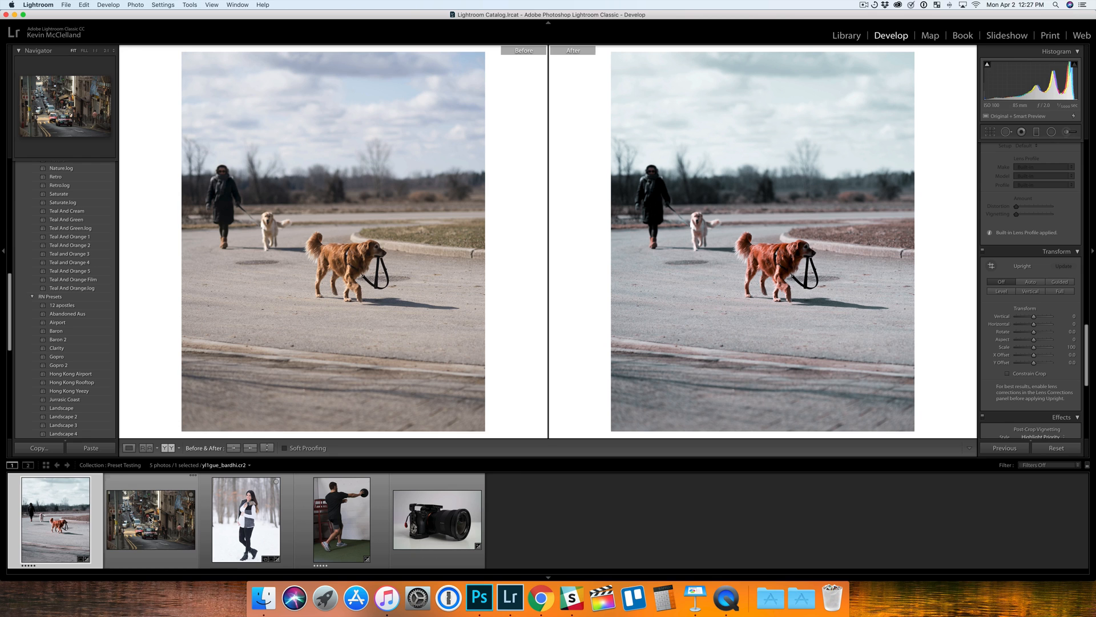
Switch to the city street photo and apply the Moto look, viewed alone and beside the original.
left_click(150, 518)
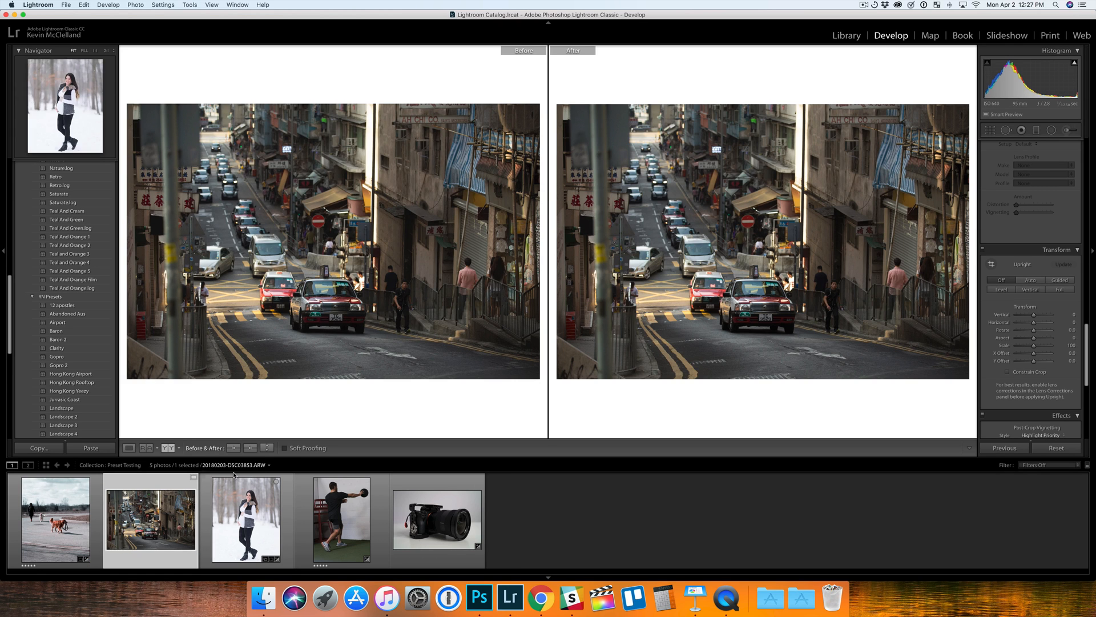
left_click(150, 521)
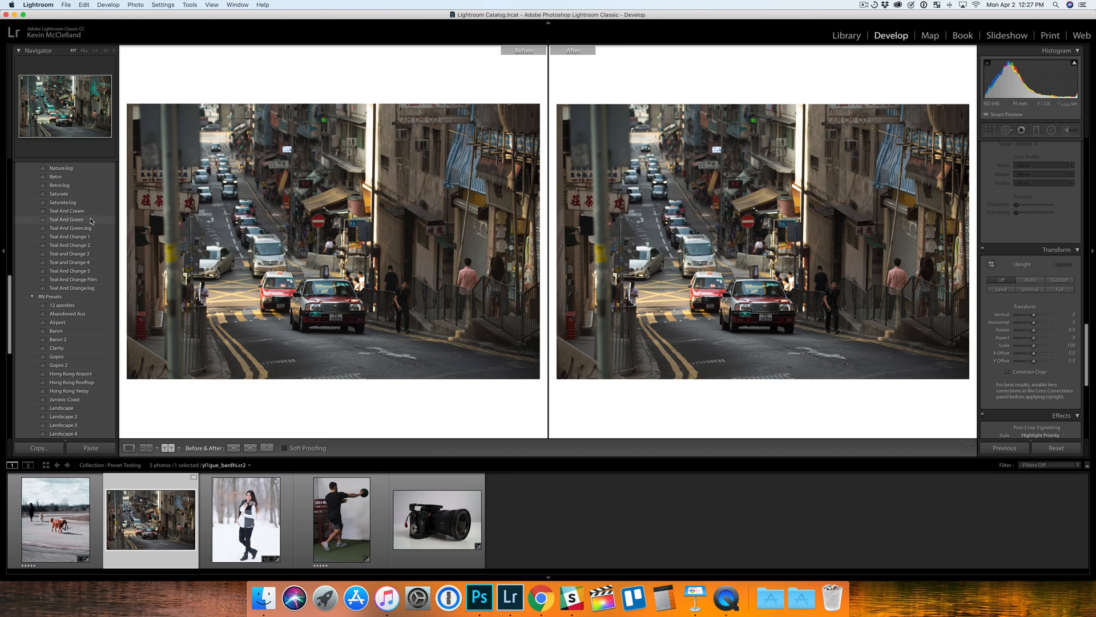
scroll("down", 3)
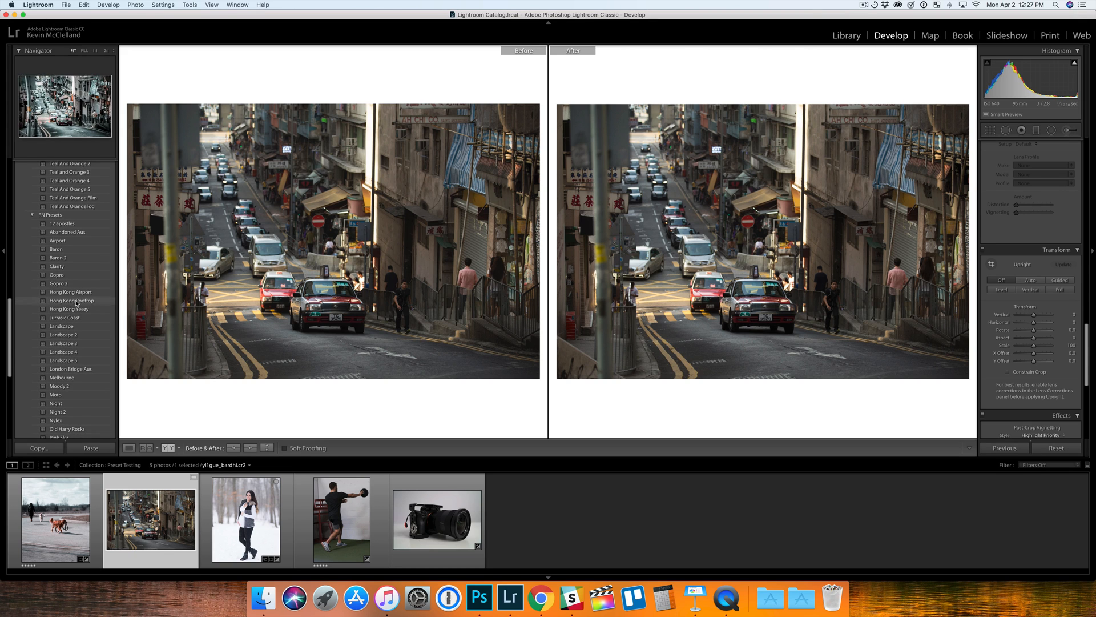
scroll("down", 3)
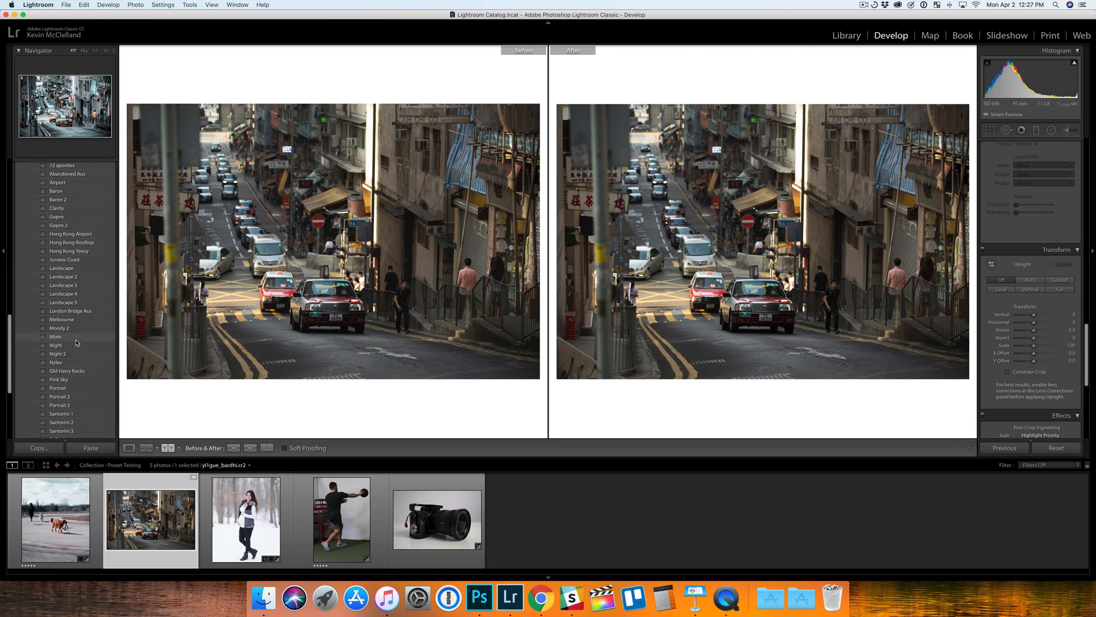
left_click(56, 336)
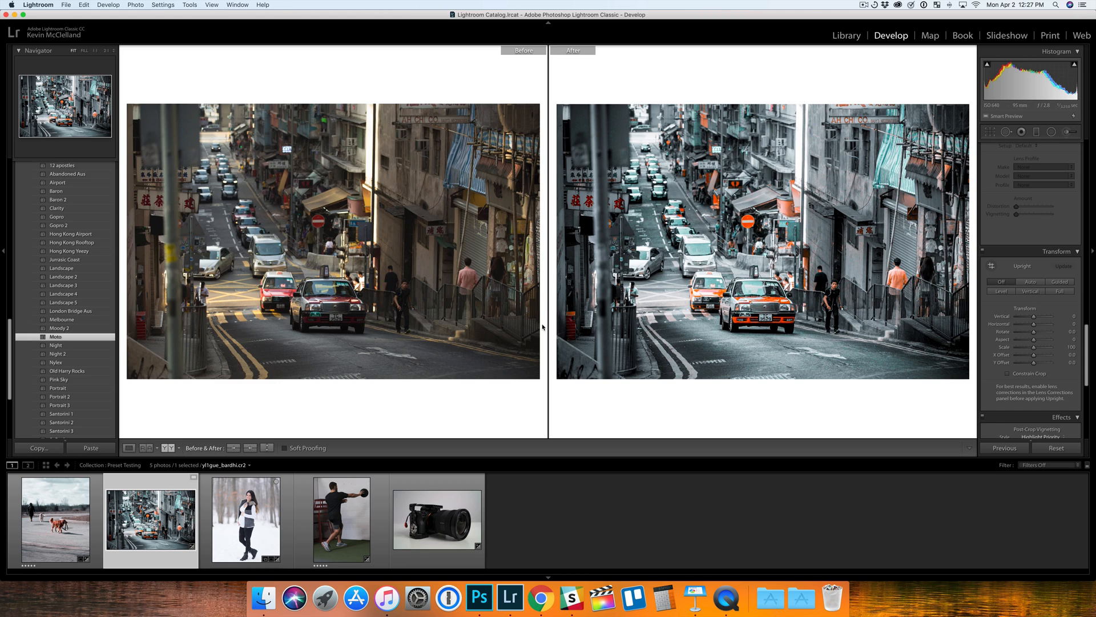
left_click(129, 448)
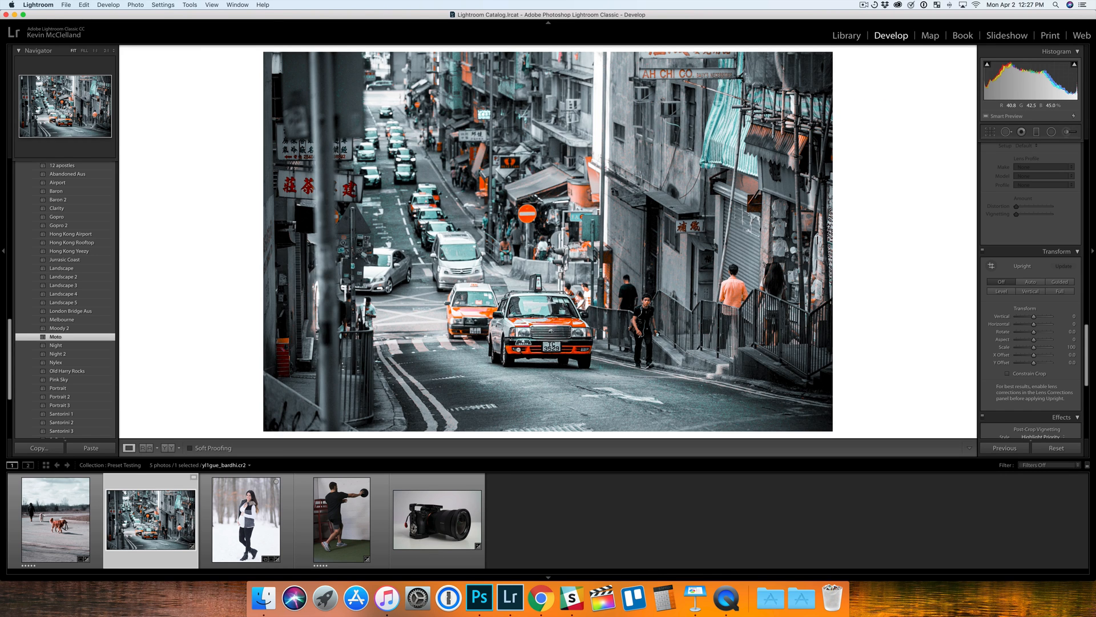
left_click(145, 448)
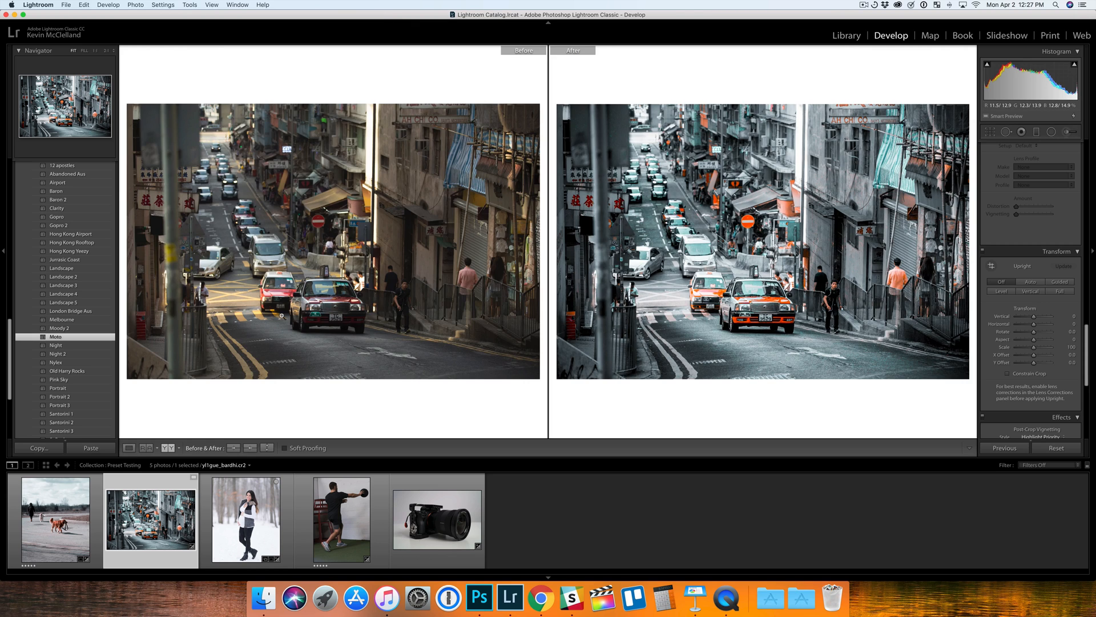
Try another preset, then apply a warmer pinkish look to the street photo.
scroll("down", 3)
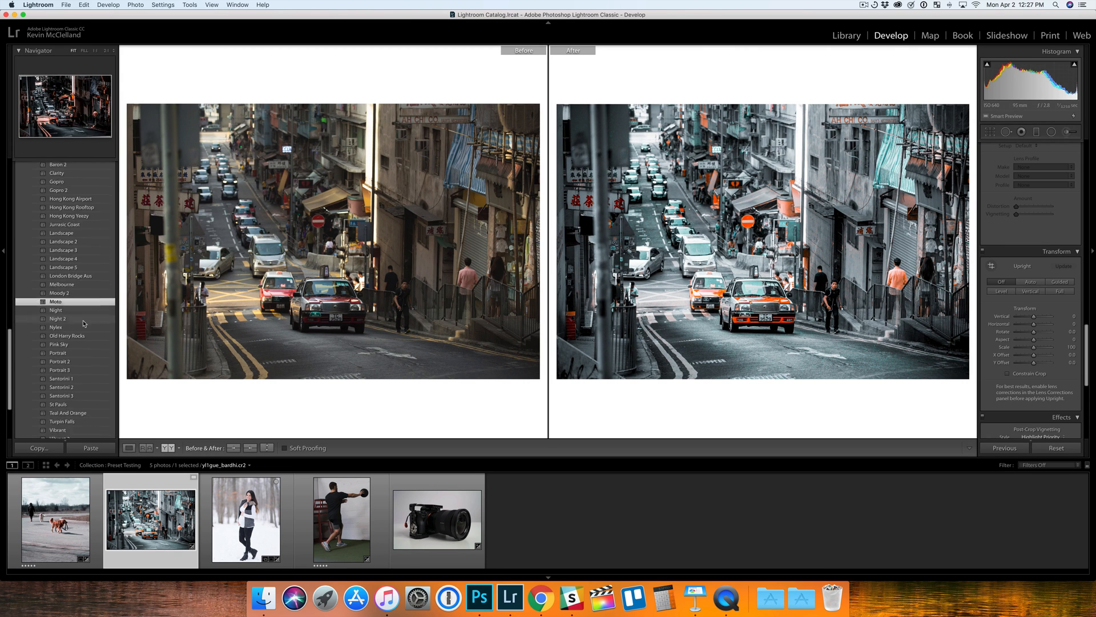
left_click(62, 350)
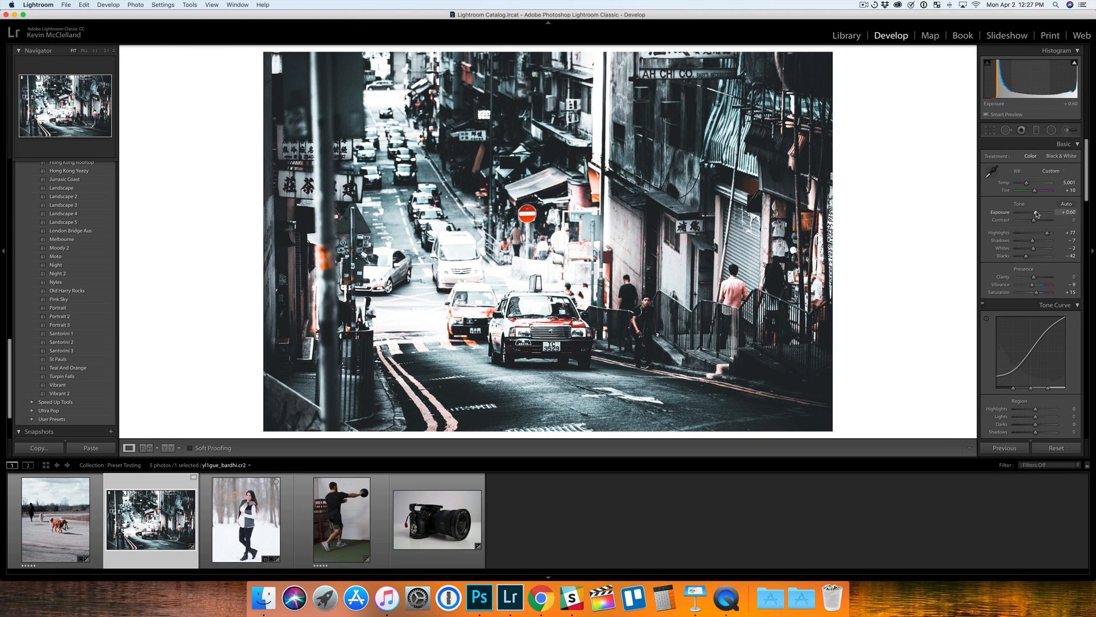
left_click(147, 447)
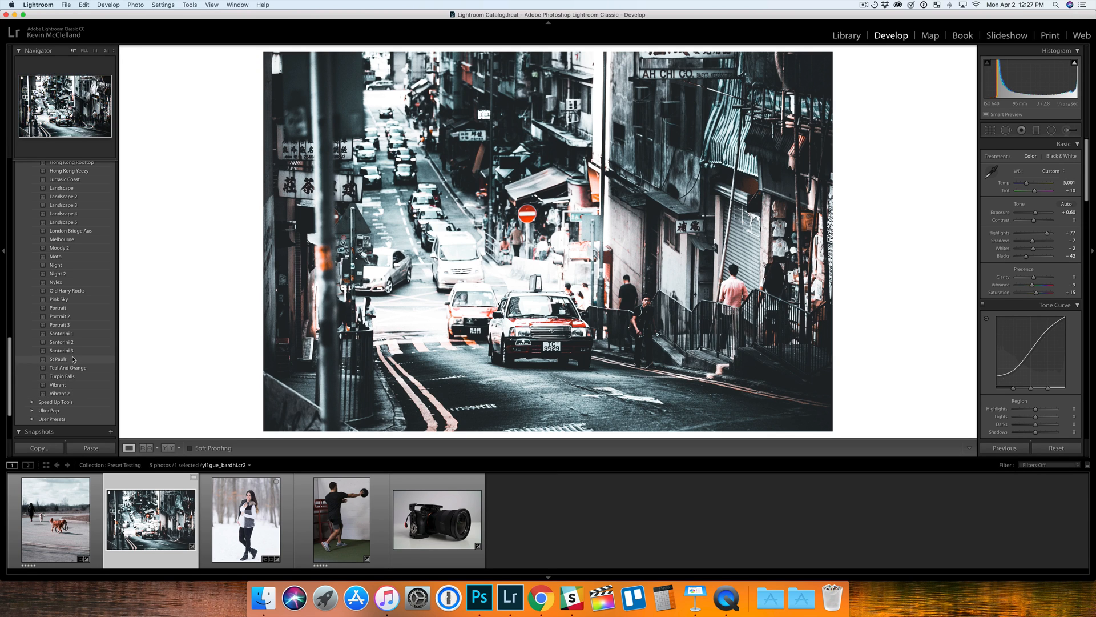
left_click(58, 359)
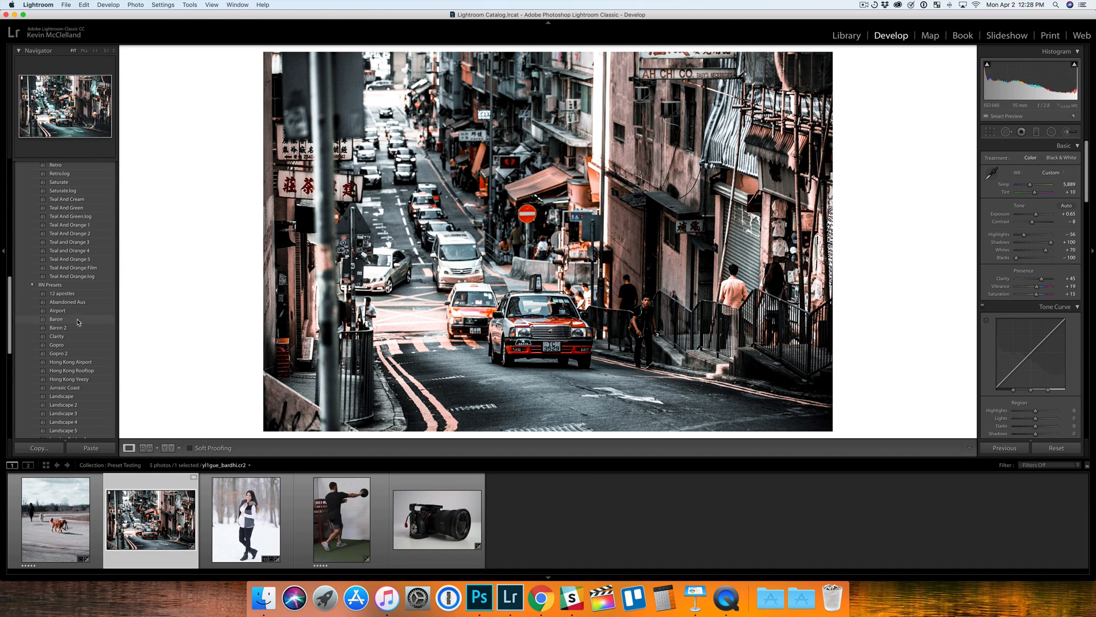
mouse_move(402, 375)
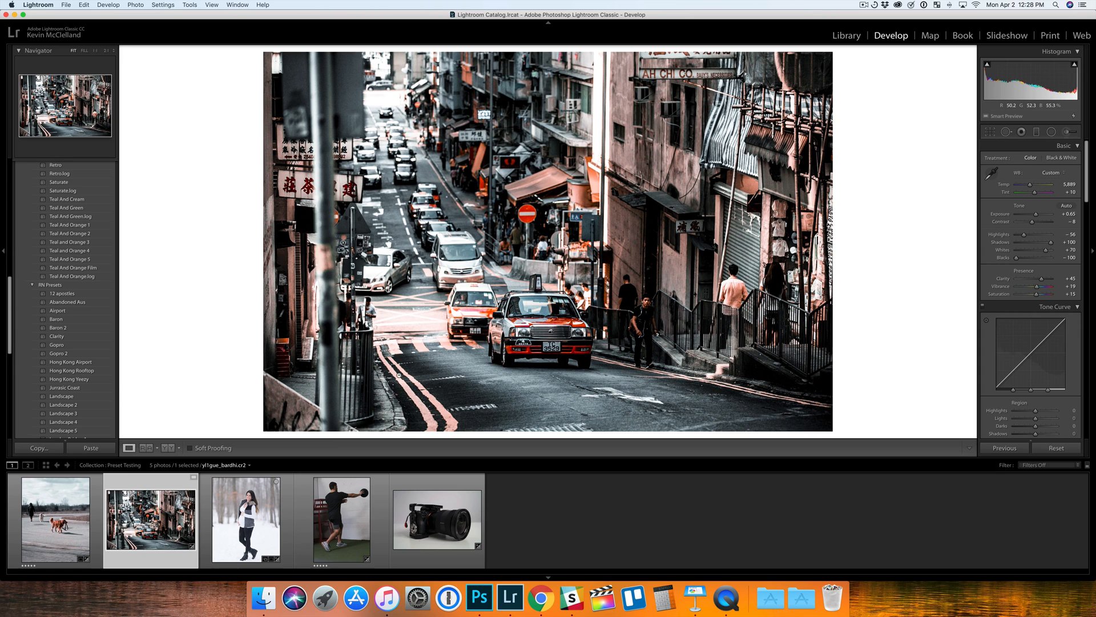
left_click(147, 448)
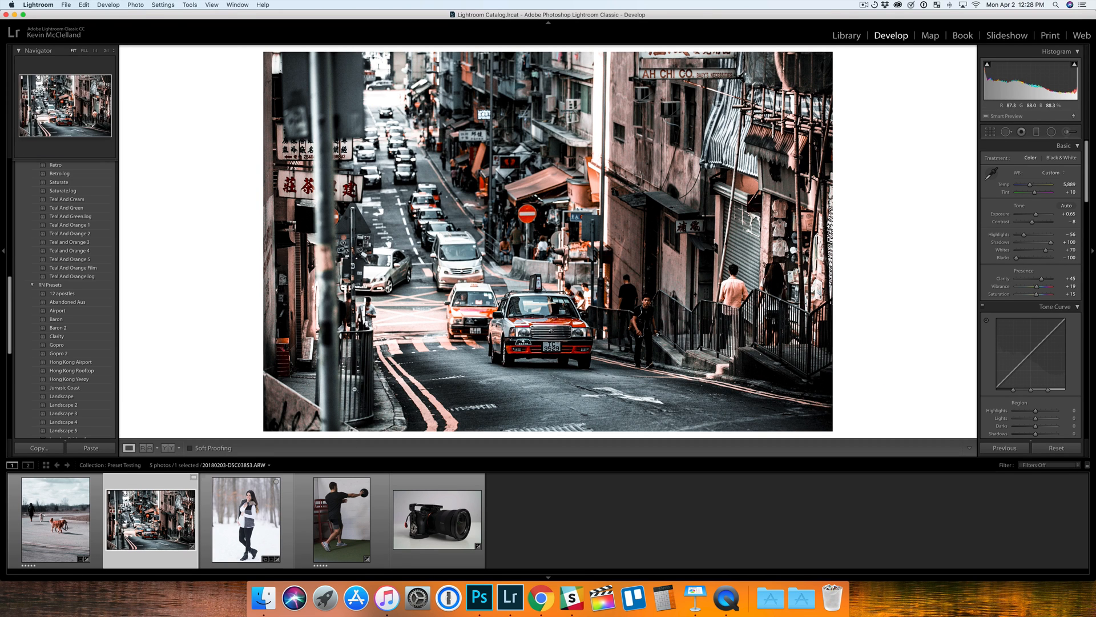
Switch to the winter portrait and try the Portrait 2 look against the original.
left_click(245, 521)
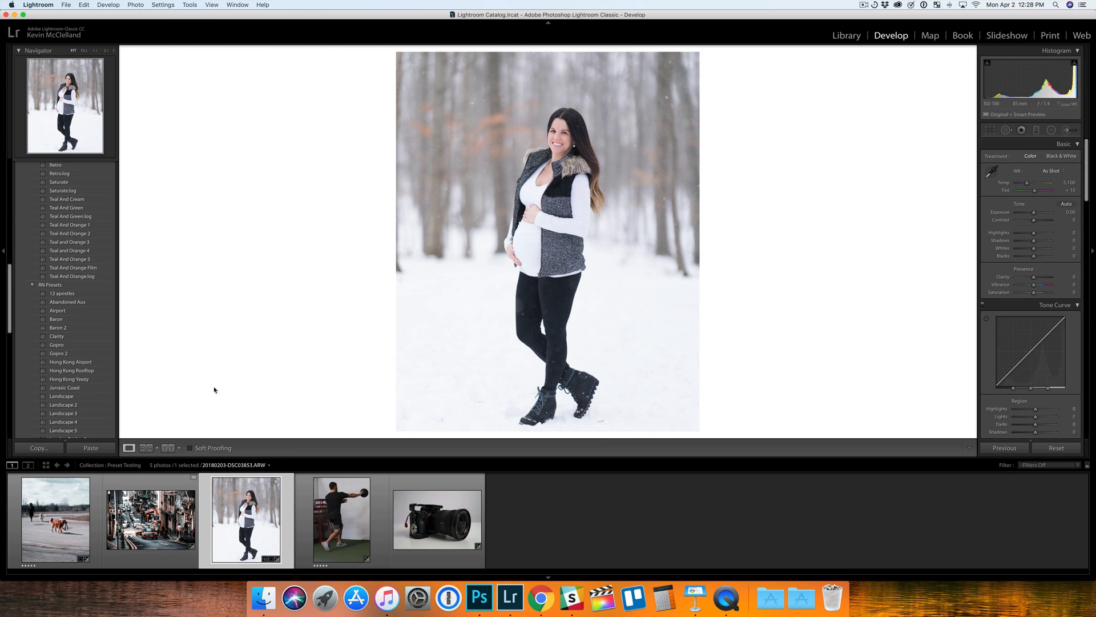
scroll("down", 3)
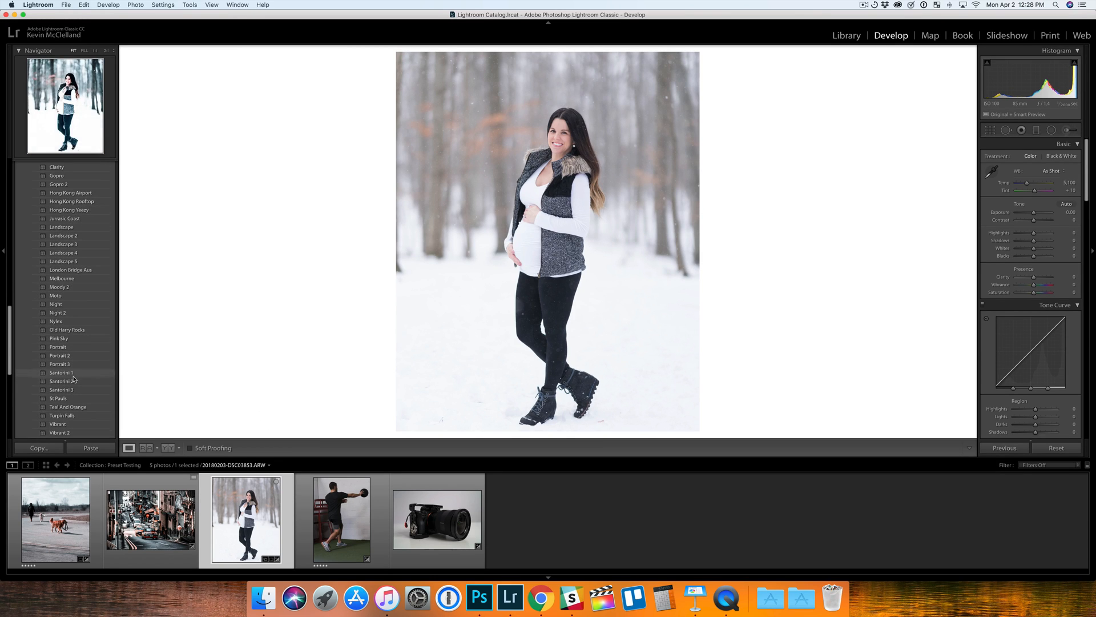
scroll("down", 3)
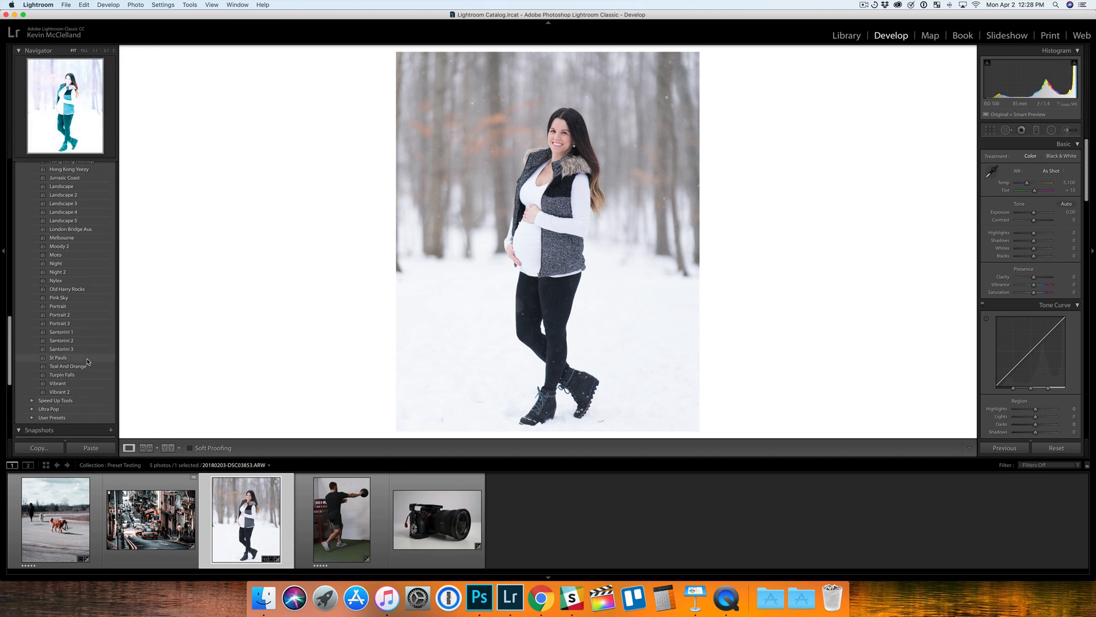
scroll("up", 3)
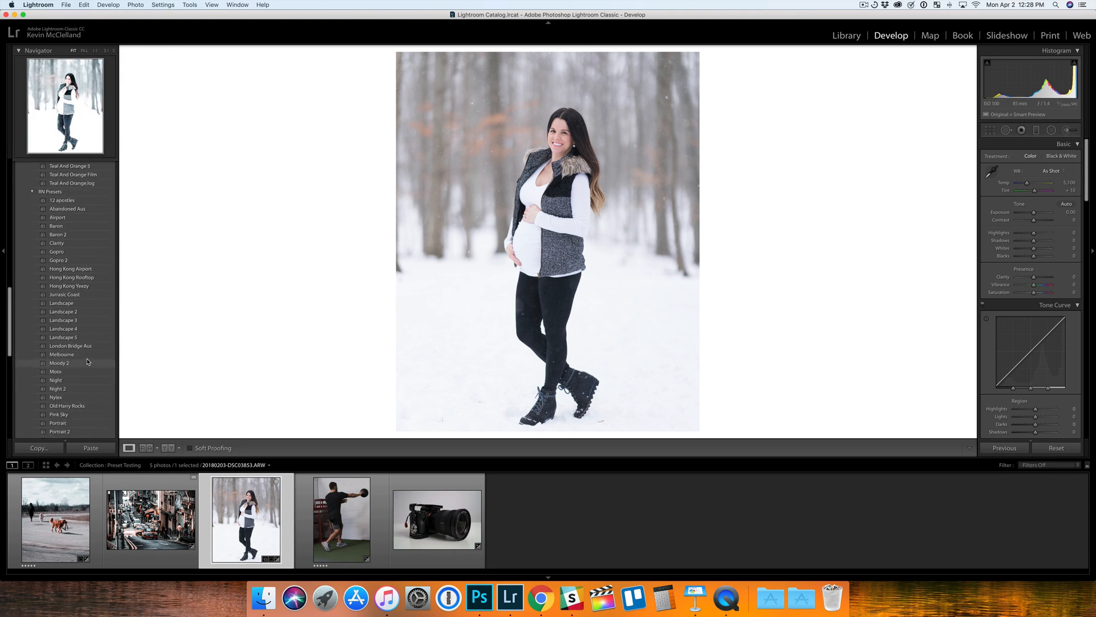
left_click(61, 349)
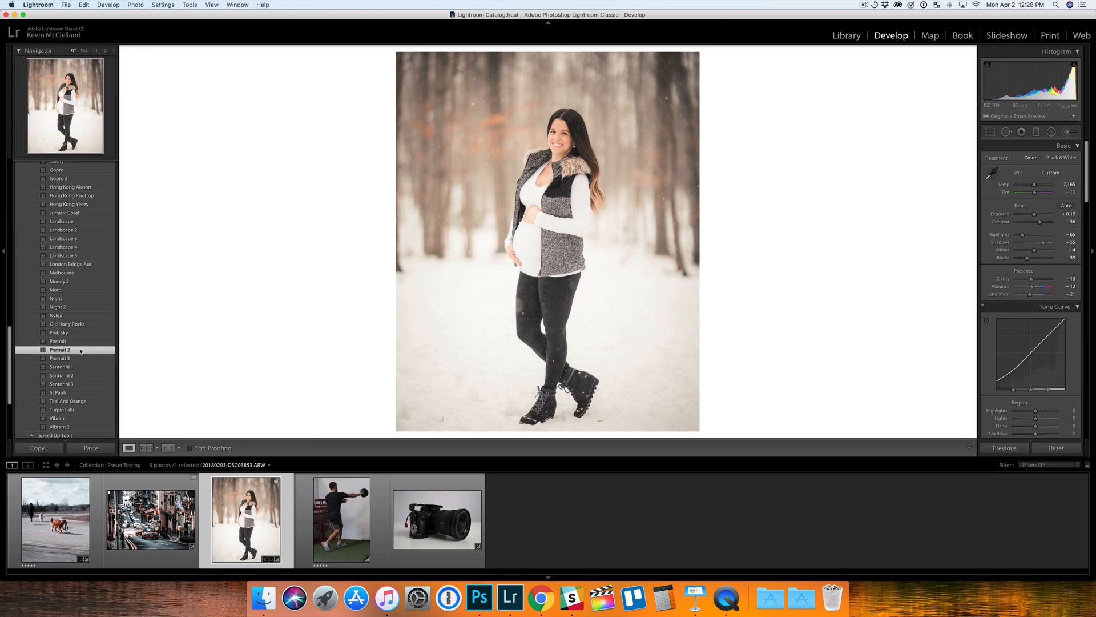
left_click(146, 448)
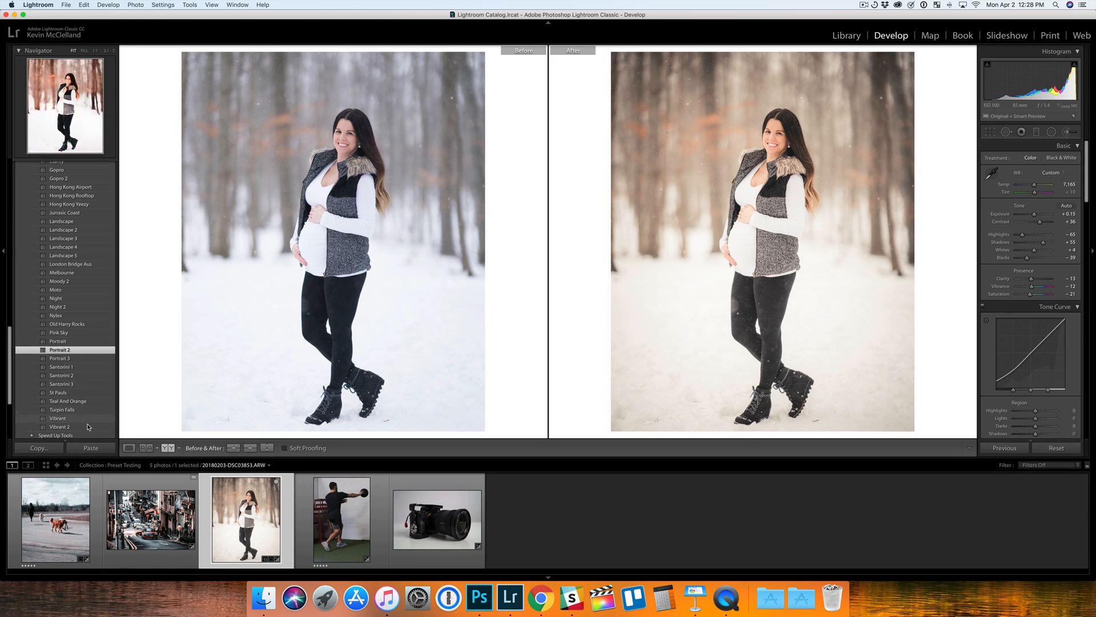
Apply the Nylex look to the snowy portrait, shown side by side with the original.
left_click(55, 519)
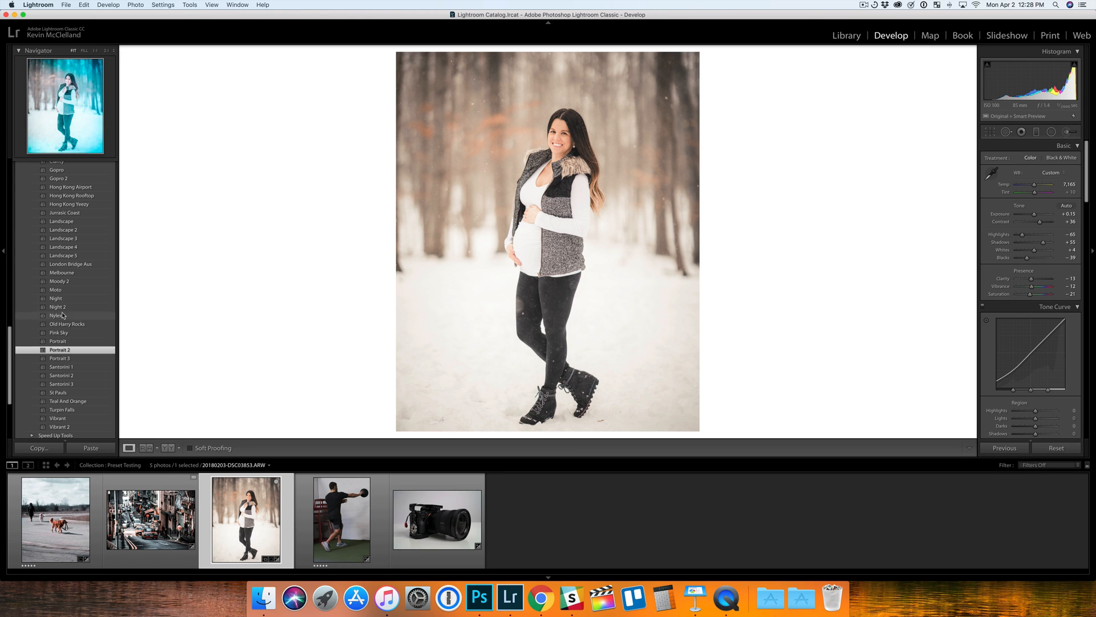
left_click(56, 315)
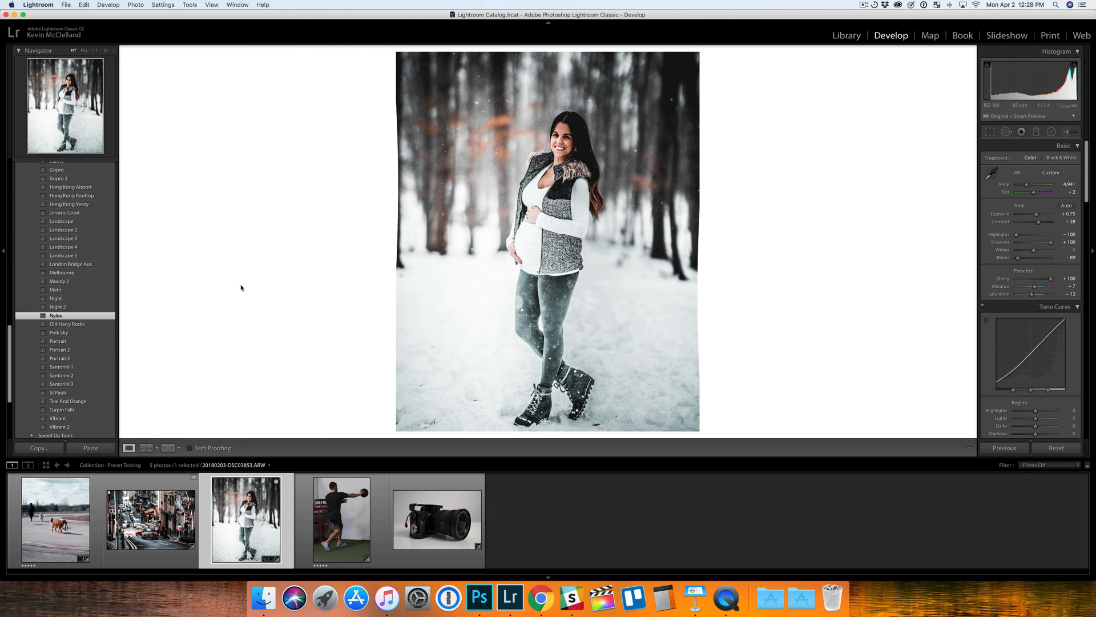
left_click(136, 447)
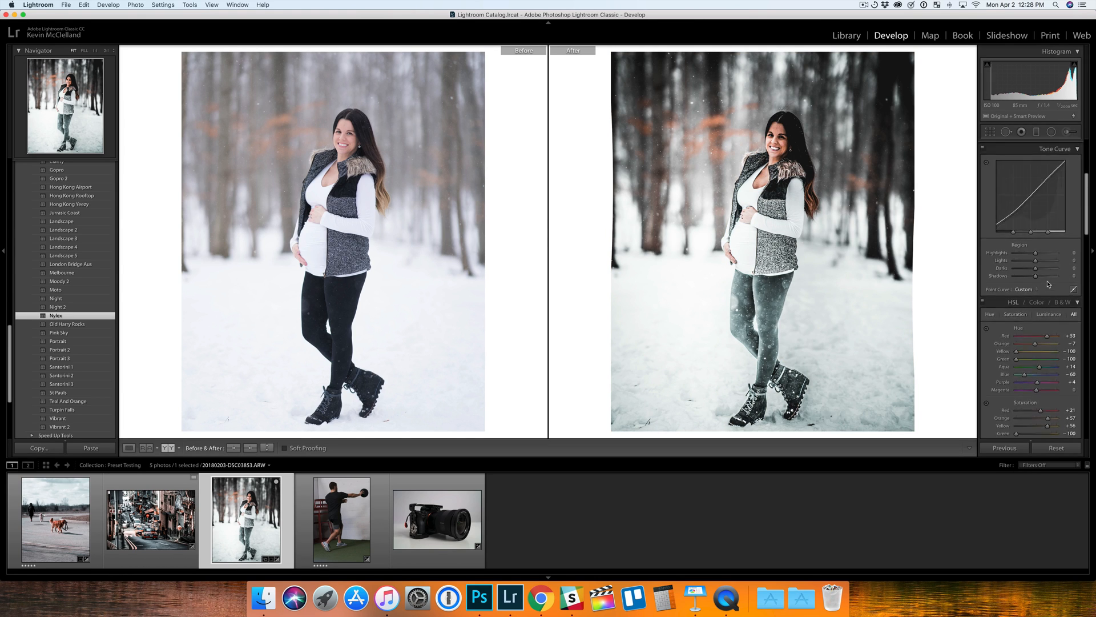
scroll("down", 3)
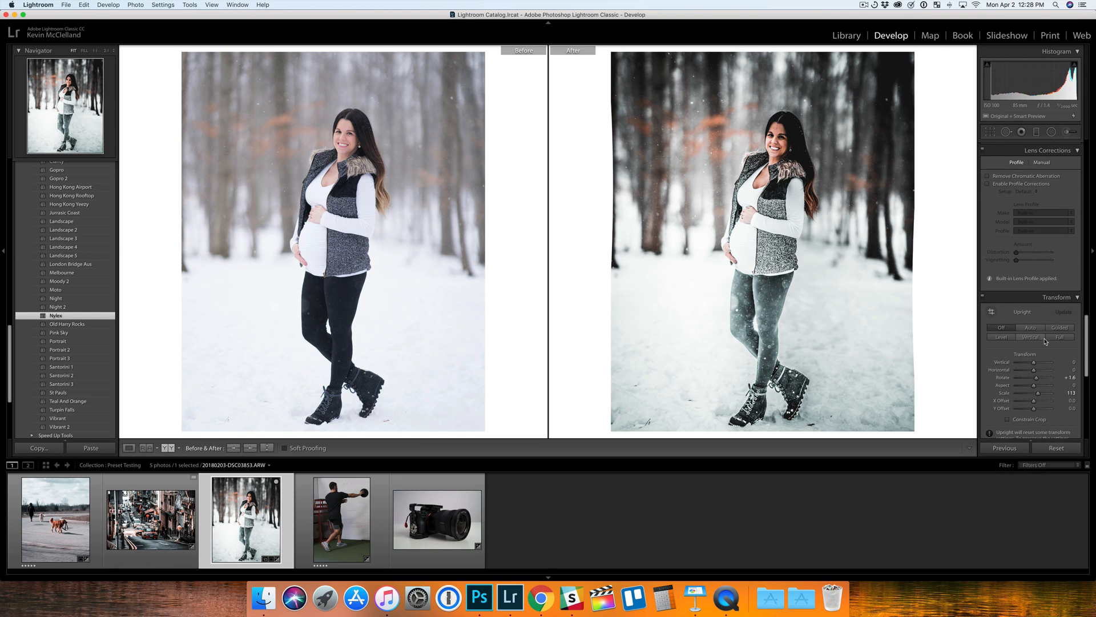
mouse_move(836, 289)
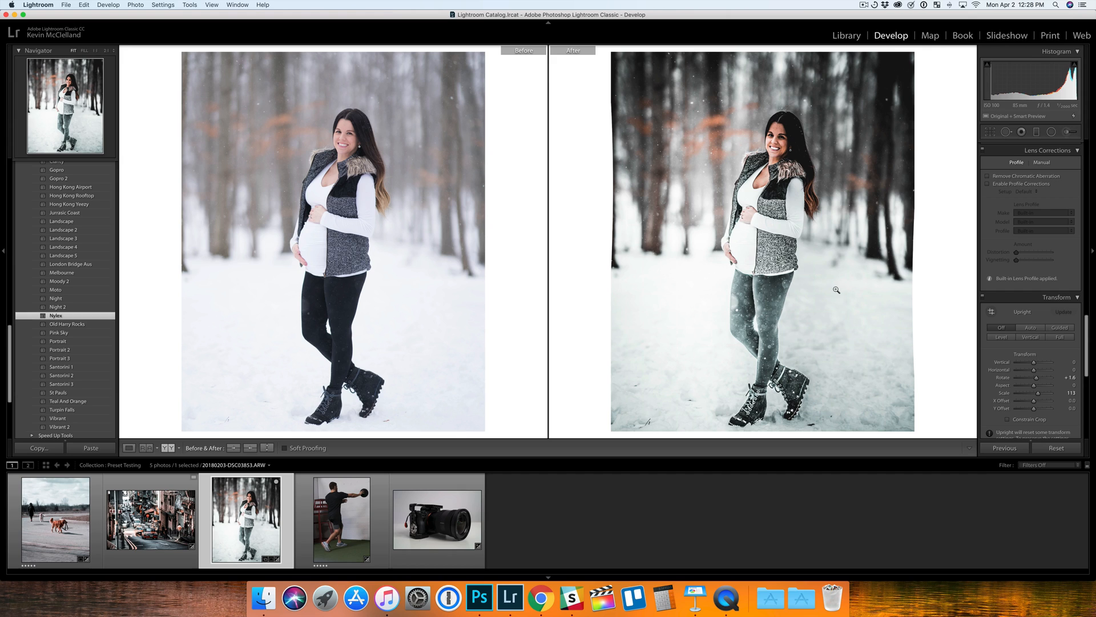
mouse_move(803, 272)
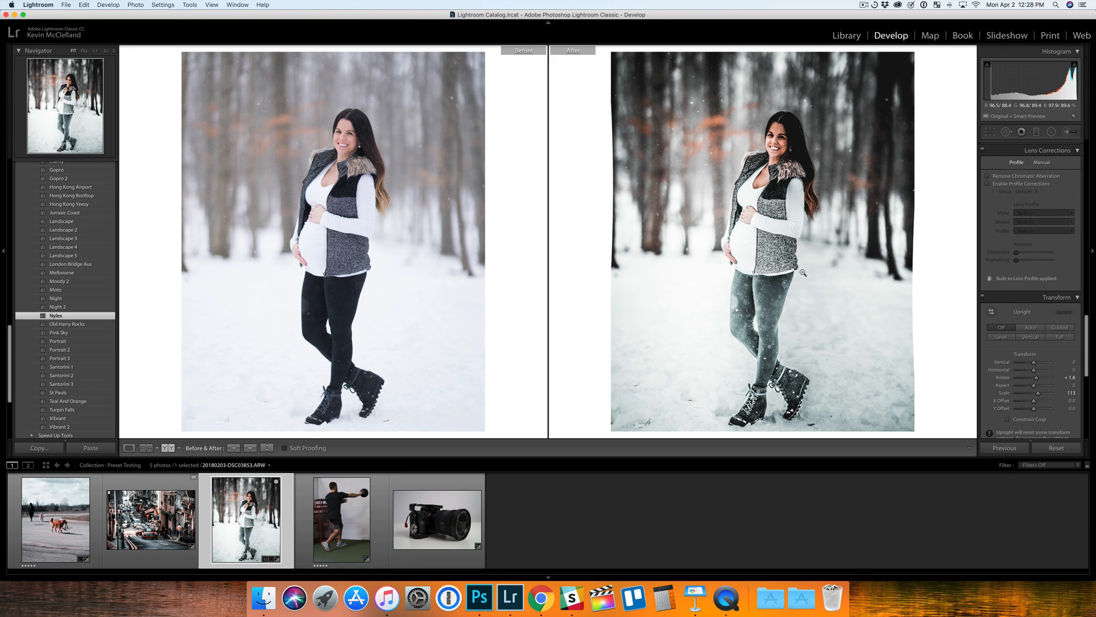
mouse_move(716, 193)
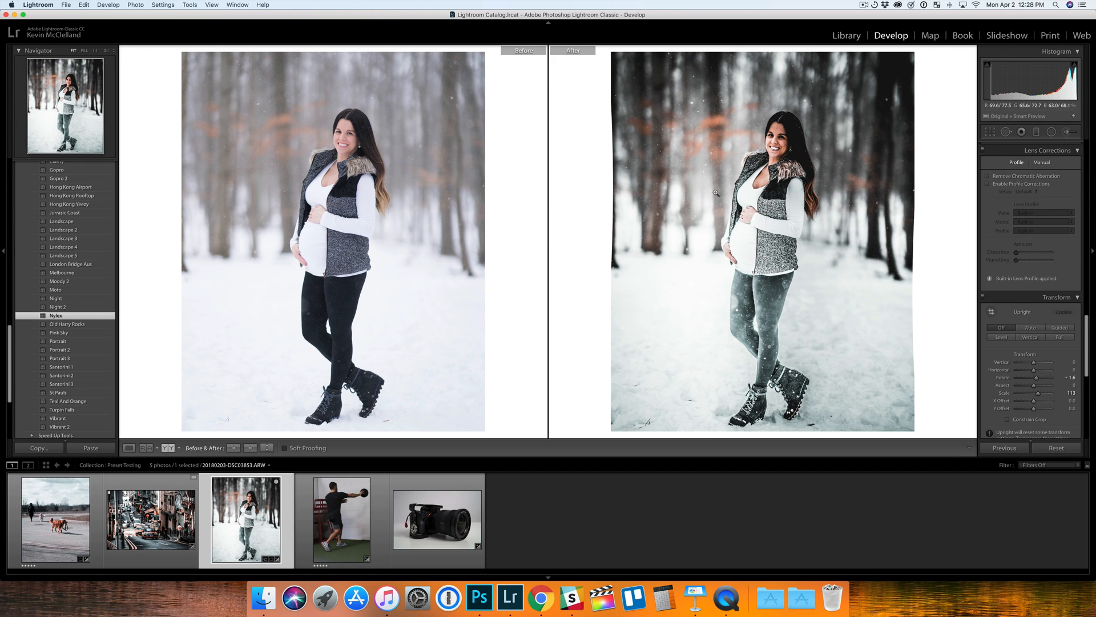
mouse_move(442, 283)
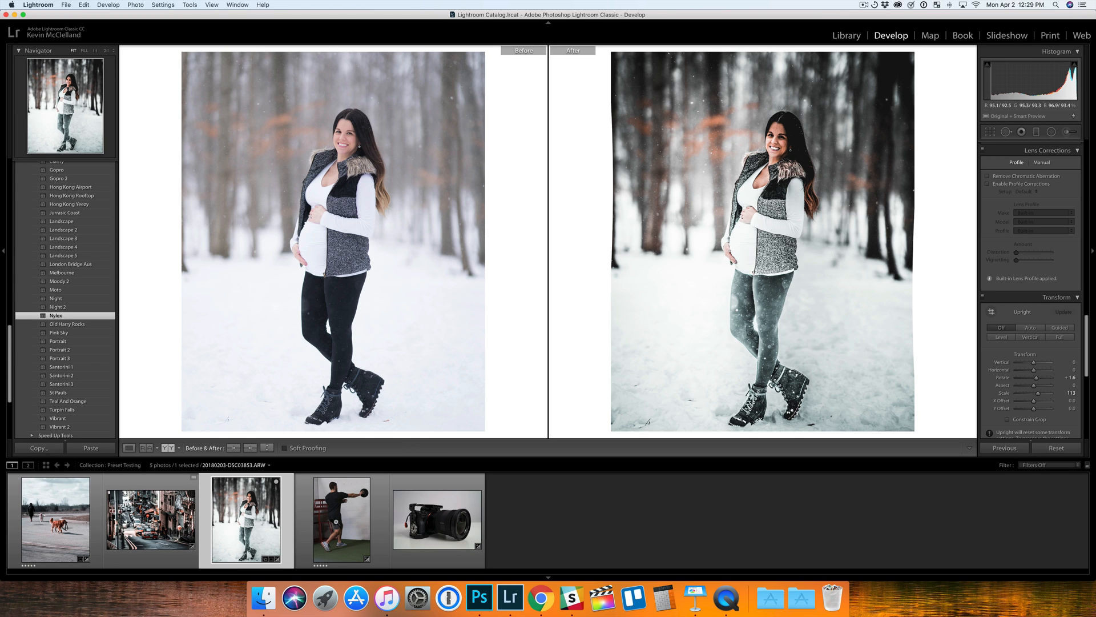
Switch to the gym photo, try Melbourne, then apply the Baron 2 look.
left_click(342, 521)
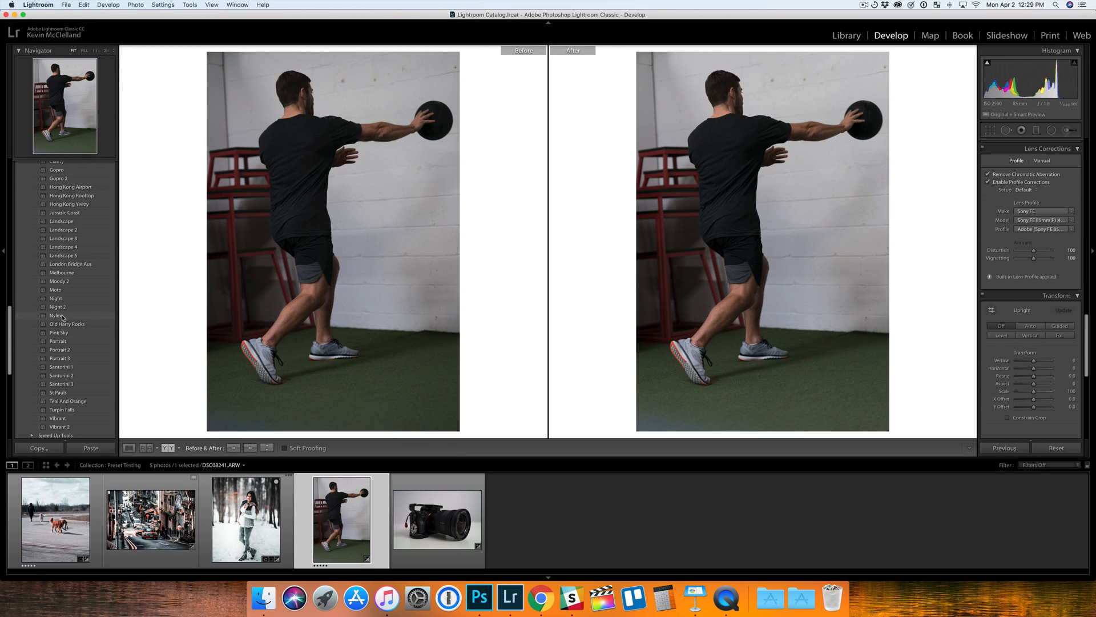
left_click(61, 264)
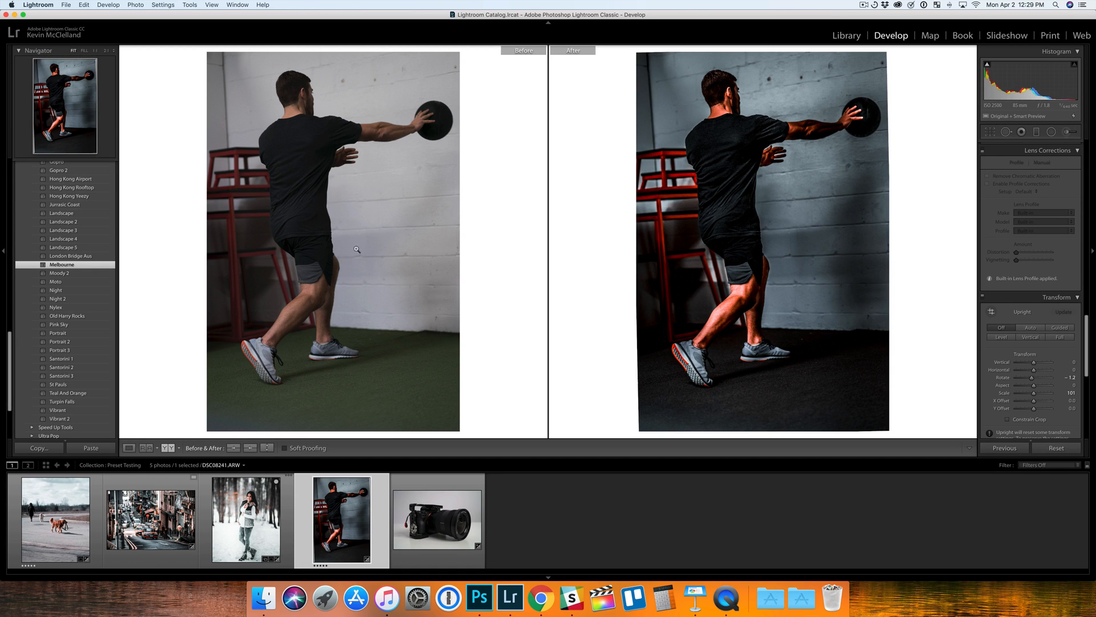
mouse_move(706, 242)
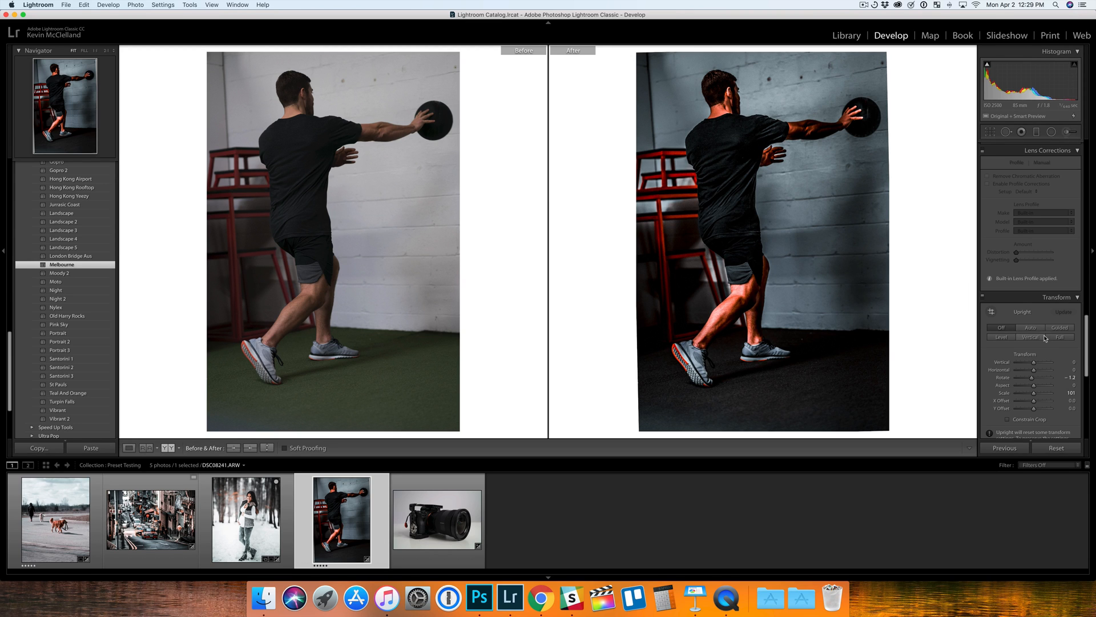
mouse_move(1033, 378)
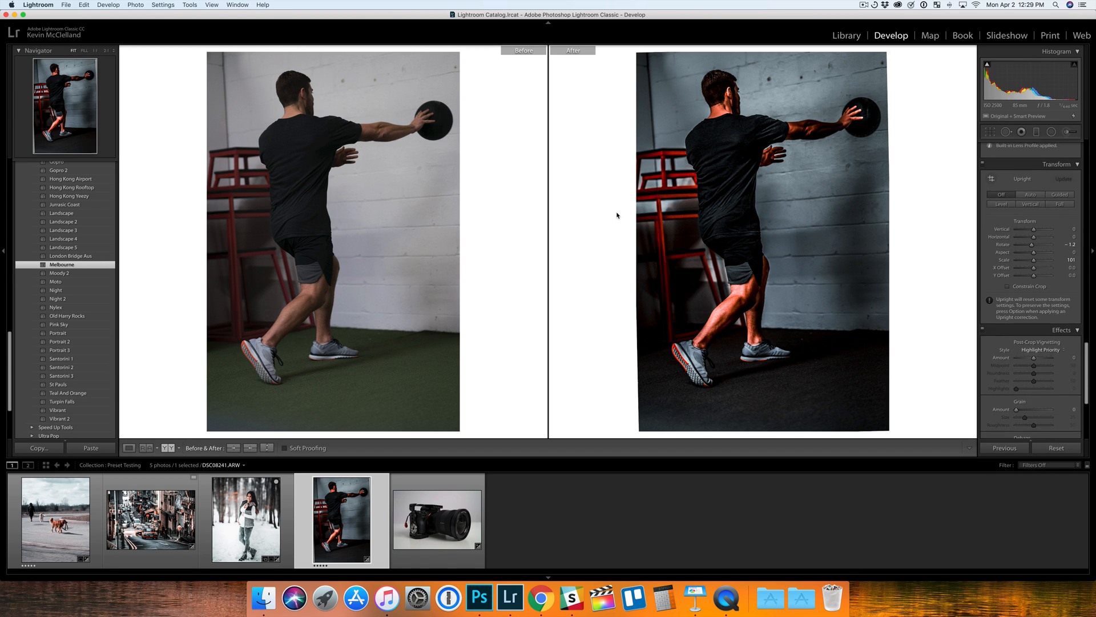
mouse_move(819, 231)
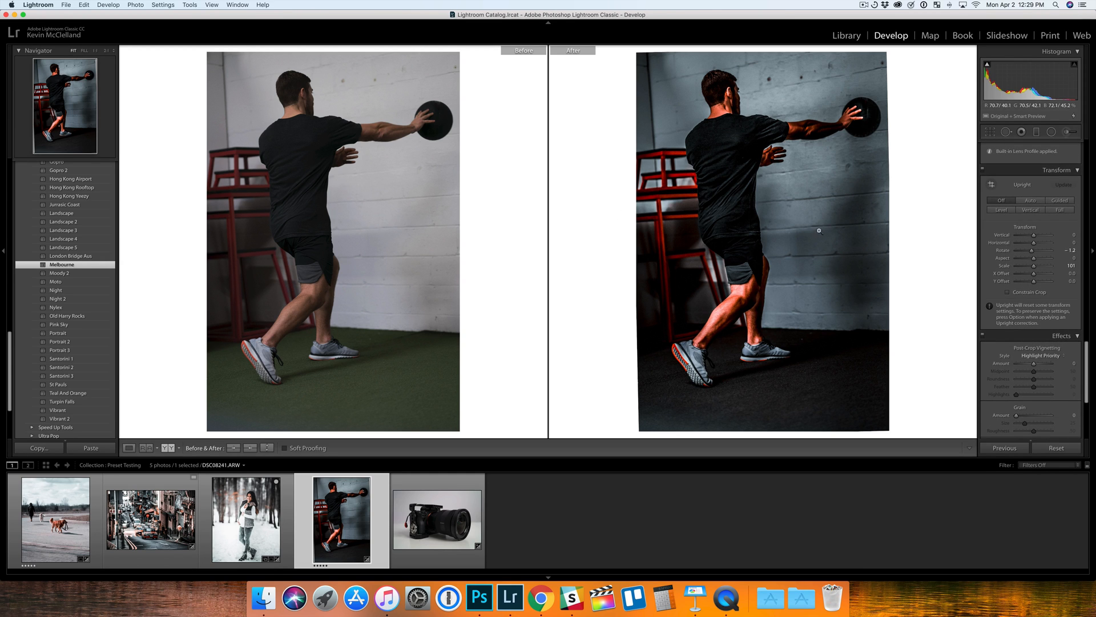
mouse_move(685, 254)
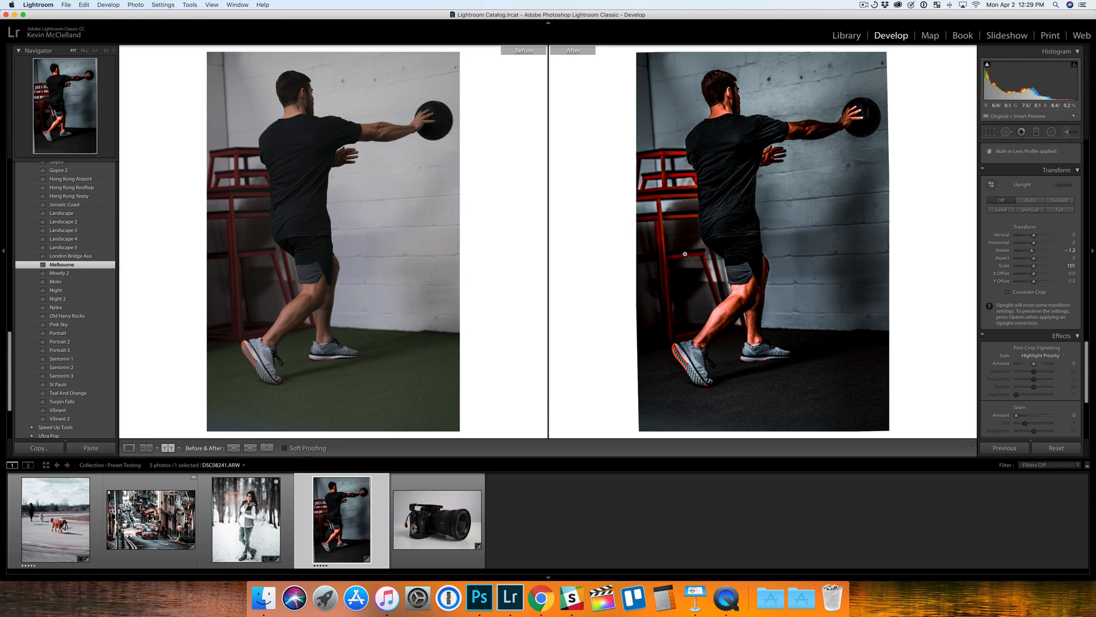
mouse_move(727, 148)
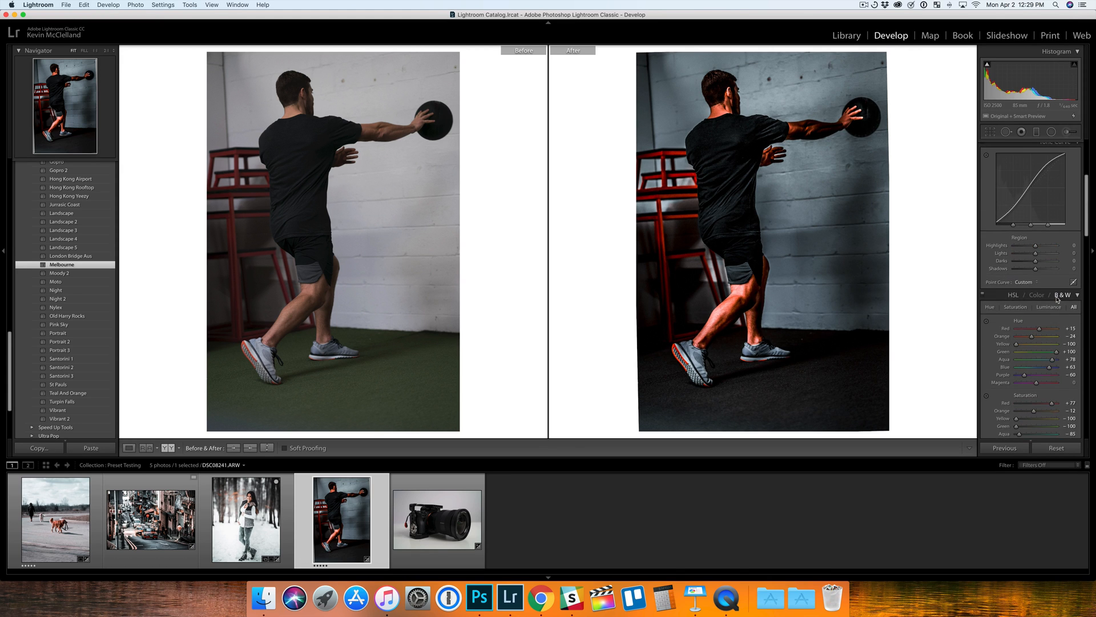
scroll("up", 3)
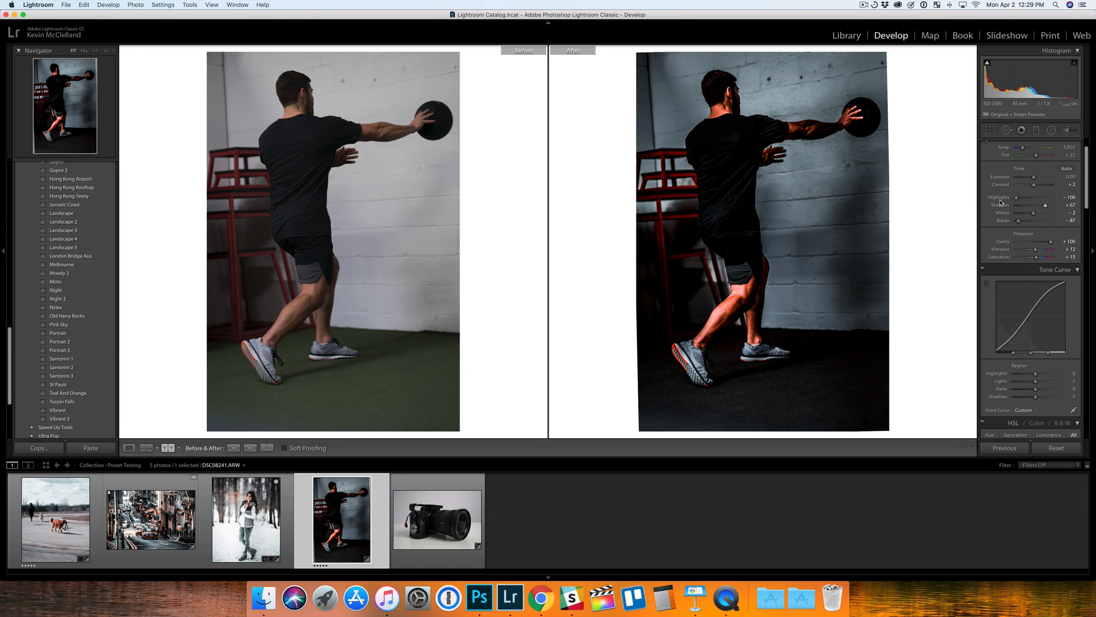
mouse_move(976, 194)
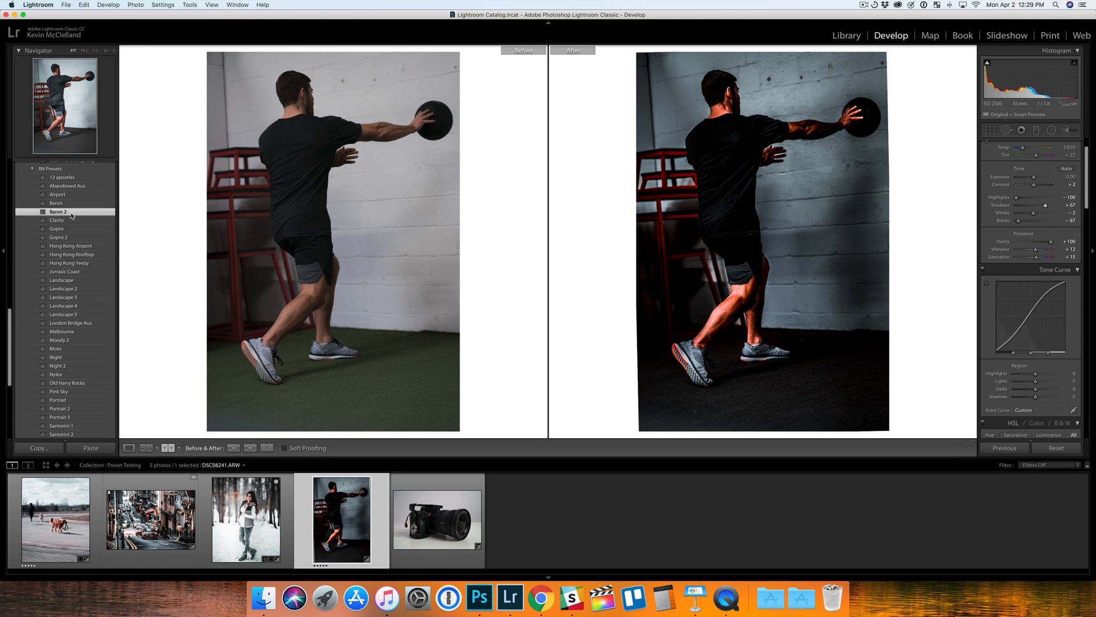
left_click(58, 210)
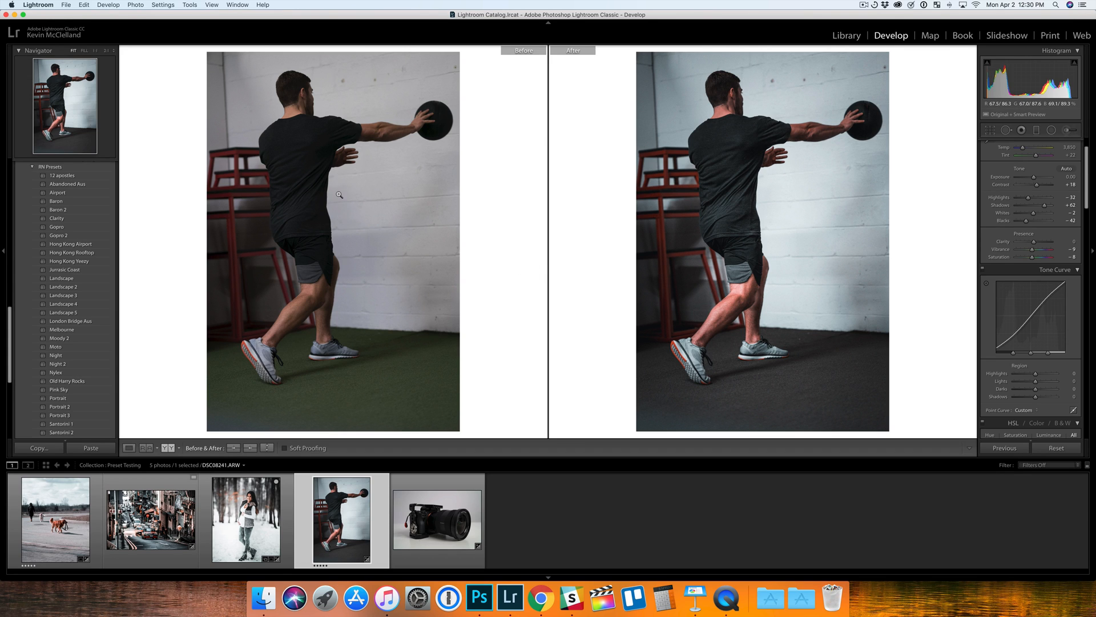
mouse_move(275, 237)
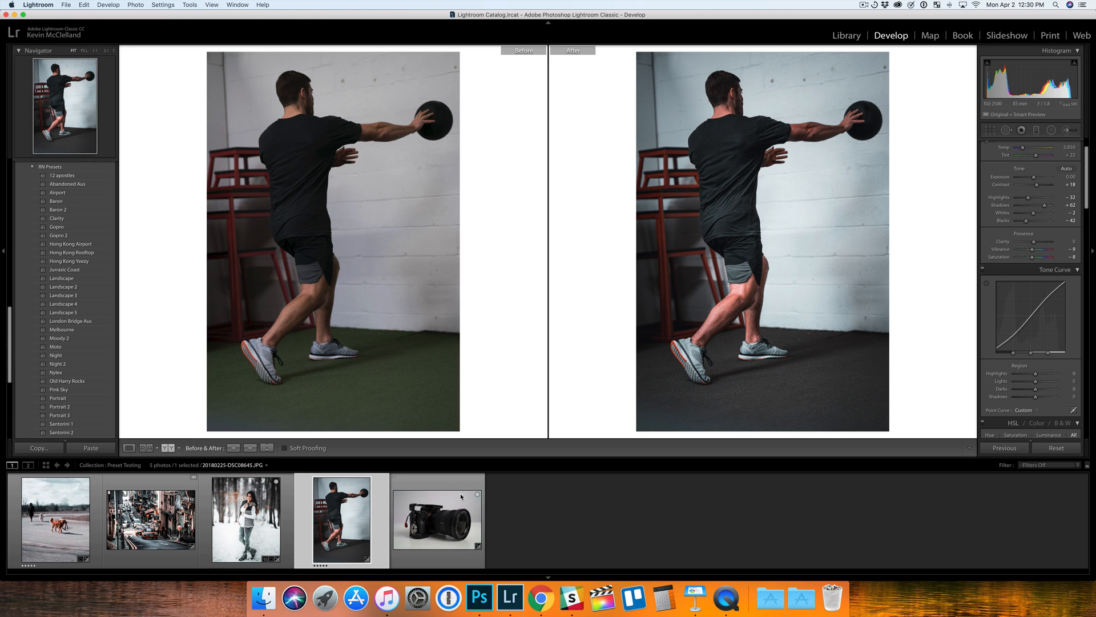
Switch to the camera product photo and apply the Clarity look.
left_click(436, 521)
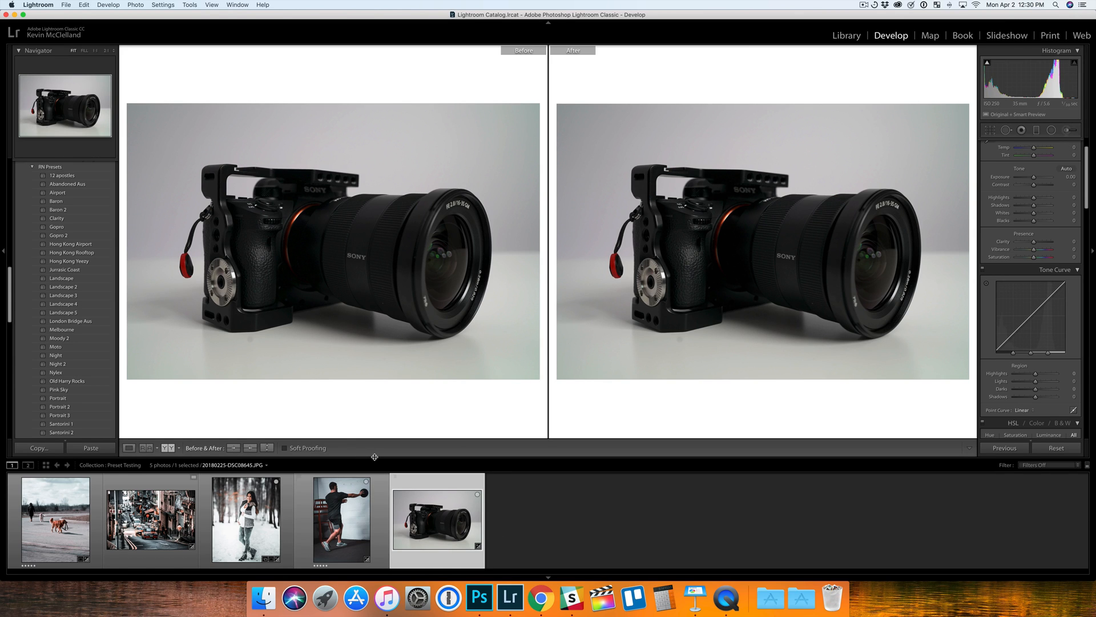
left_click(57, 218)
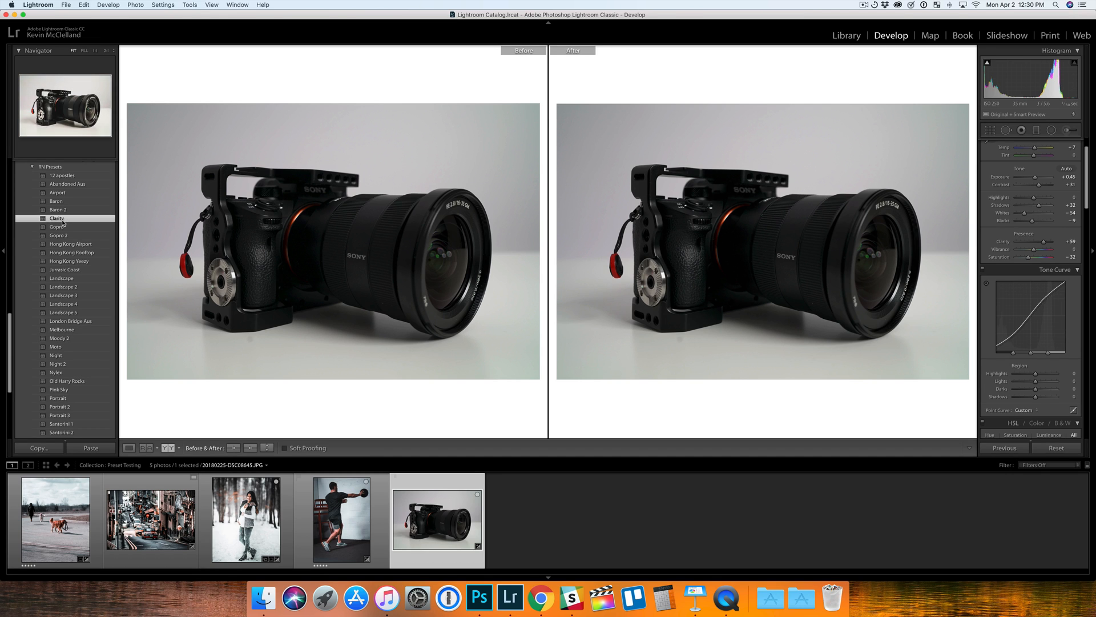
left_click(57, 218)
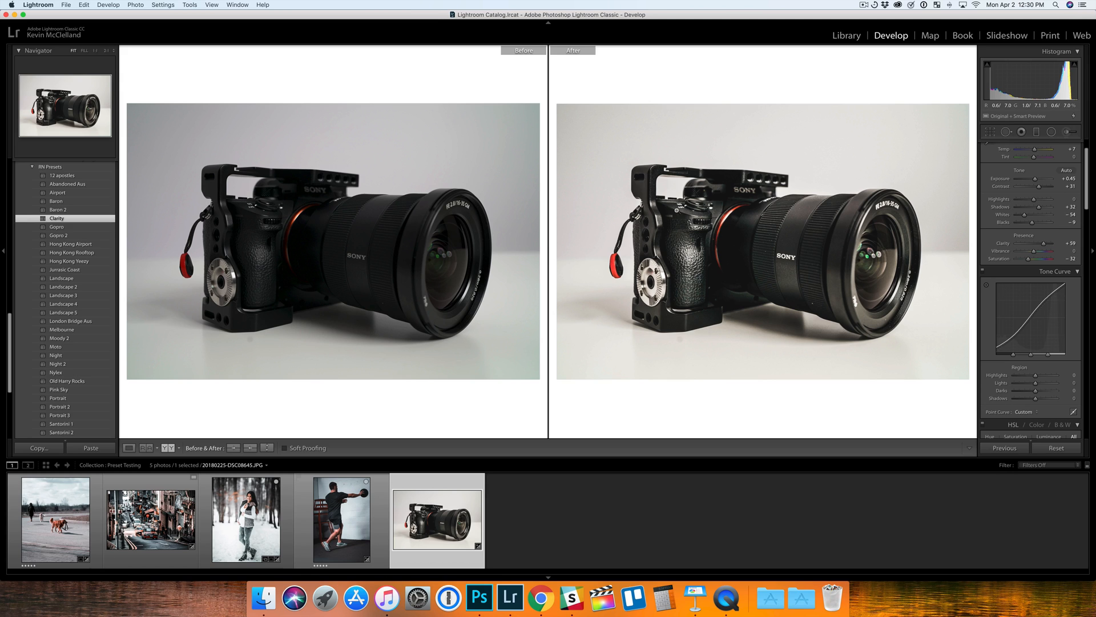
mouse_move(465, 338)
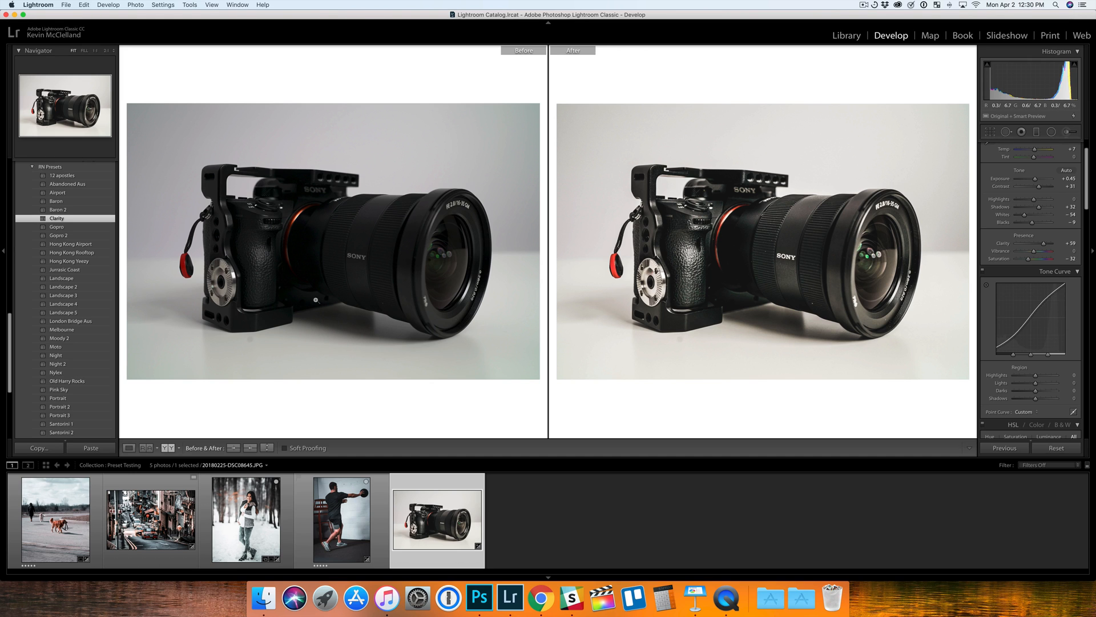
scroll("down", 3)
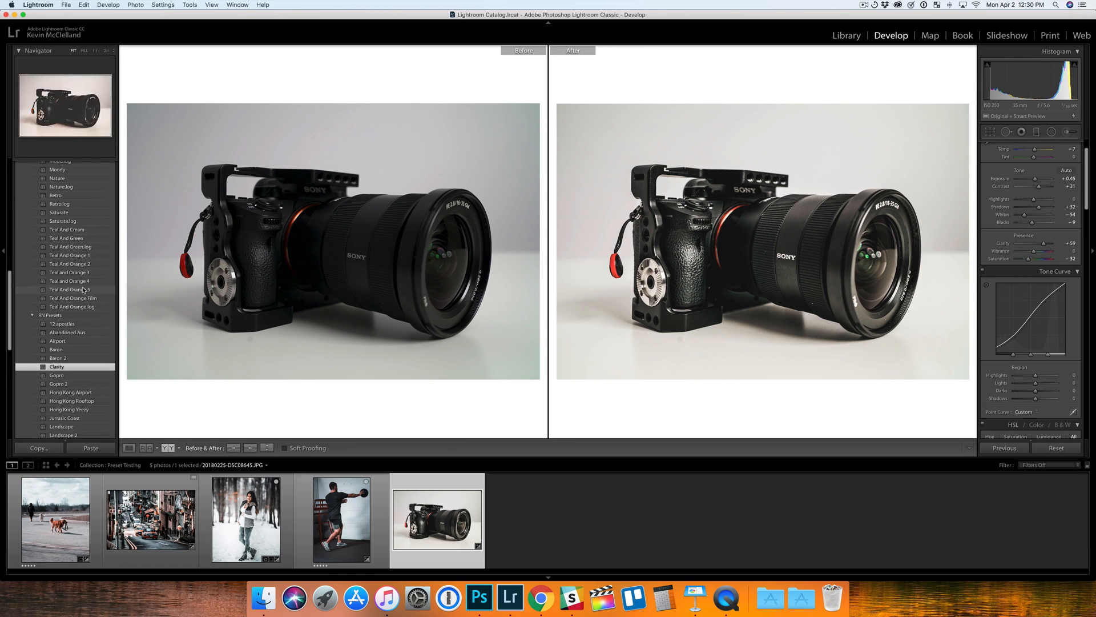
Apply the Fall look to the camera photo and compare it side by side with the original.
scroll("up", 3)
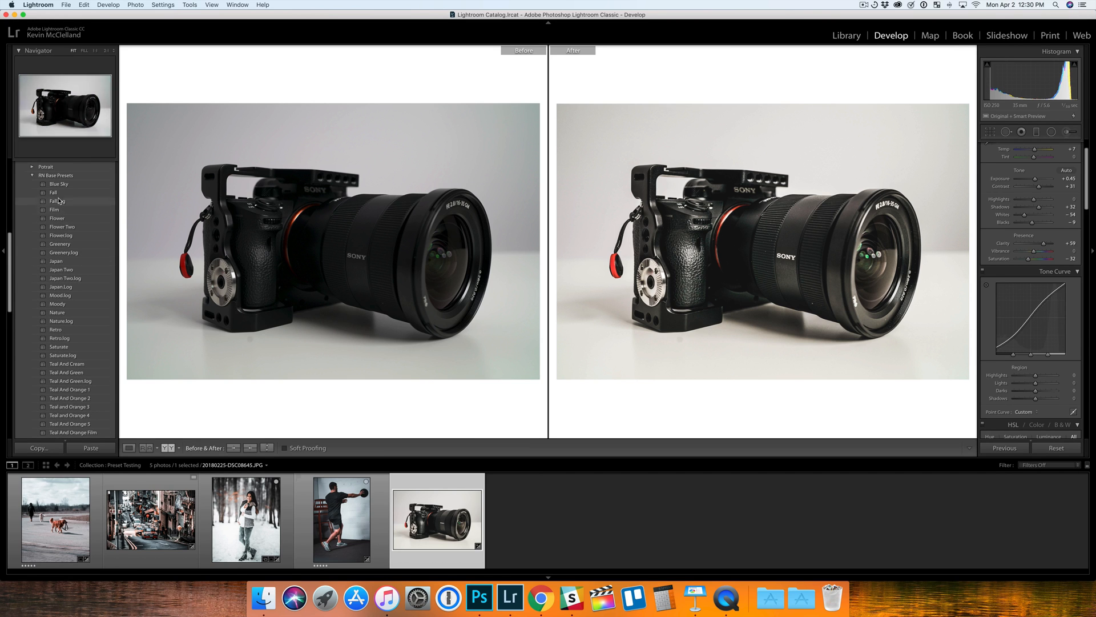
left_click(54, 192)
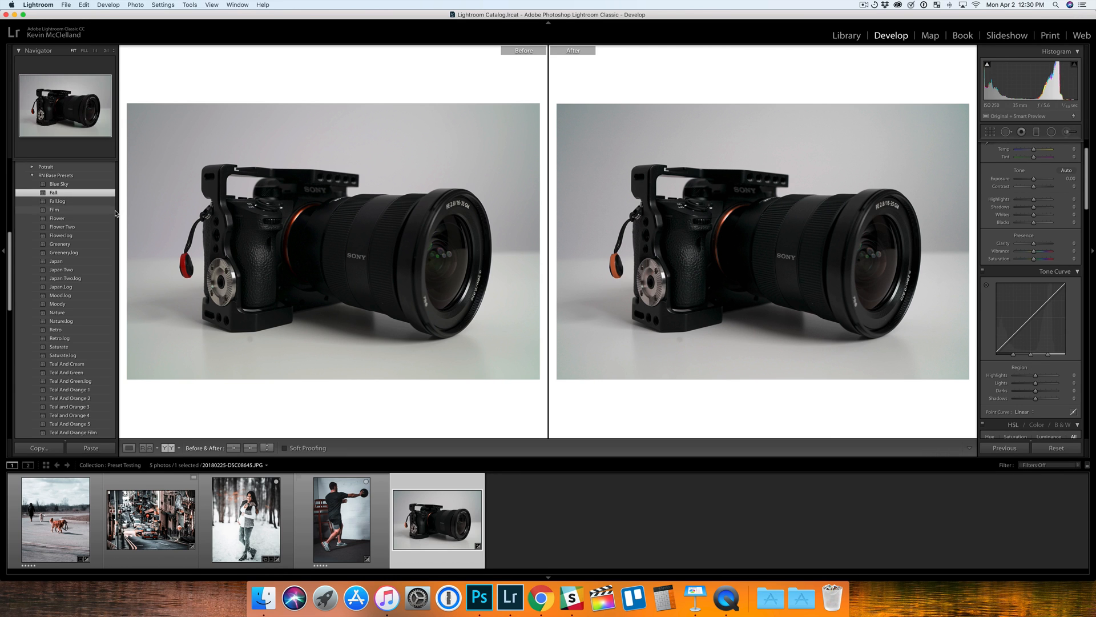
left_click(129, 447)
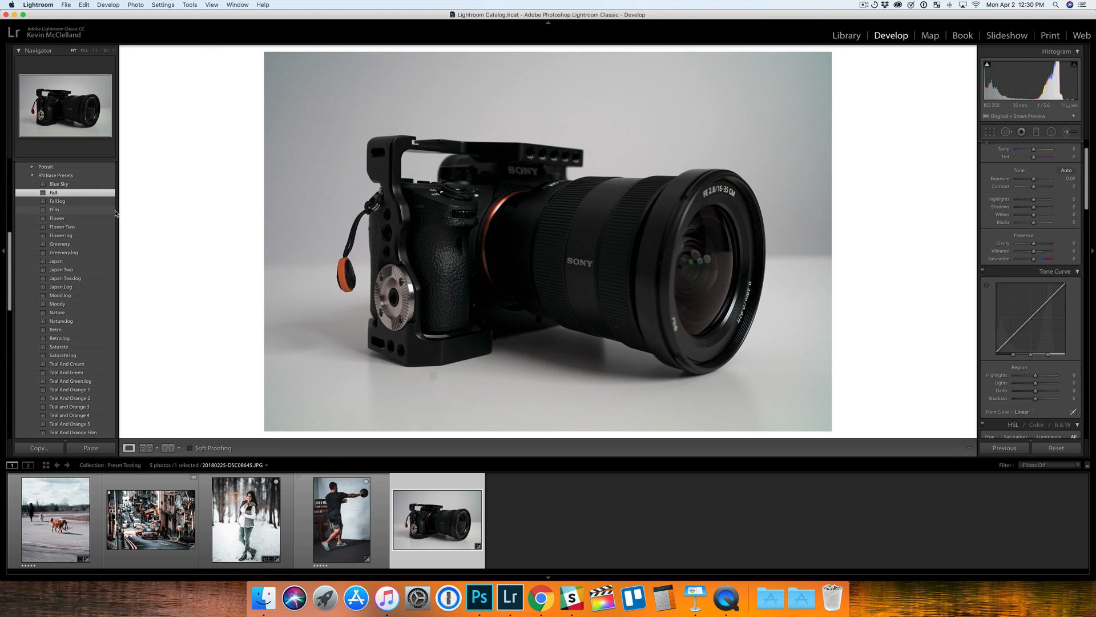
left_click(157, 448)
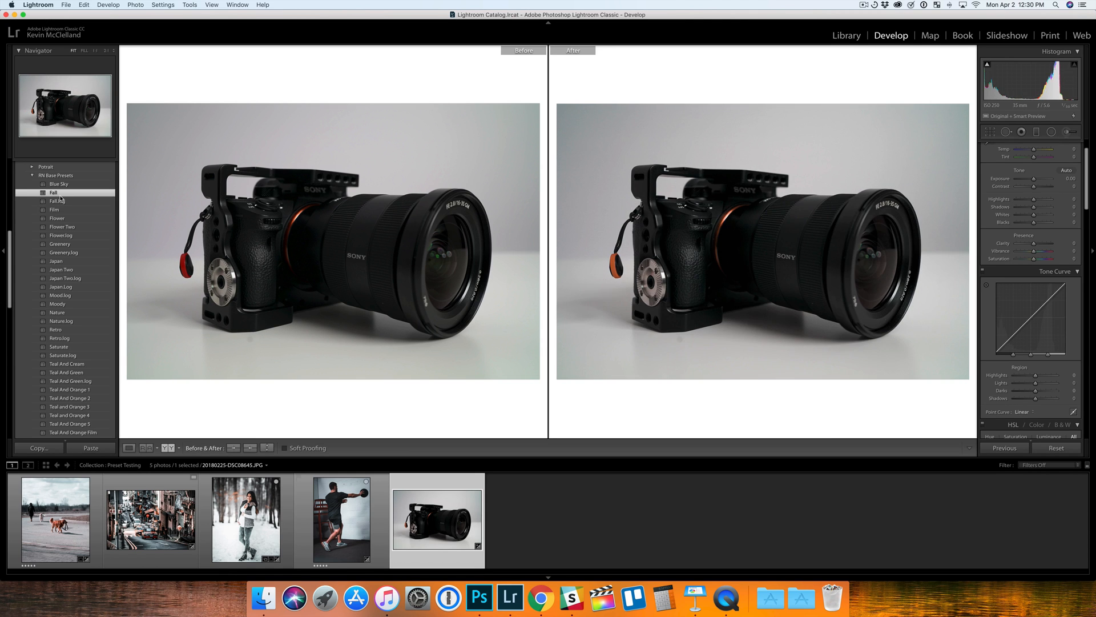
Try Blue Sky, return to Fall, then switch back to the medicine-ball photo.
left_click(58, 184)
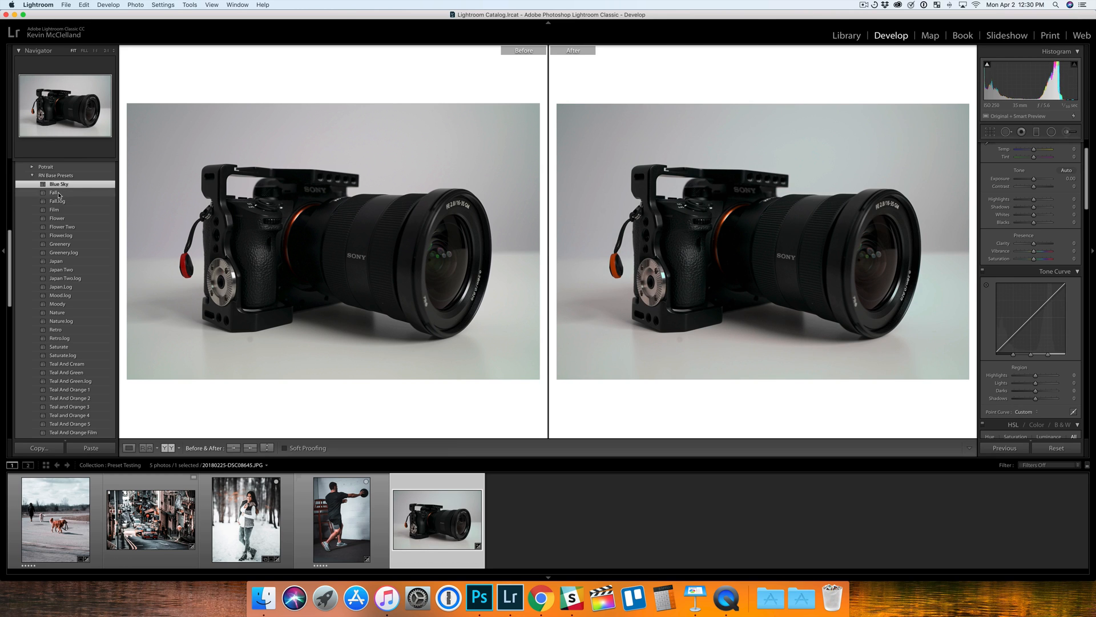
left_click(53, 191)
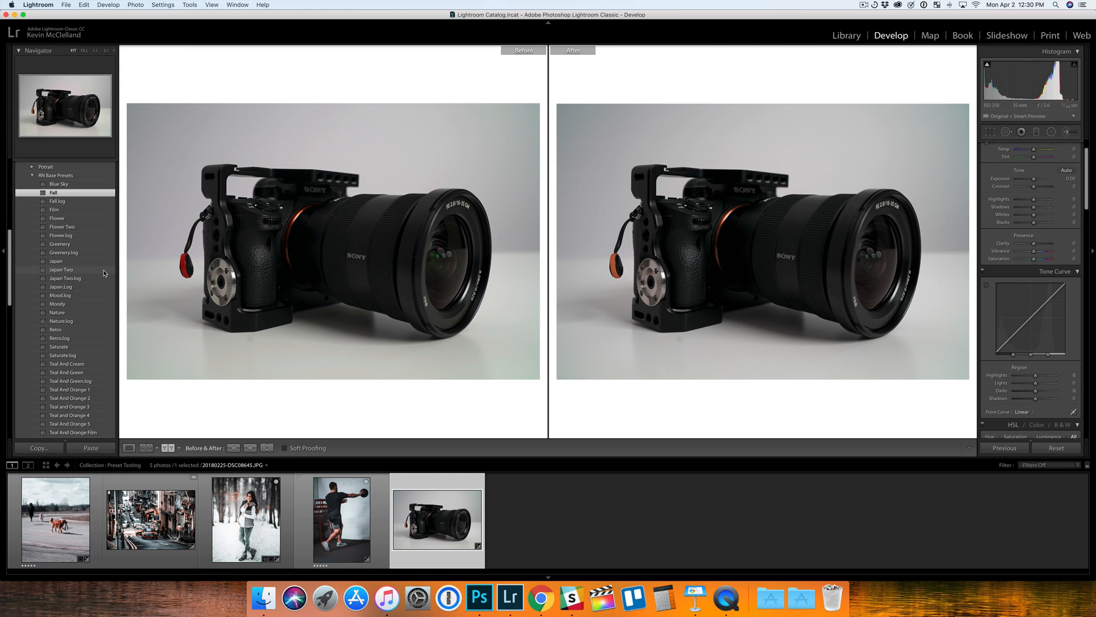
scroll("down", 3)
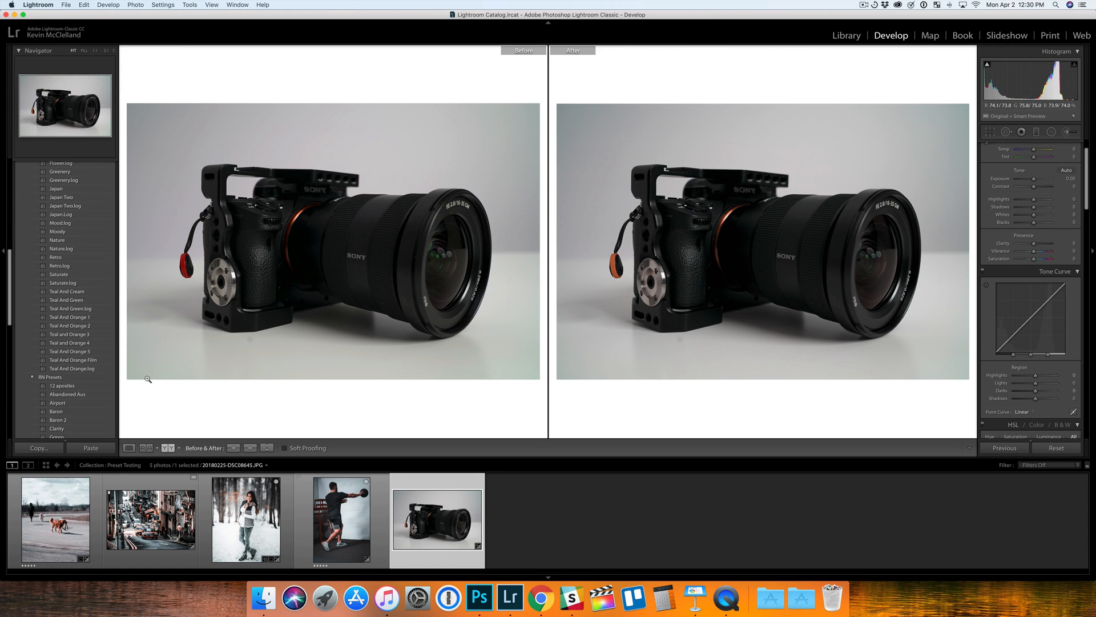
left_click(342, 520)
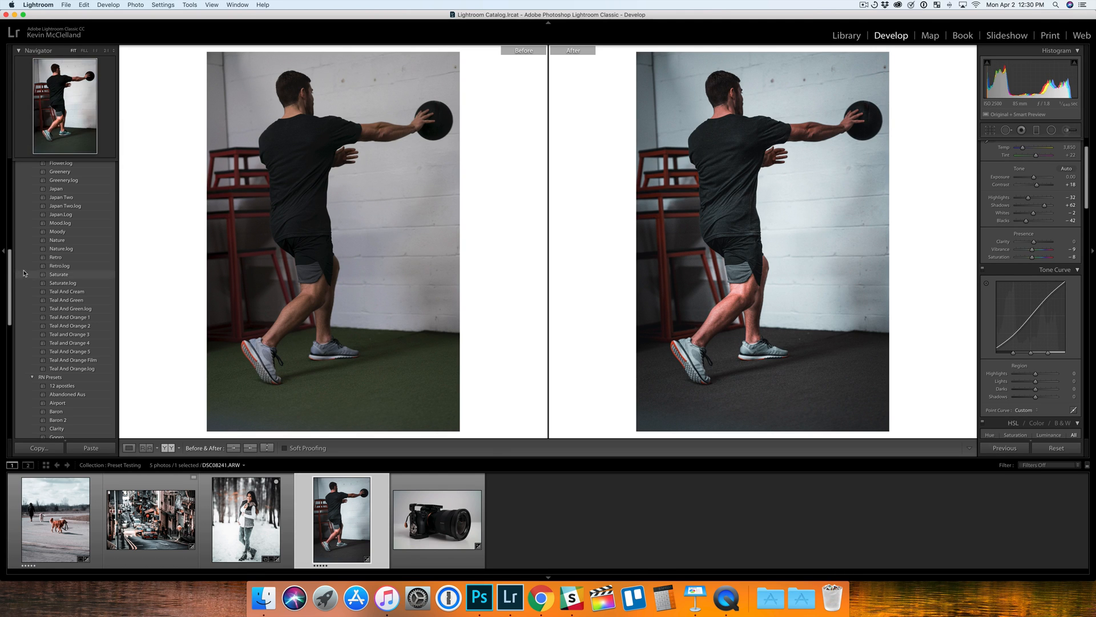
scroll("down", 3)
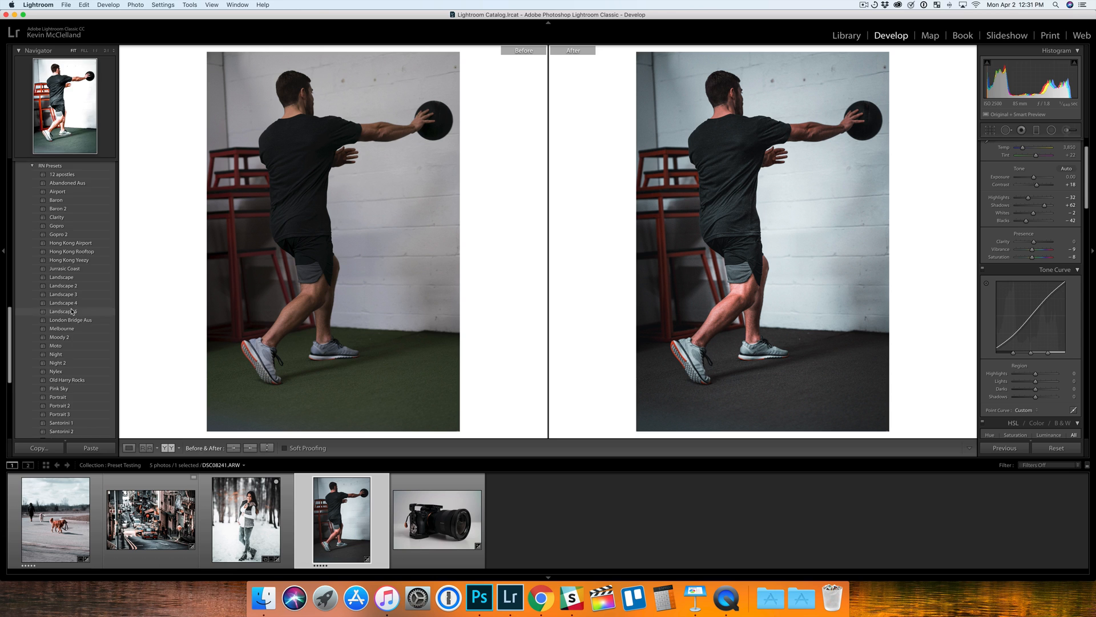
scroll("down", 3)
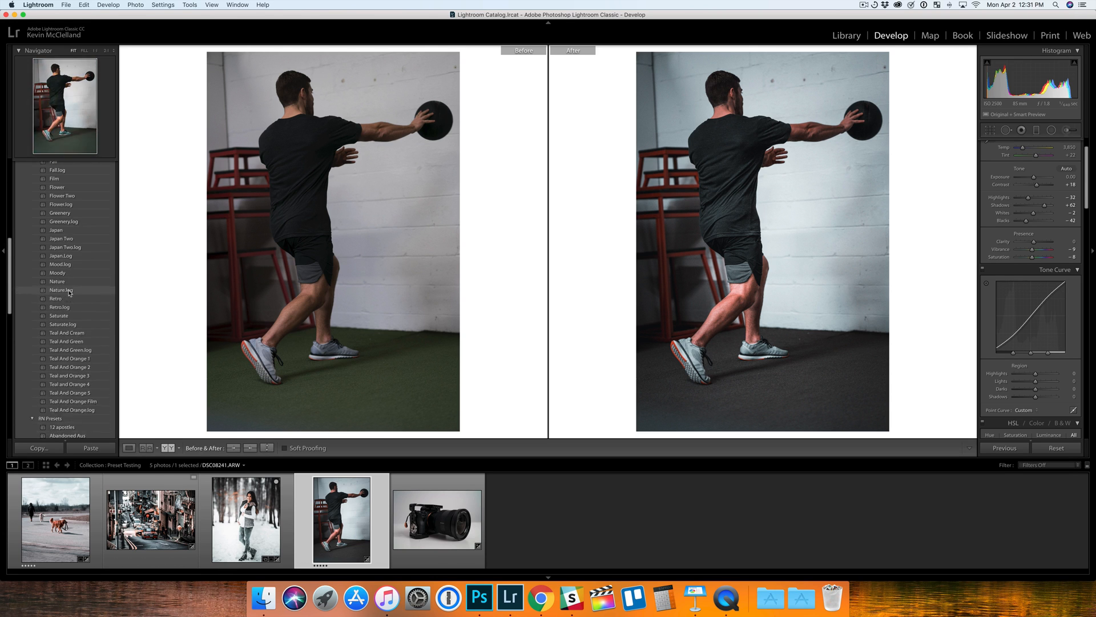
scroll("up", 3)
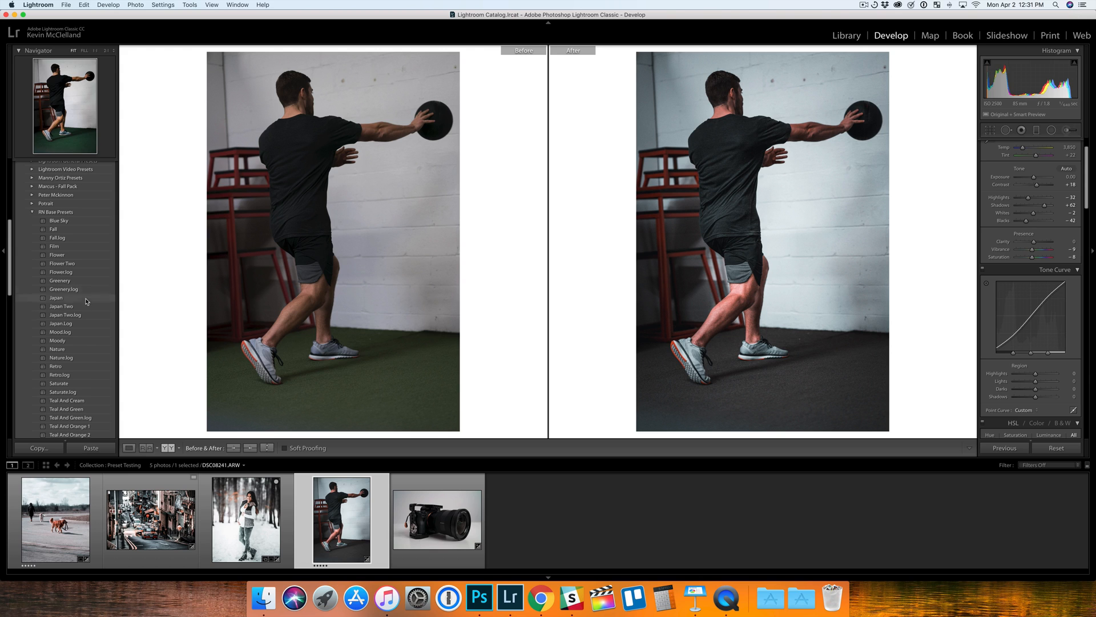
left_click(55, 520)
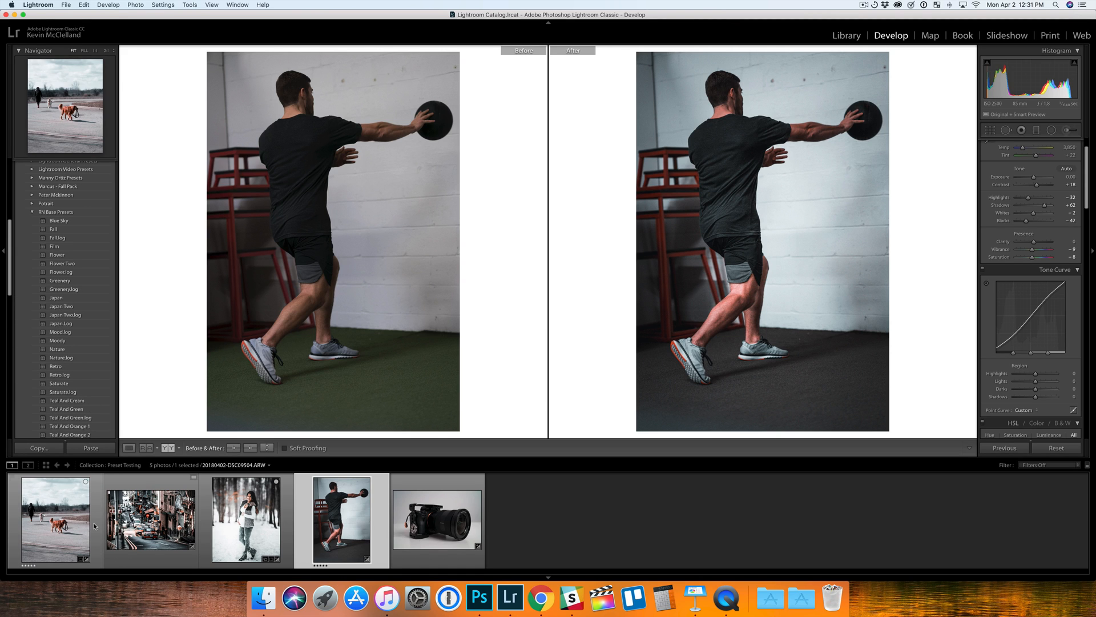
left_click(342, 521)
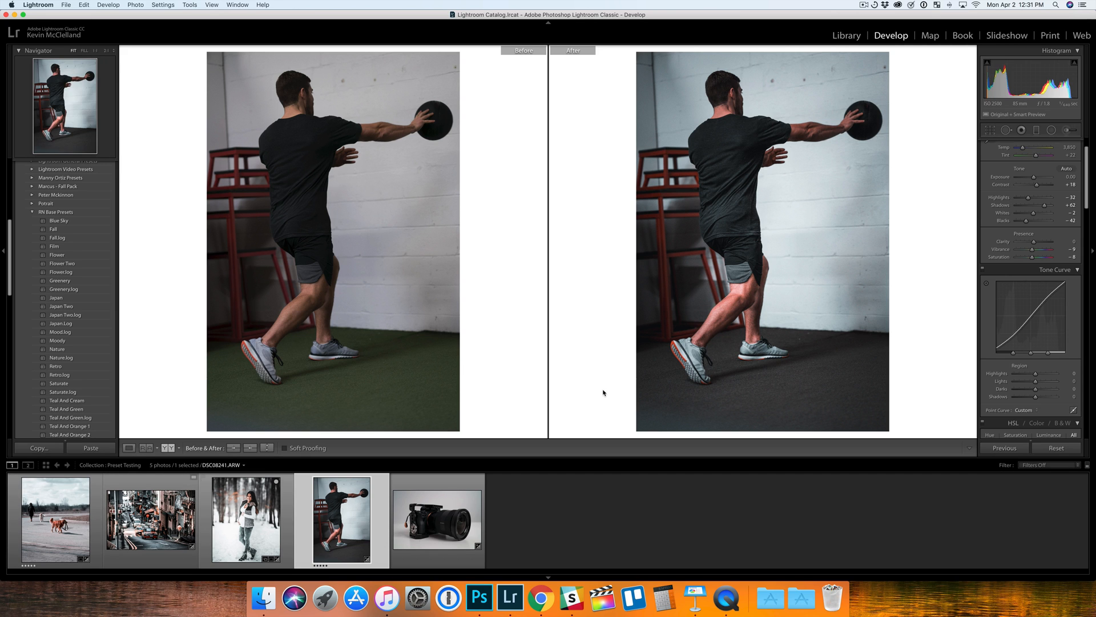
scroll("down", 3)
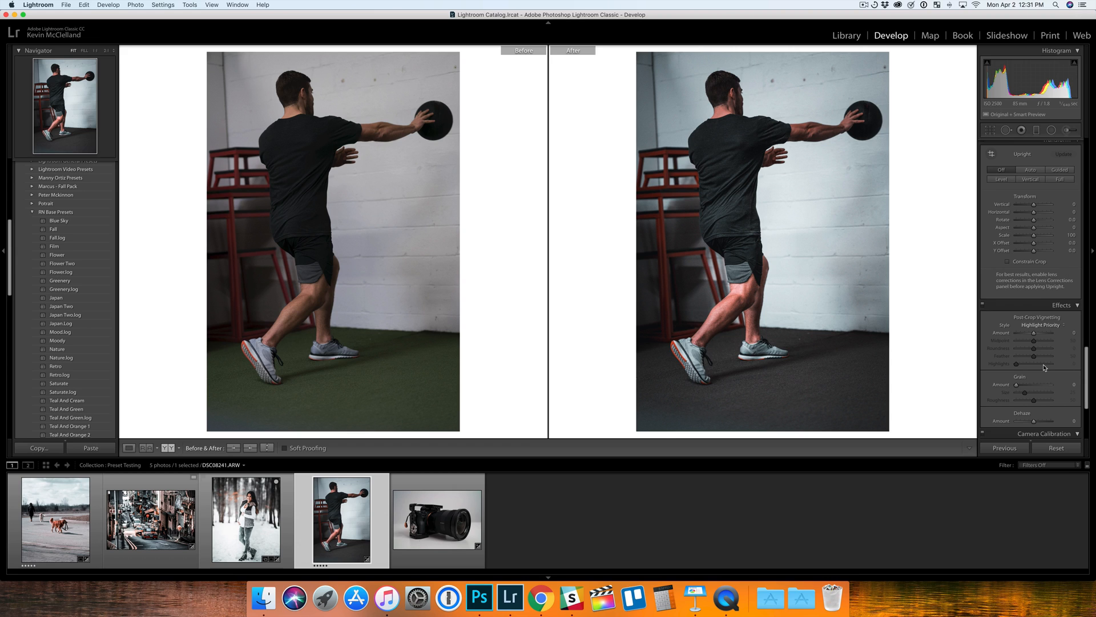
mouse_move(995, 357)
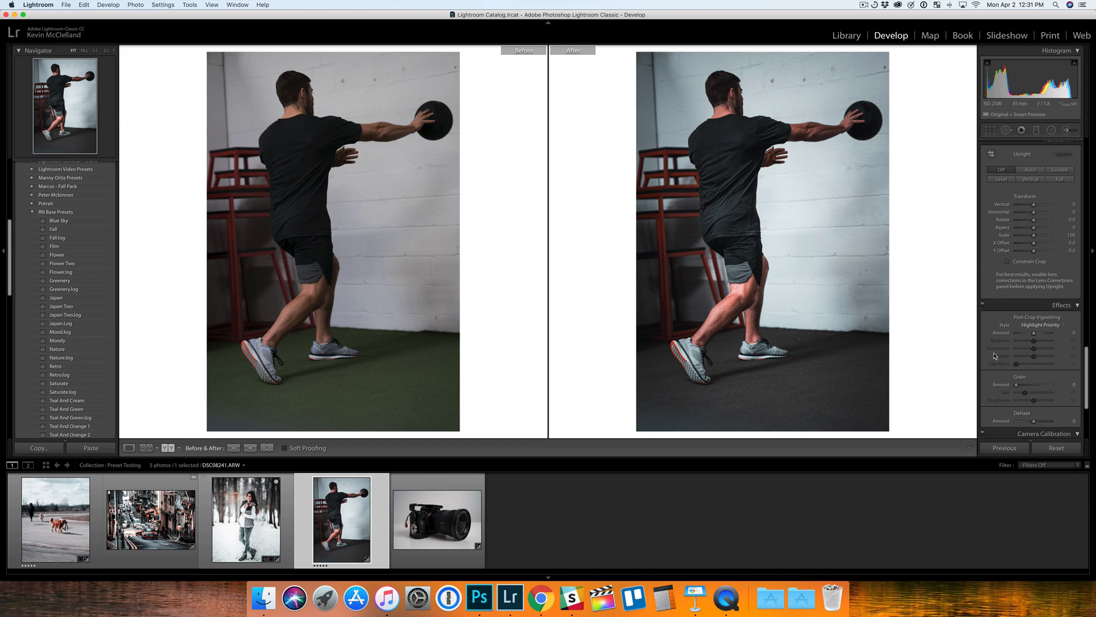
mouse_move(992, 353)
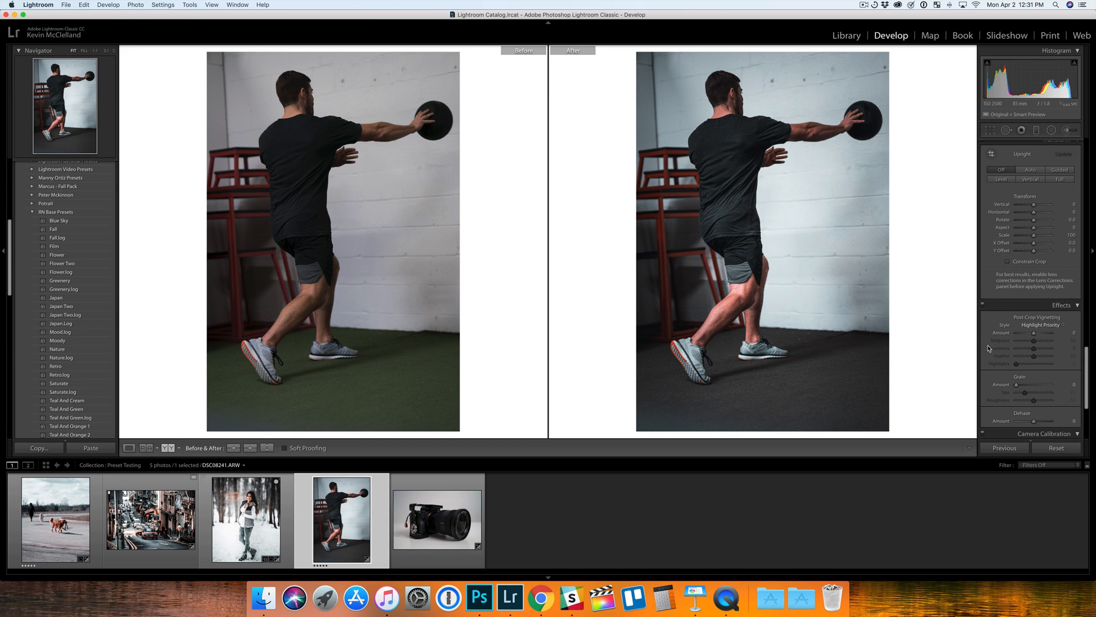
mouse_move(830, 598)
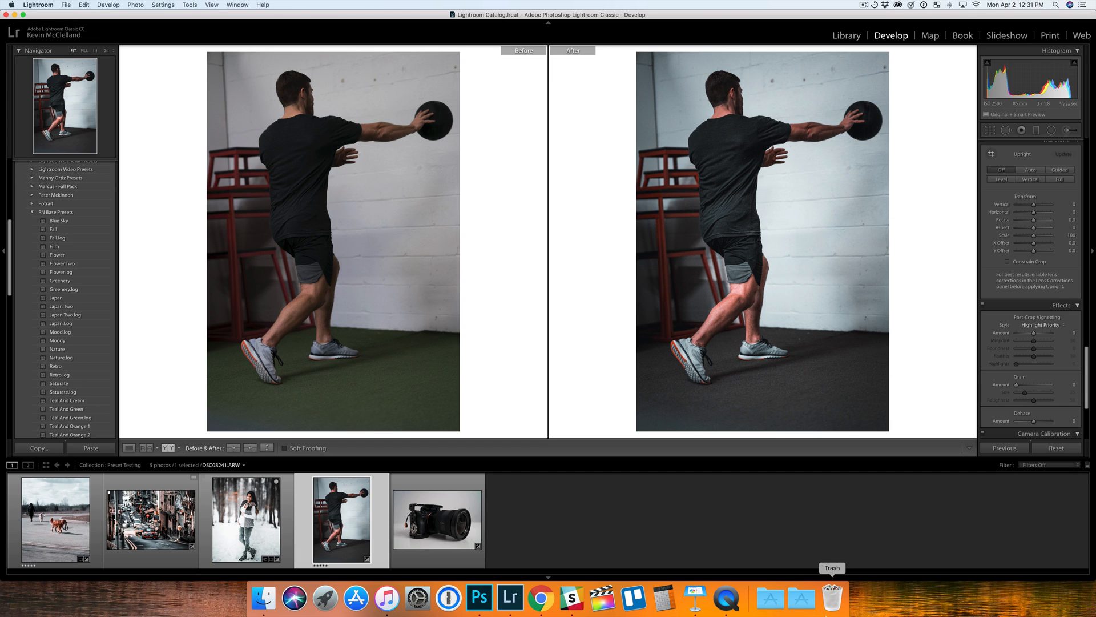
mouse_move(726, 600)
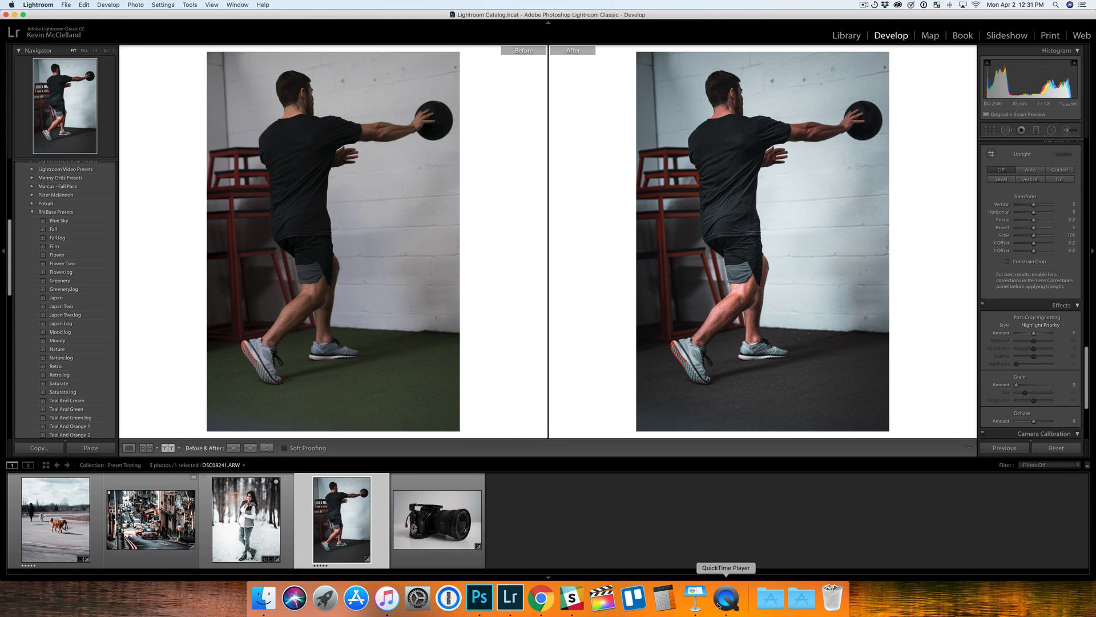
mouse_move(225, 328)
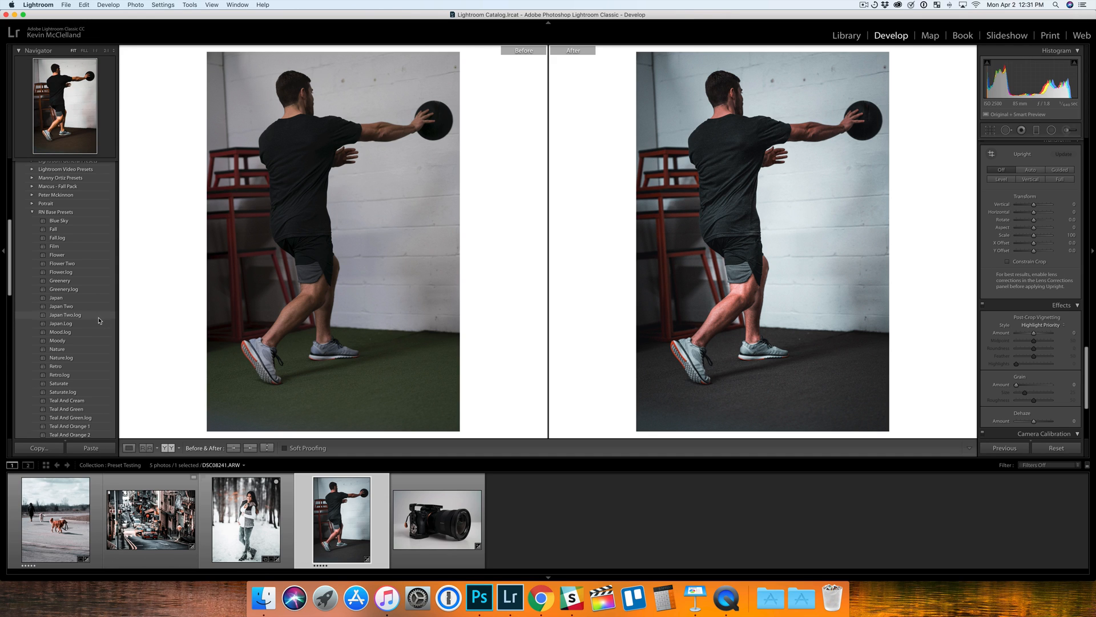
mouse_move(110, 318)
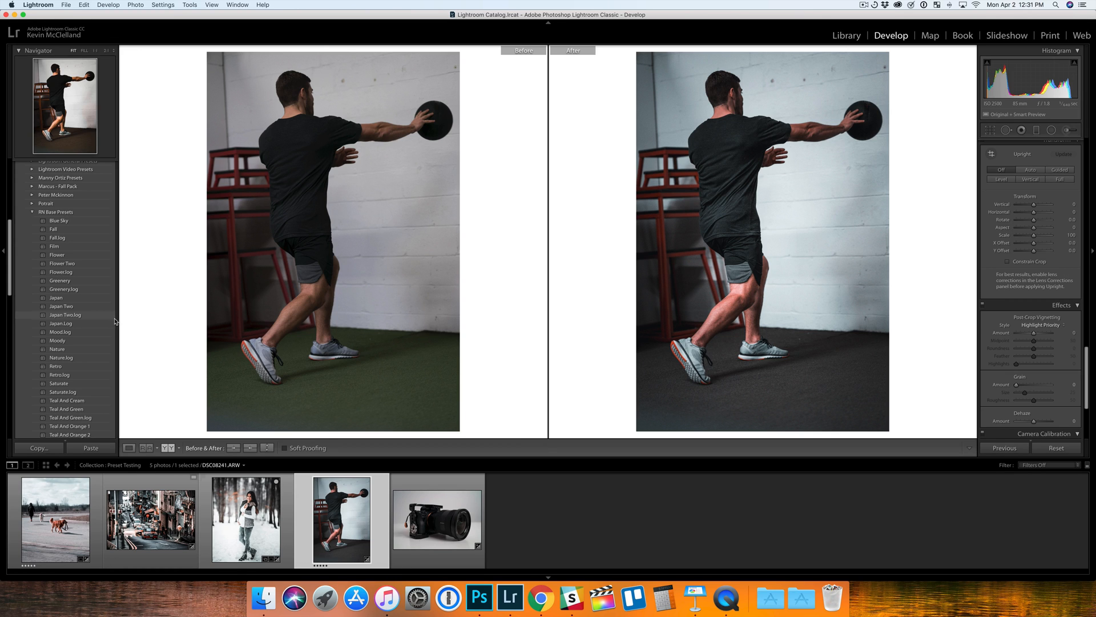
mouse_move(82, 316)
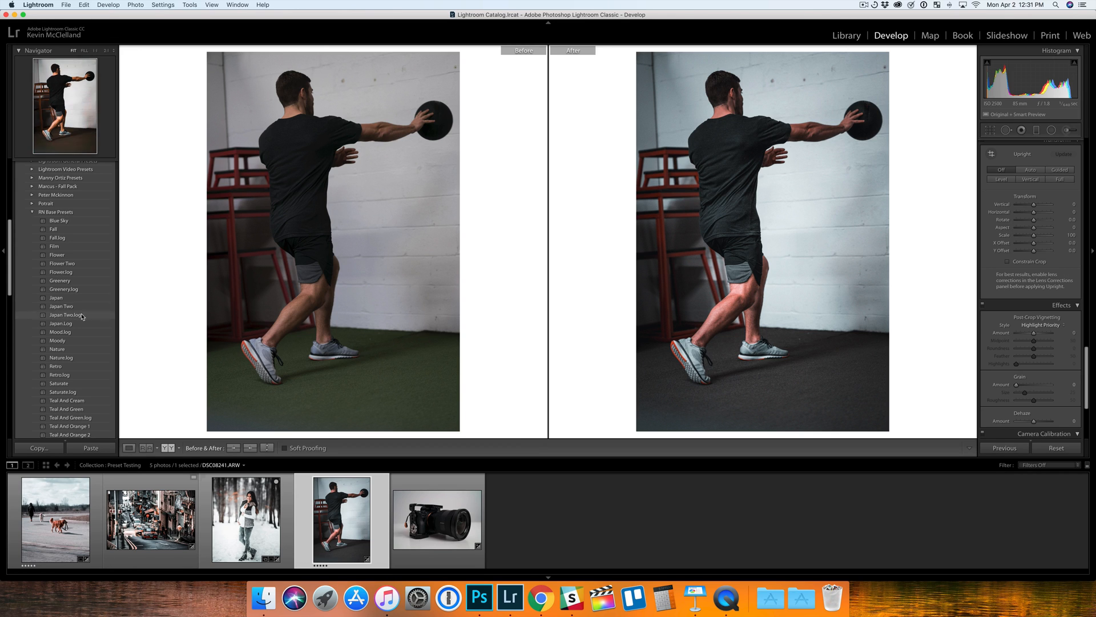
scroll("down", 3)
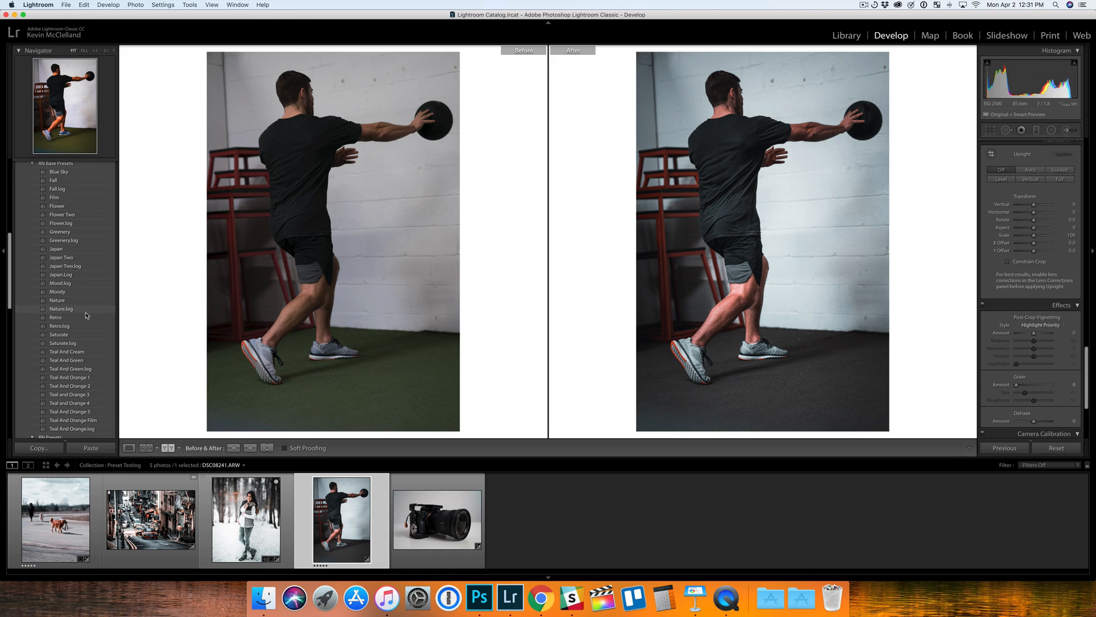
mouse_move(88, 315)
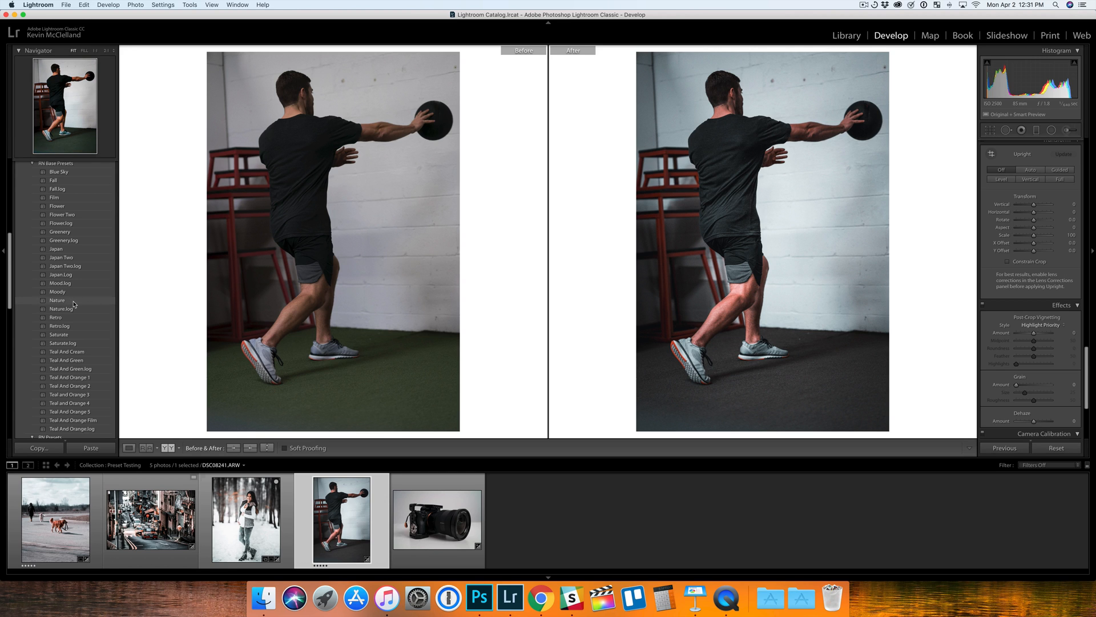
scroll("up", 3)
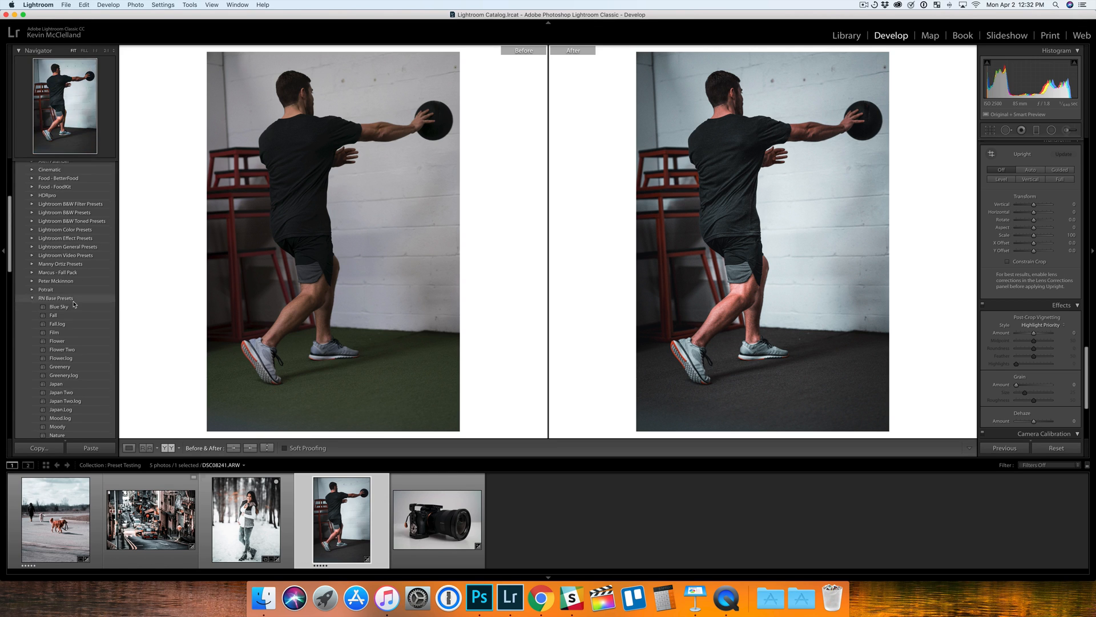
scroll("down", 3)
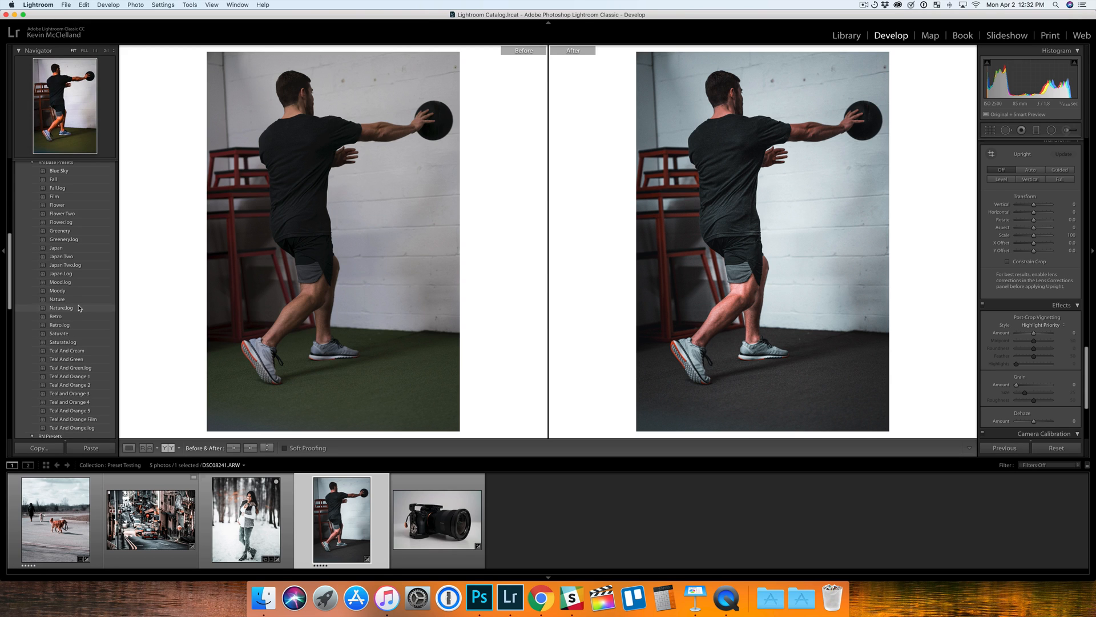
mouse_move(79, 310)
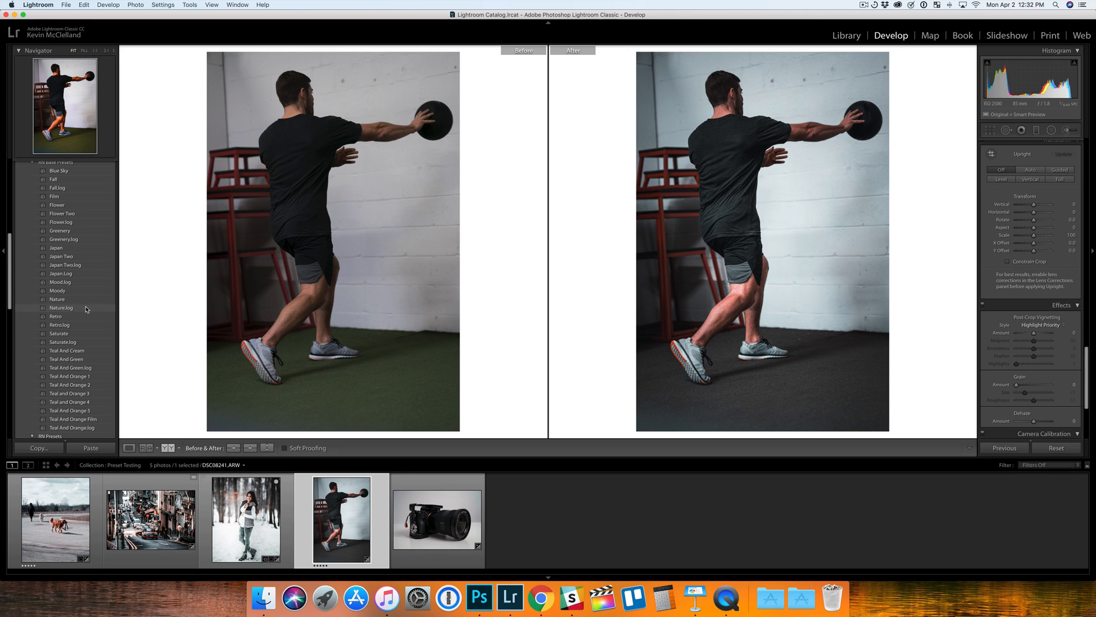
mouse_move(89, 309)
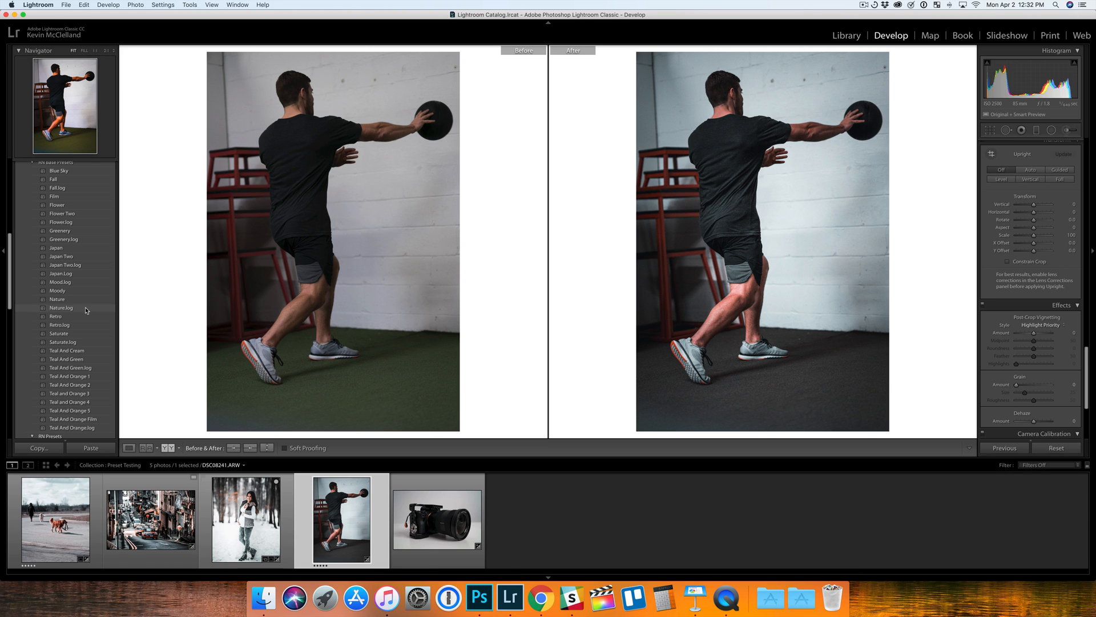
mouse_move(148, 295)
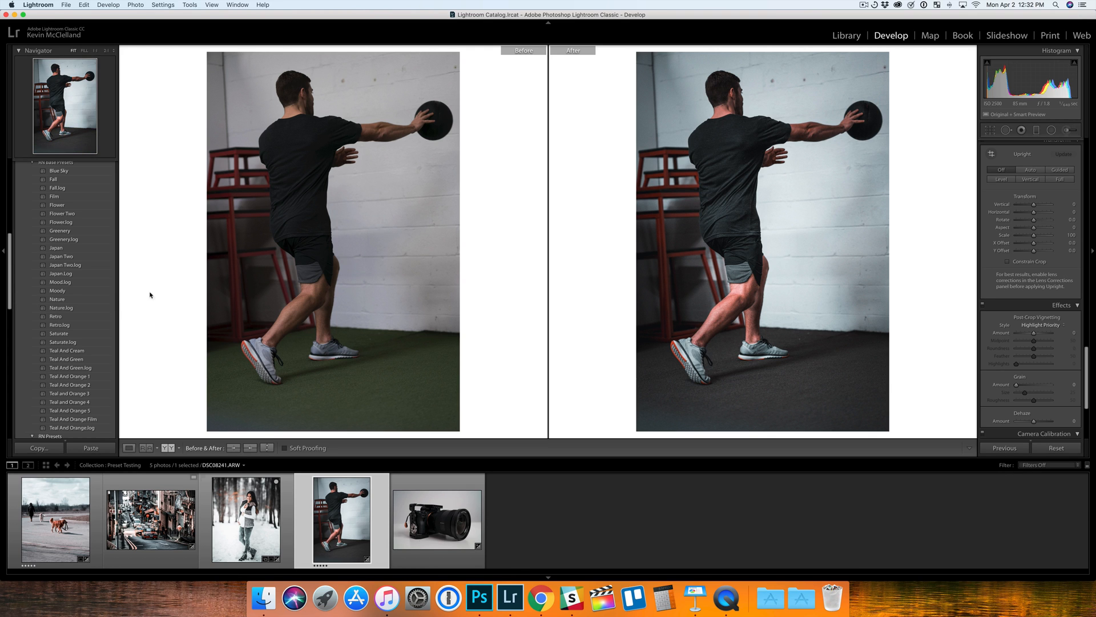